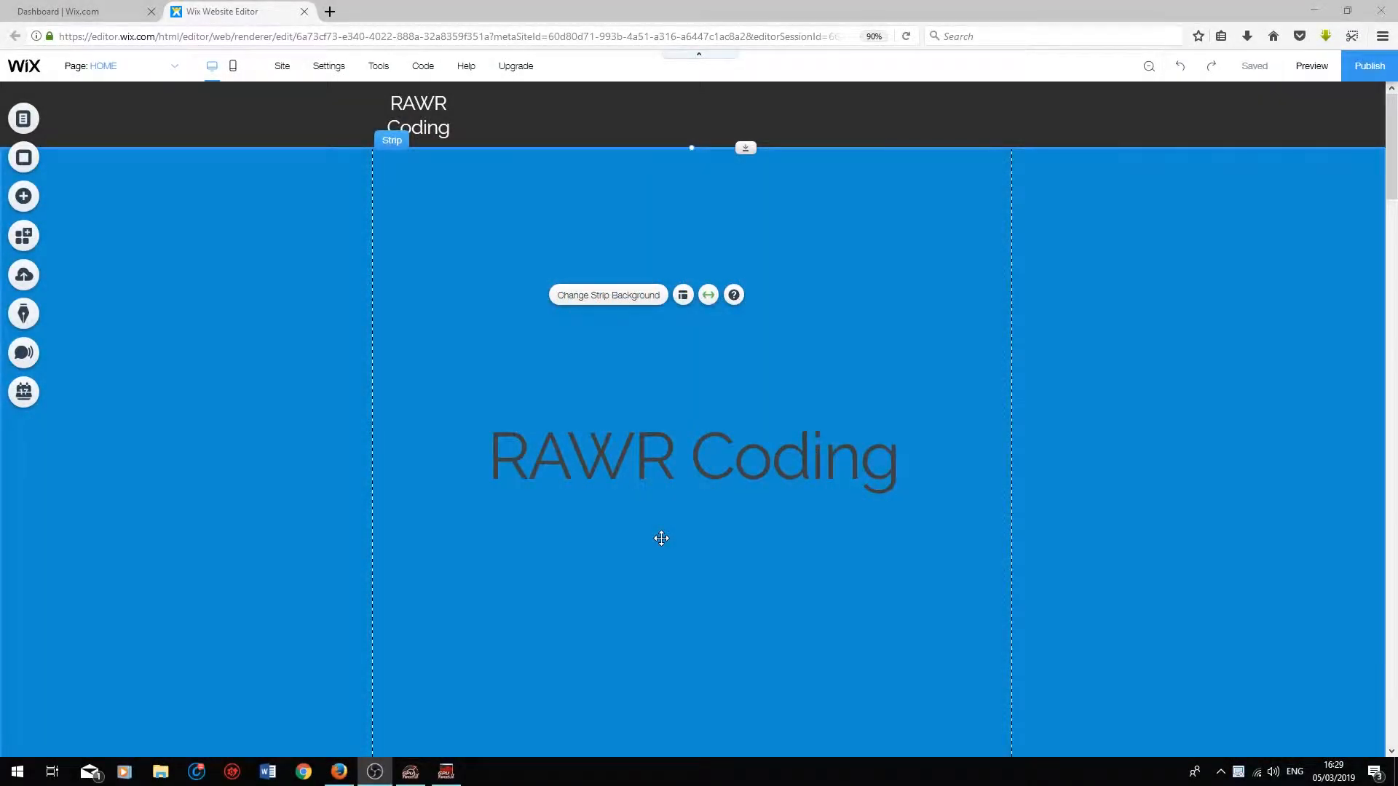
{"action": "mouse_move", "coordinate": [653, 532]}
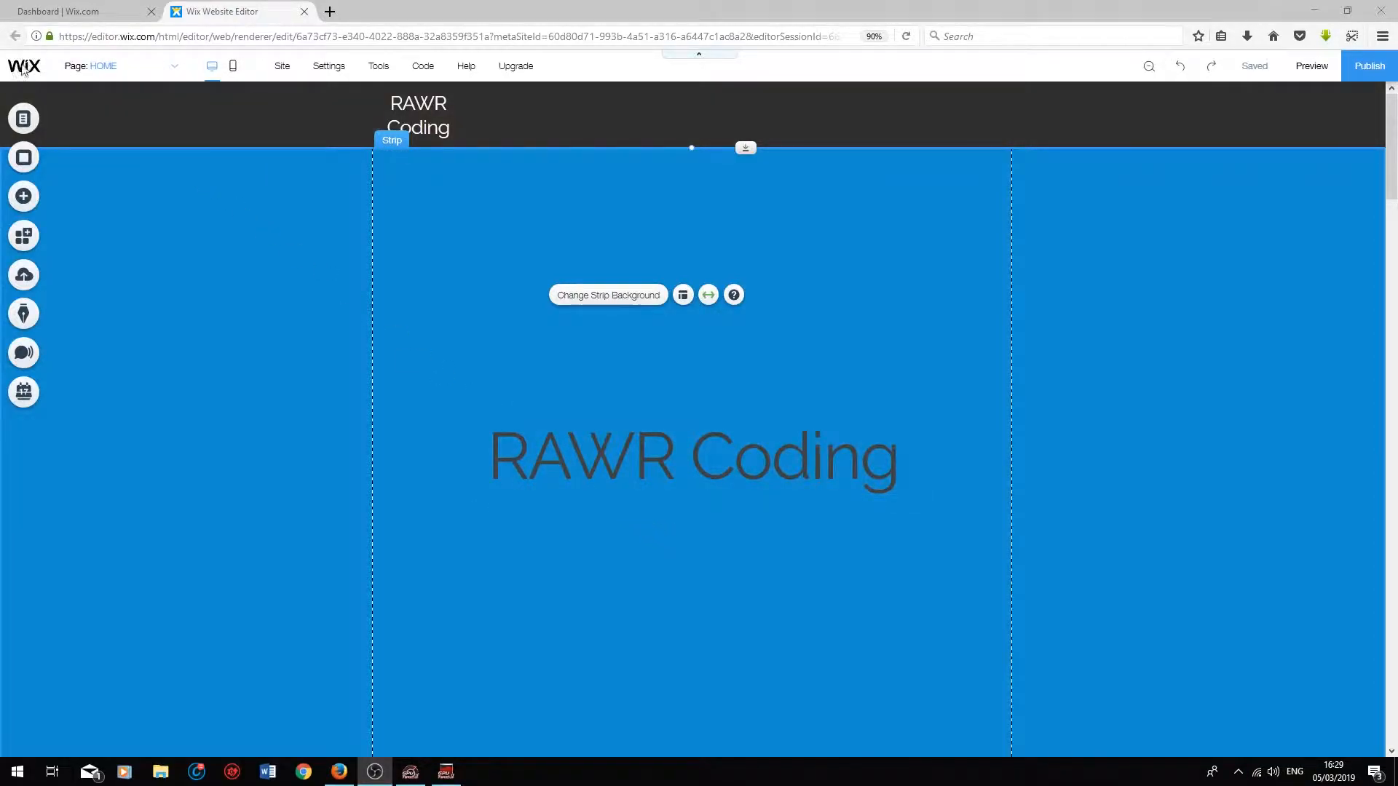
{"action": "mouse_move", "coordinate": [174, 72]}
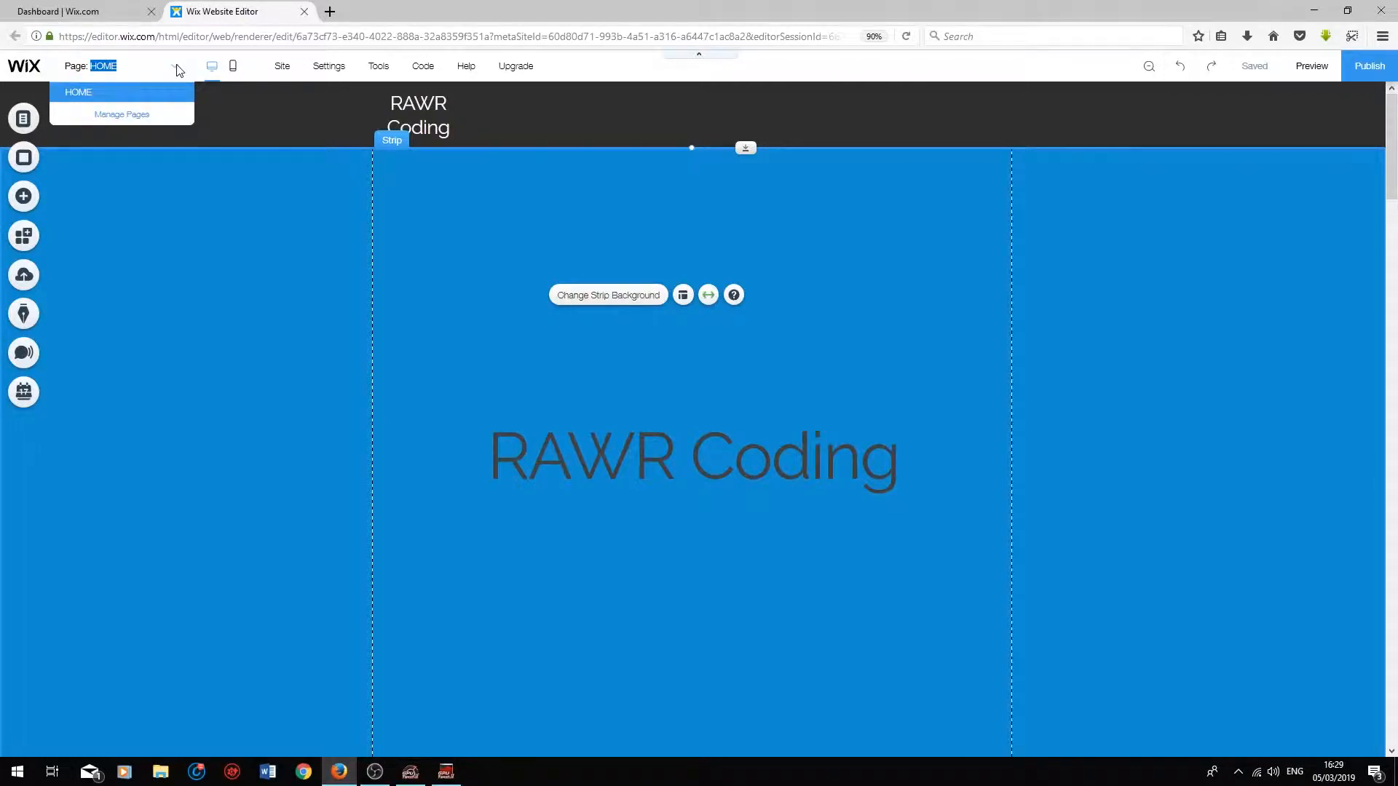
{"action": "mouse_move", "coordinate": [87, 96]}
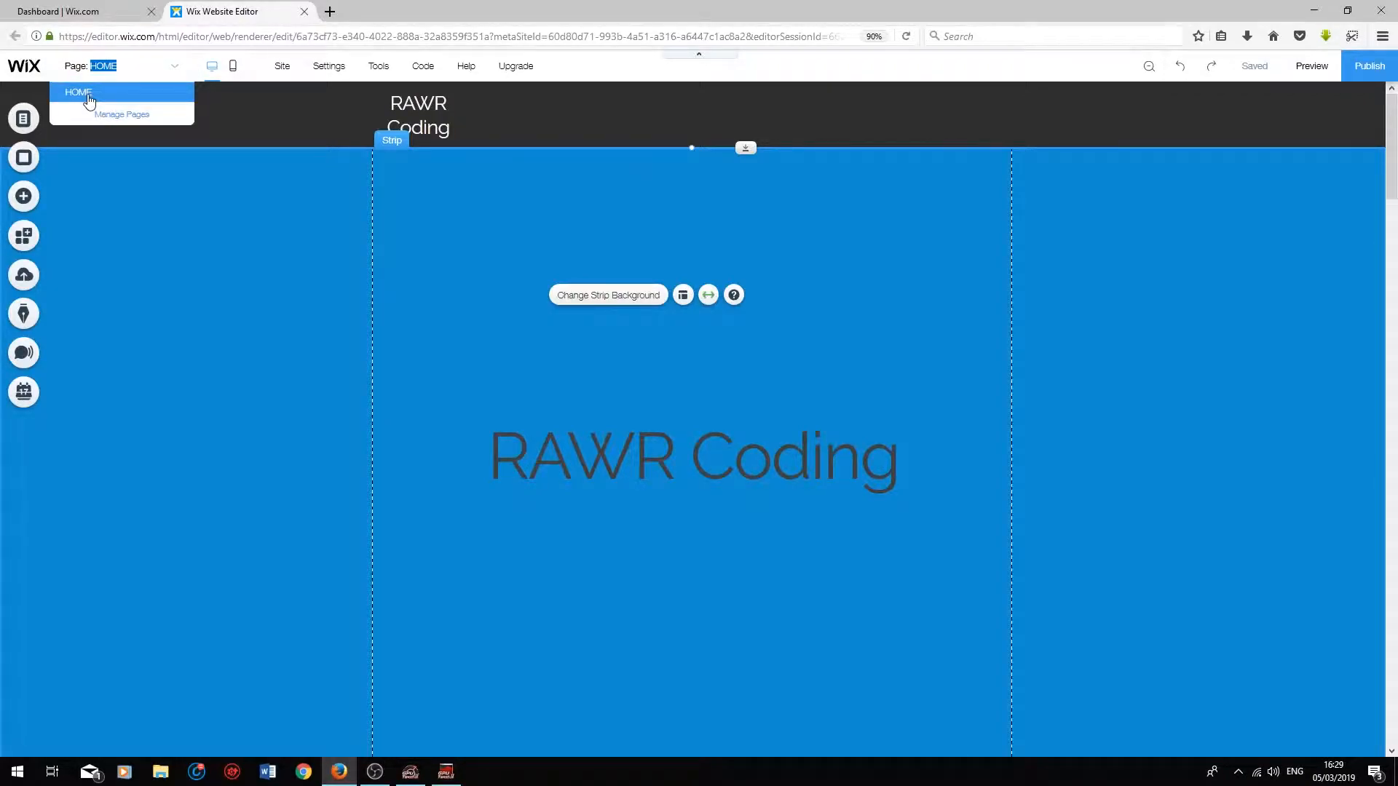
{"action": "mouse_move", "coordinate": [116, 111]}
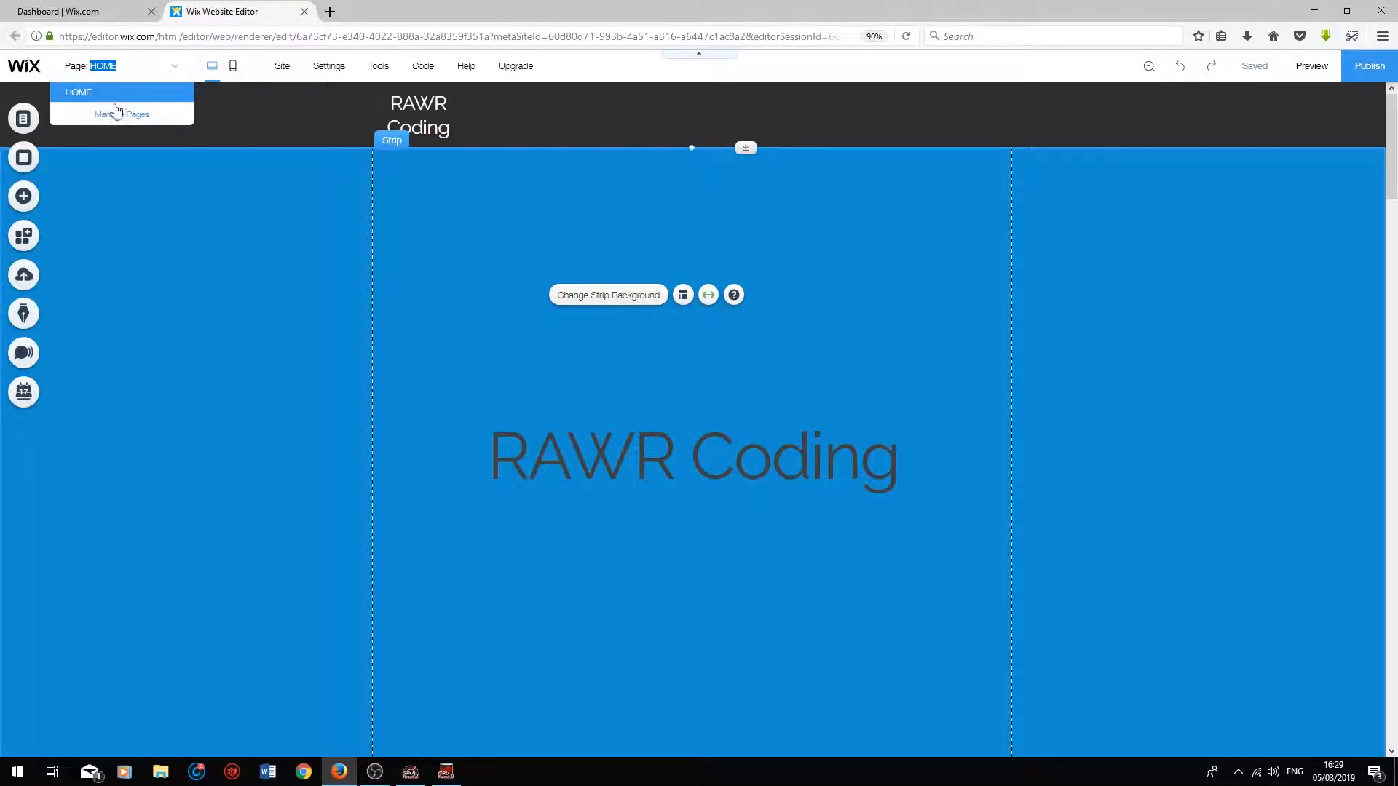
- Add a new page named About from the Manage Pages panel
{"action": "left_click", "coordinate": [121, 113]}
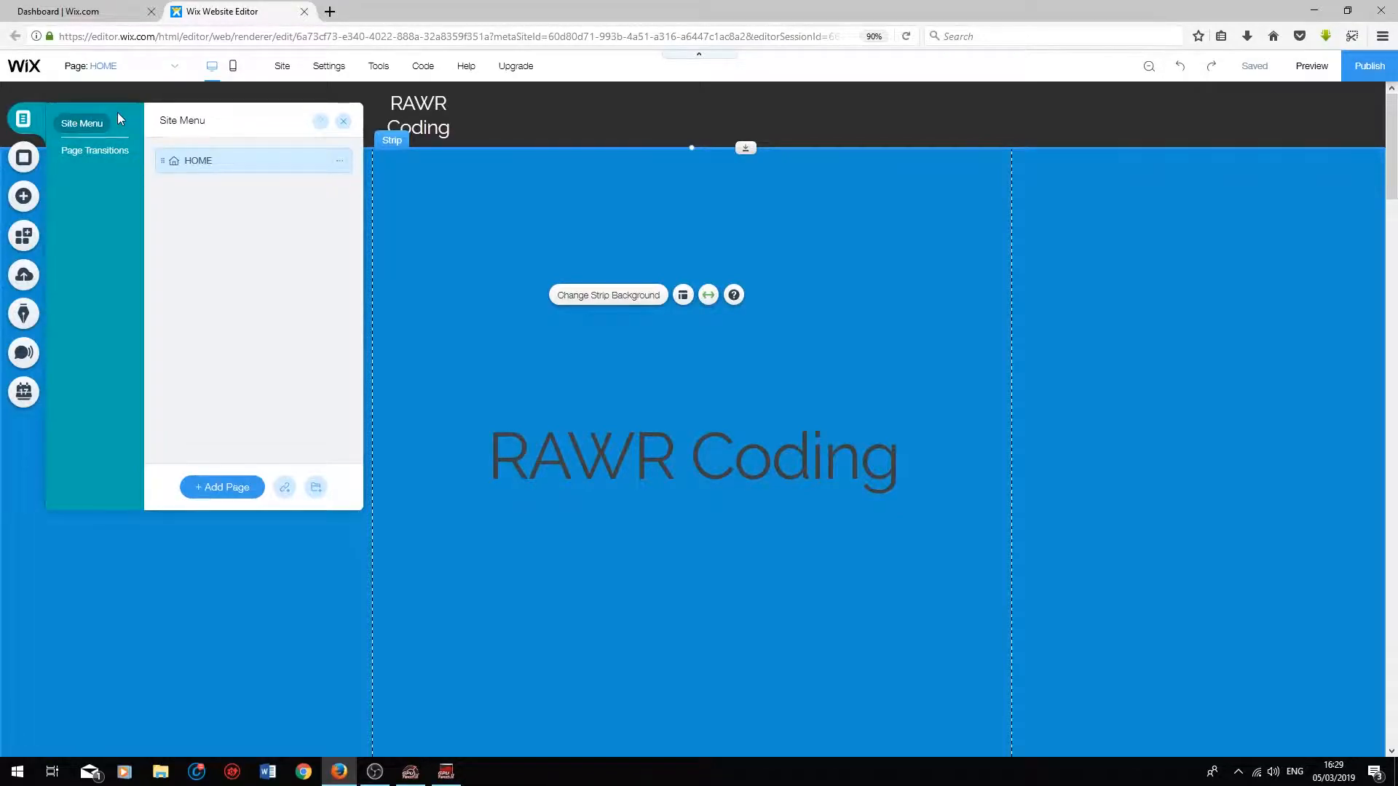
{"action": "left_click", "coordinate": [221, 487]}
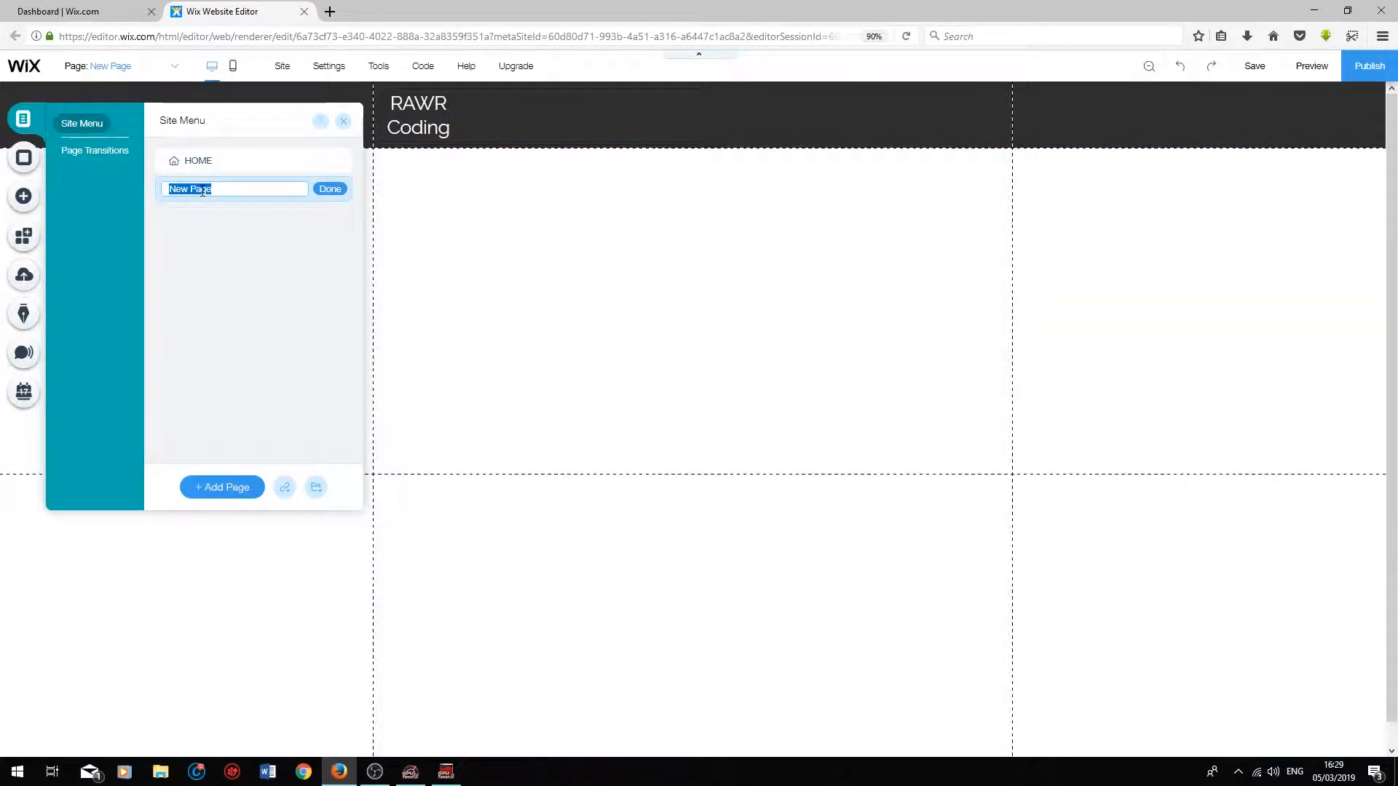
{"action": "type", "text": "A"}
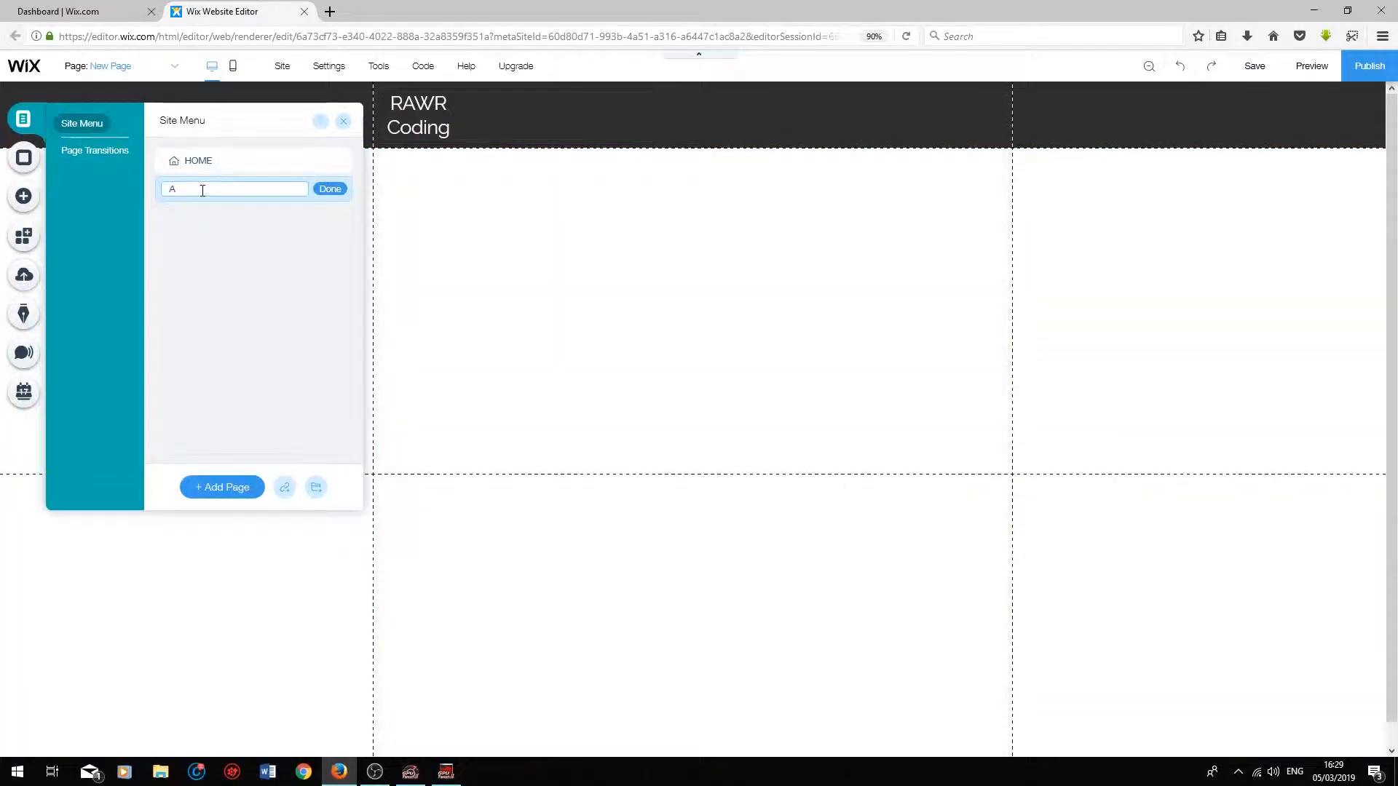
{"action": "left_click", "coordinate": [329, 188]}
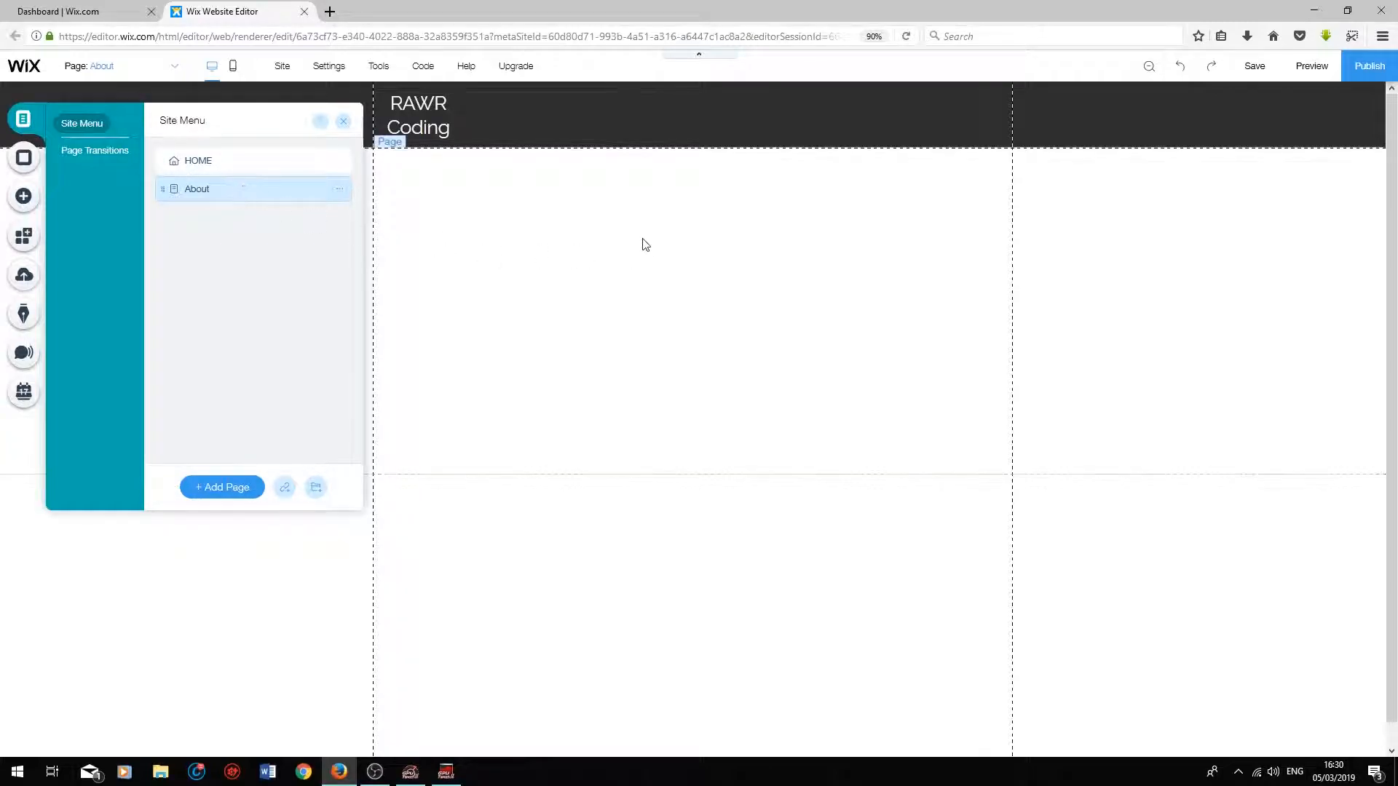
{"action": "left_click", "coordinate": [344, 121]}
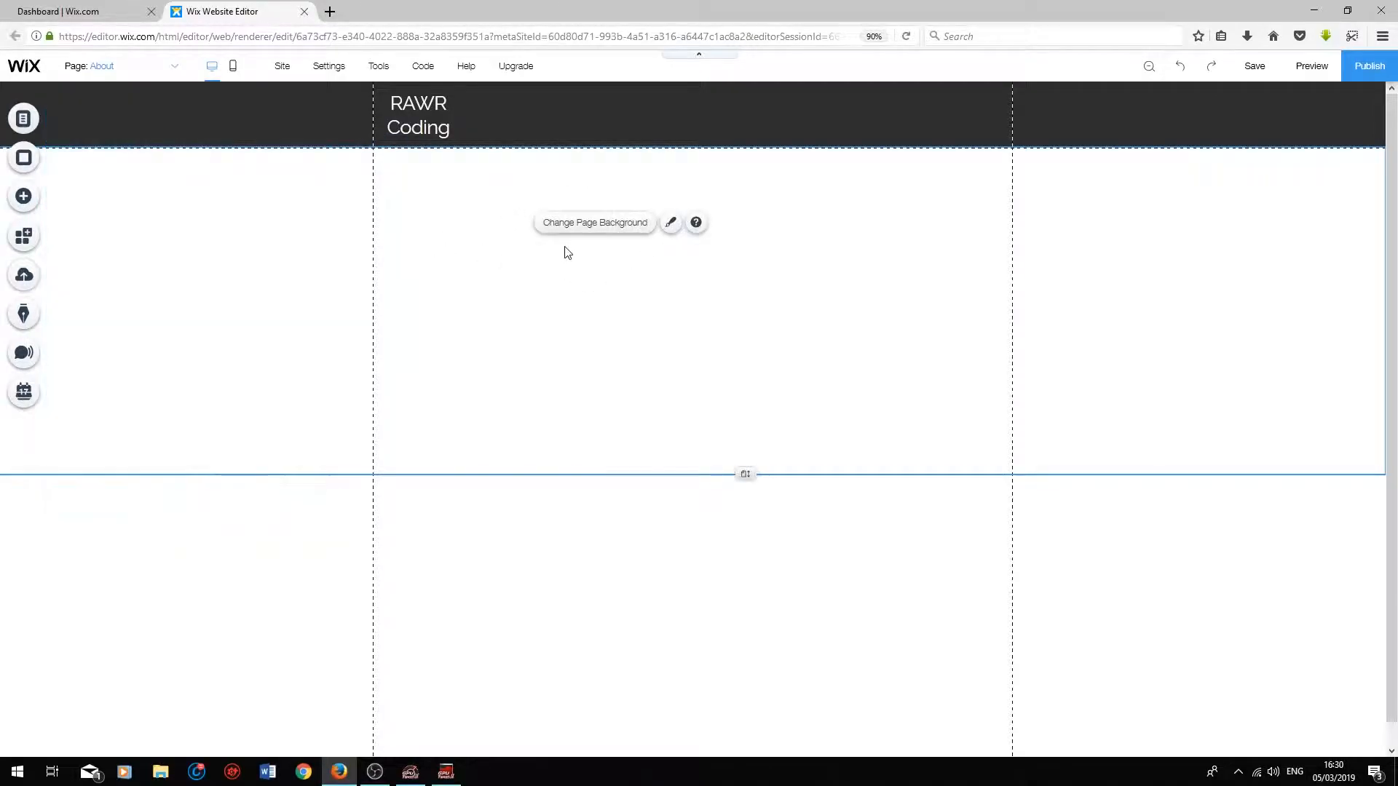
- Change the About page background colour to the blue swatch
{"action": "left_click", "coordinate": [595, 221]}
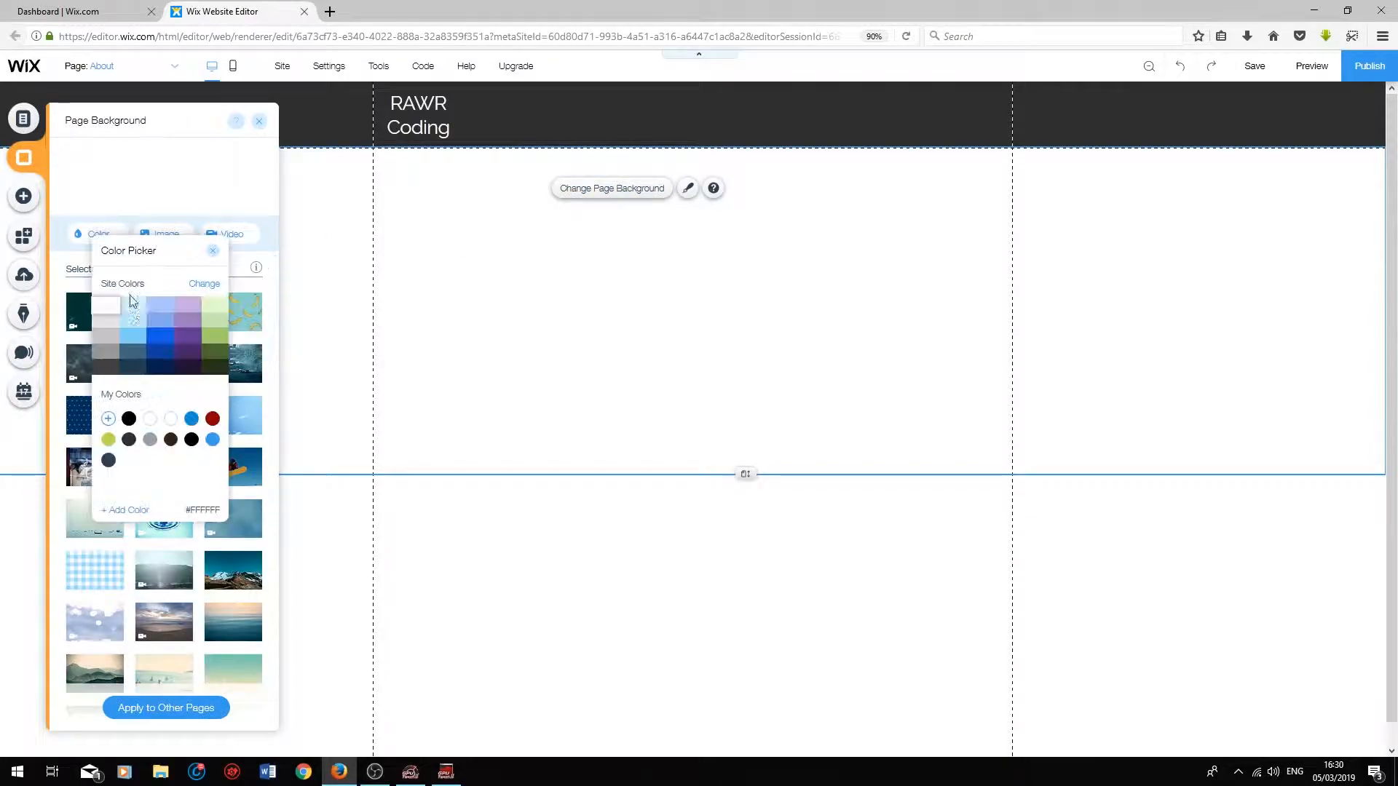
{"action": "left_click", "coordinate": [160, 337]}
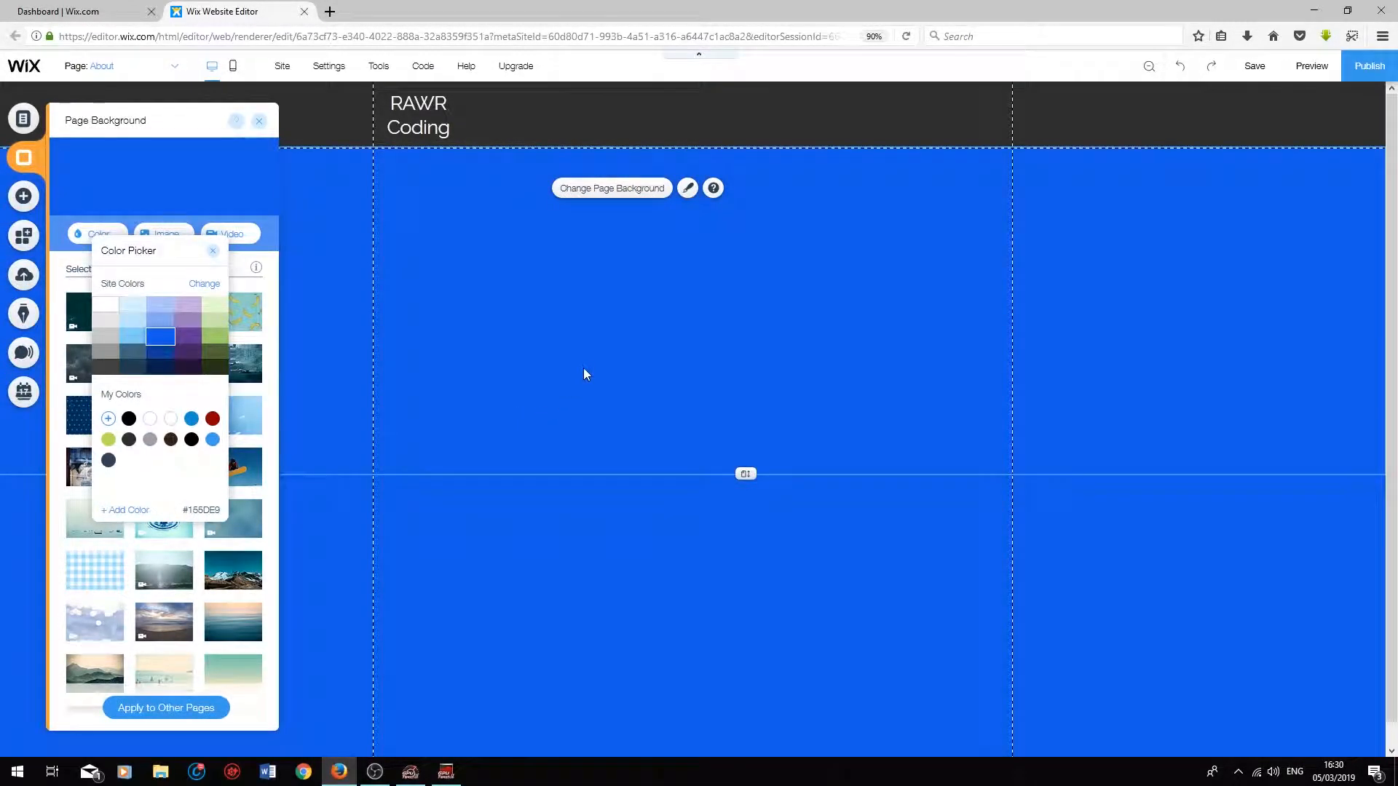
- Show the Site Menu listing HOME and About, then save the site
{"action": "left_click", "coordinate": [22, 118]}
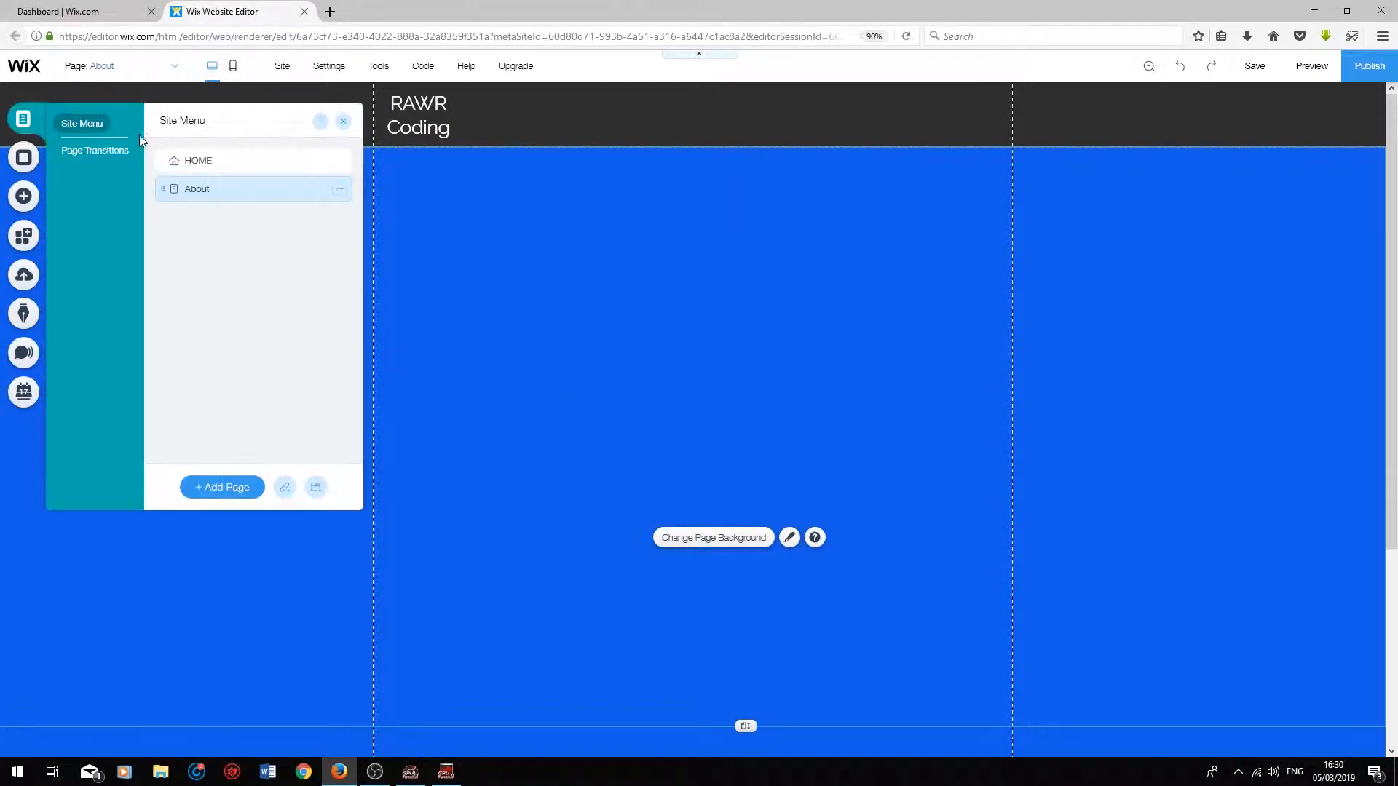
{"action": "mouse_move", "coordinate": [214, 325]}
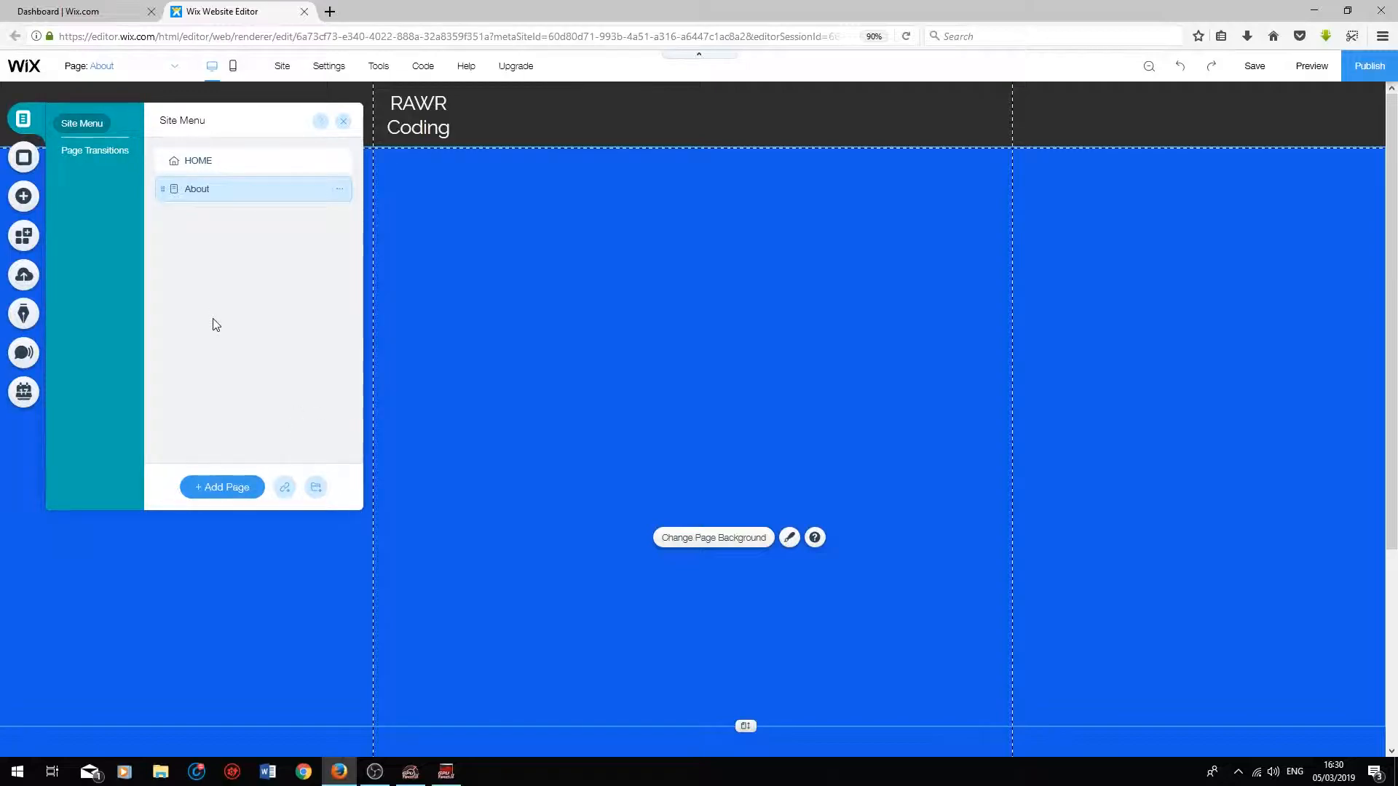
{"action": "mouse_move", "coordinate": [284, 487]}
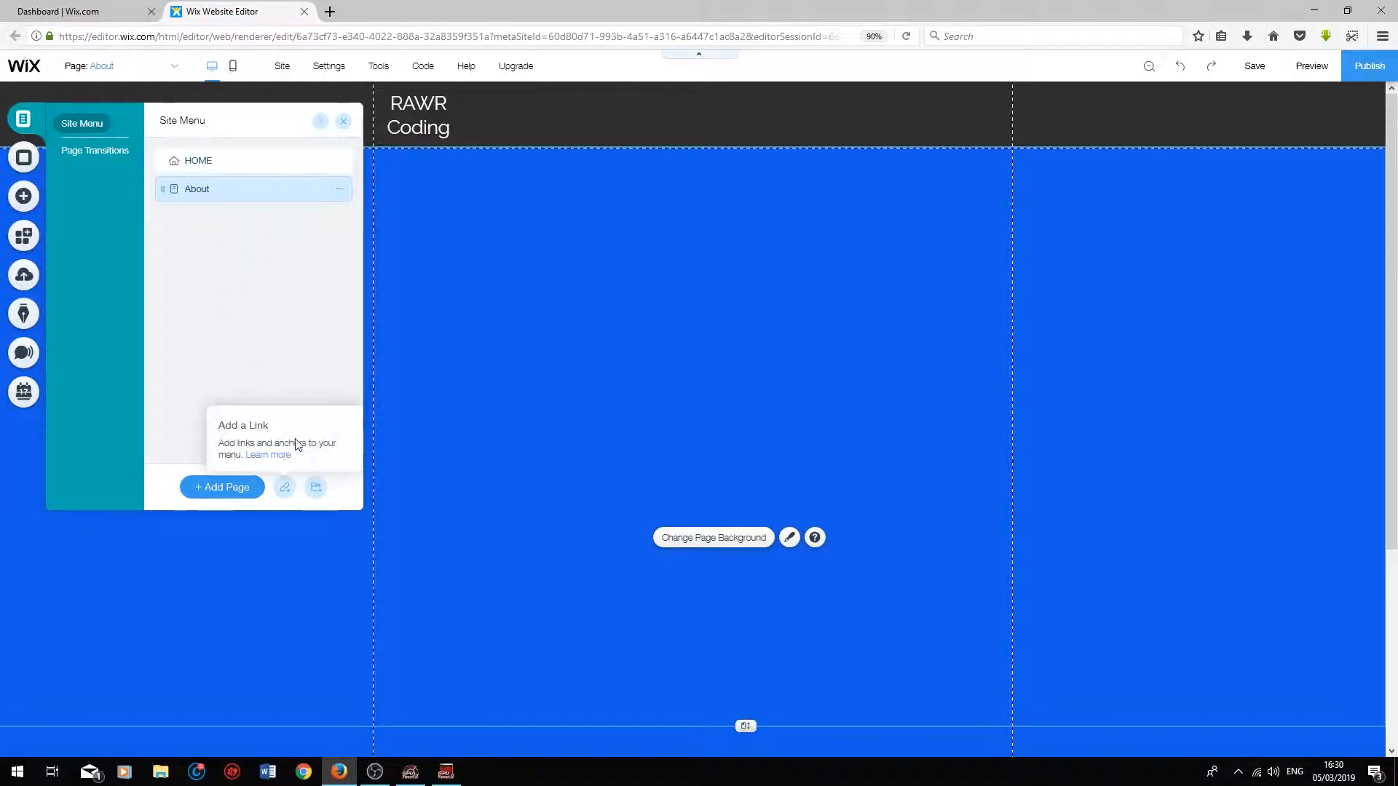
{"action": "mouse_move", "coordinate": [902, 137]}
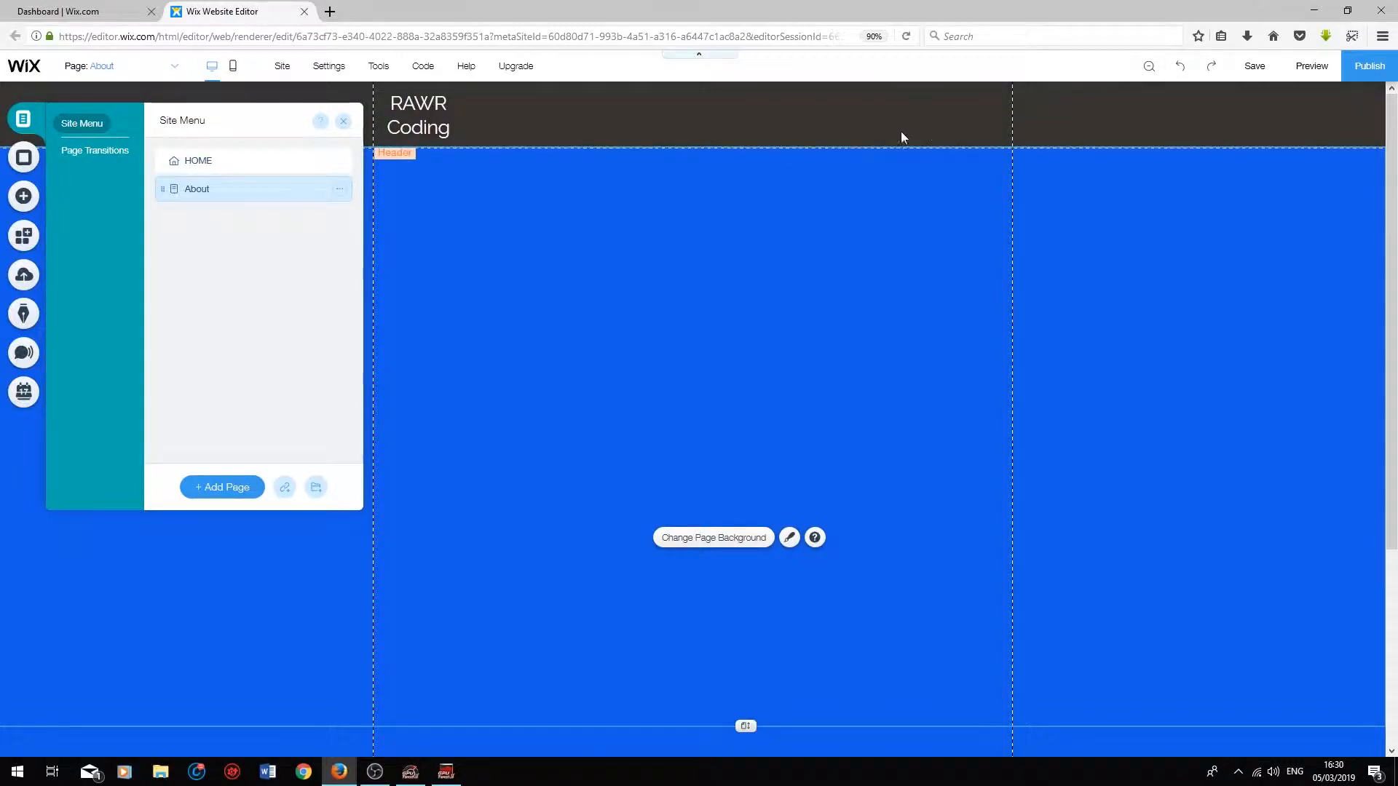
{"action": "mouse_move", "coordinate": [489, 112]}
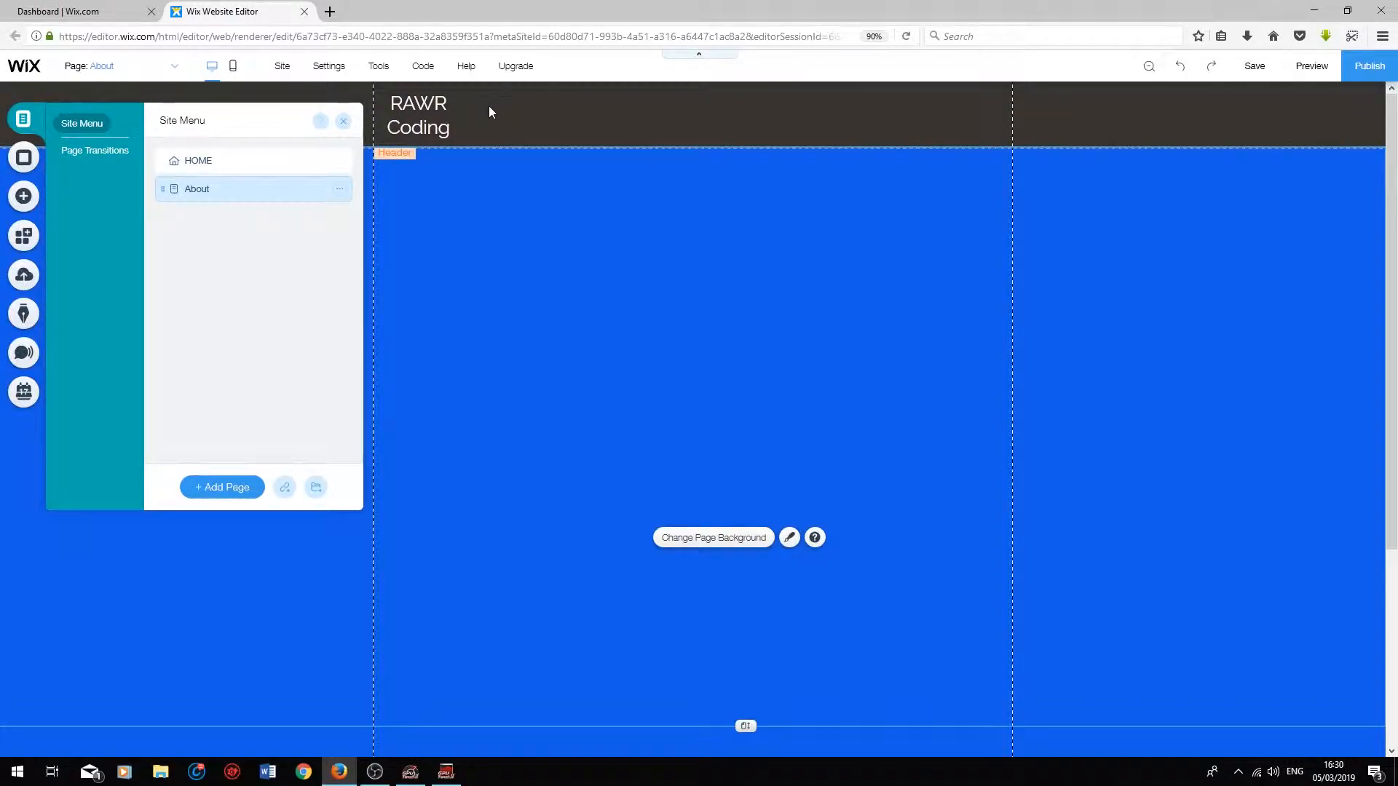
{"action": "mouse_move", "coordinate": [638, 121]}
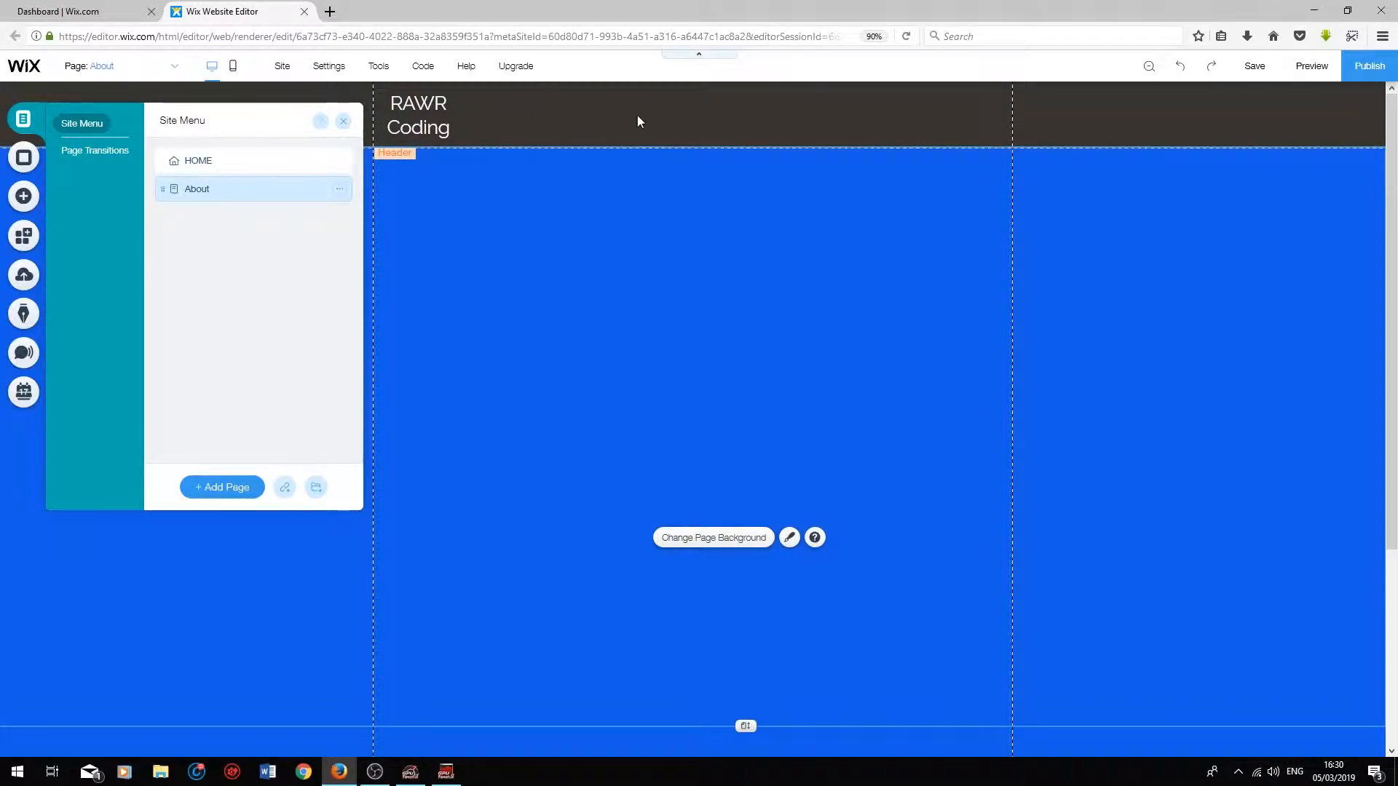
{"action": "mouse_move", "coordinate": [735, 139]}
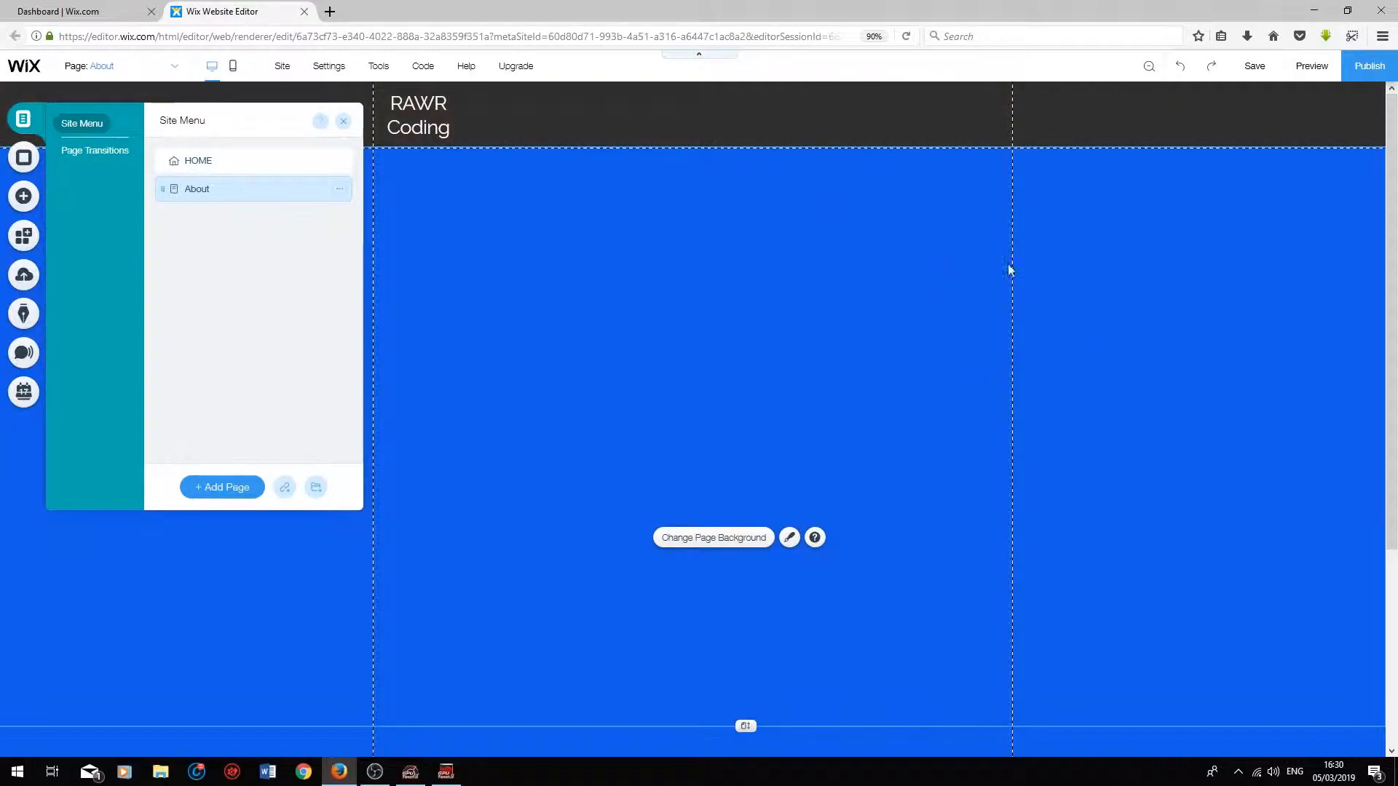
{"action": "left_click", "coordinate": [1254, 66]}
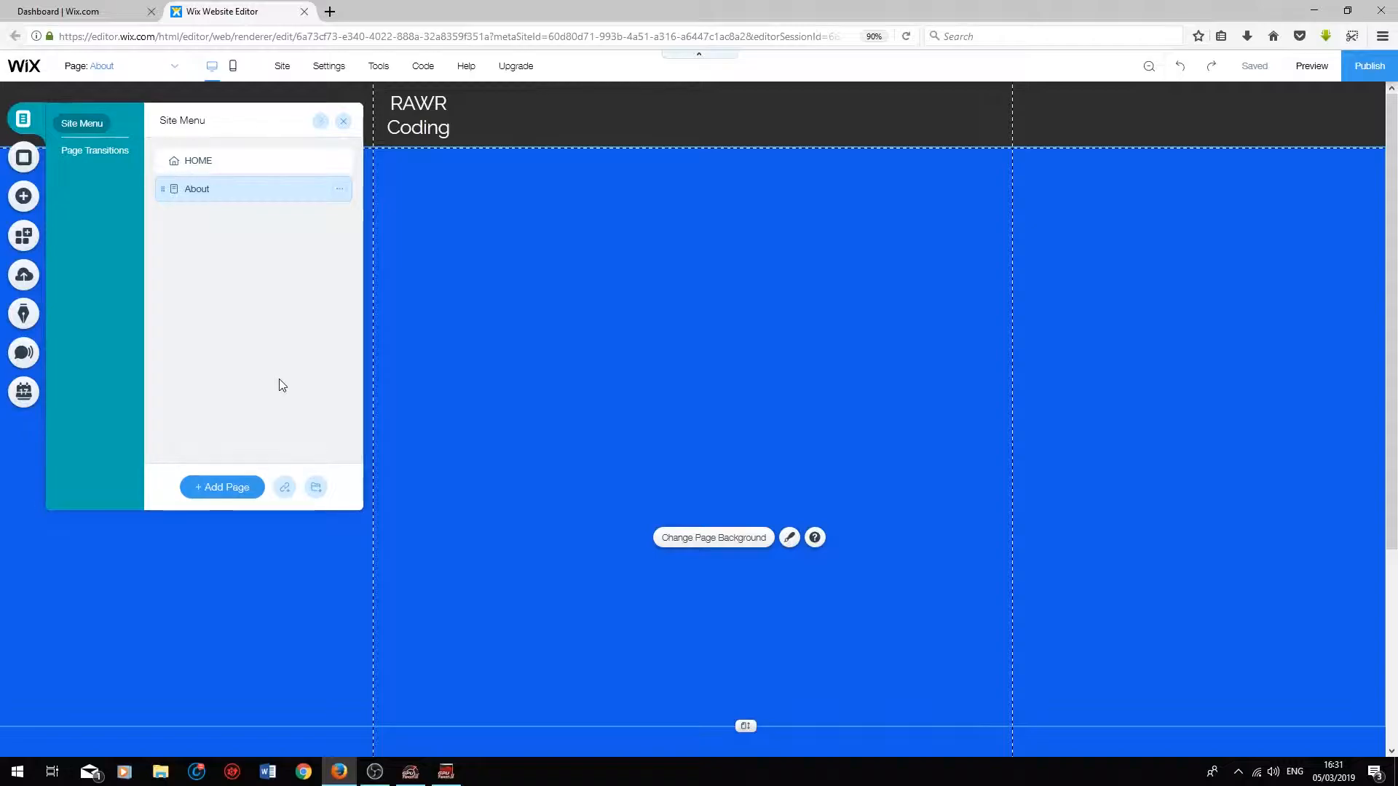
{"action": "mouse_move", "coordinate": [198, 161]}
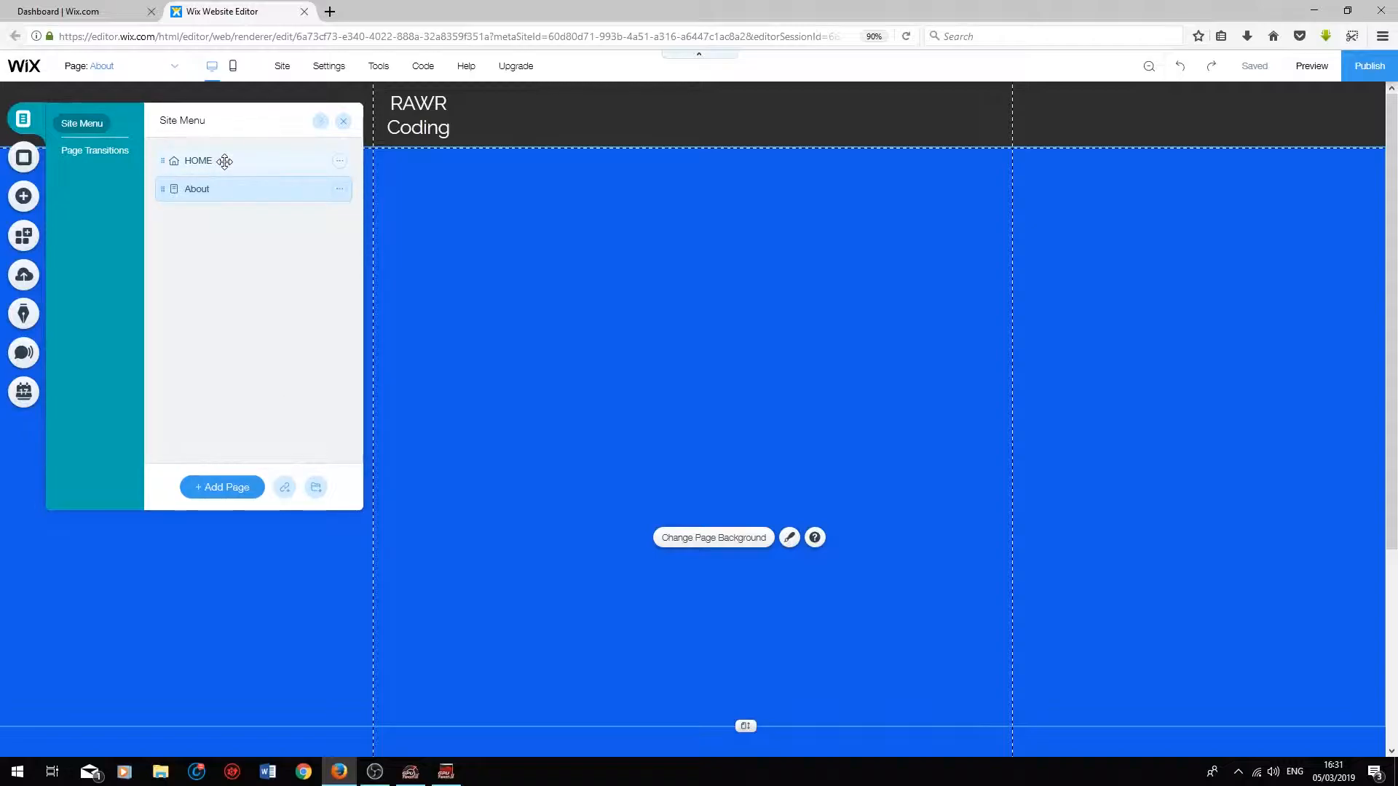
- Switch to editing the HOME page and close the pages panel
{"action": "left_click", "coordinate": [198, 160]}
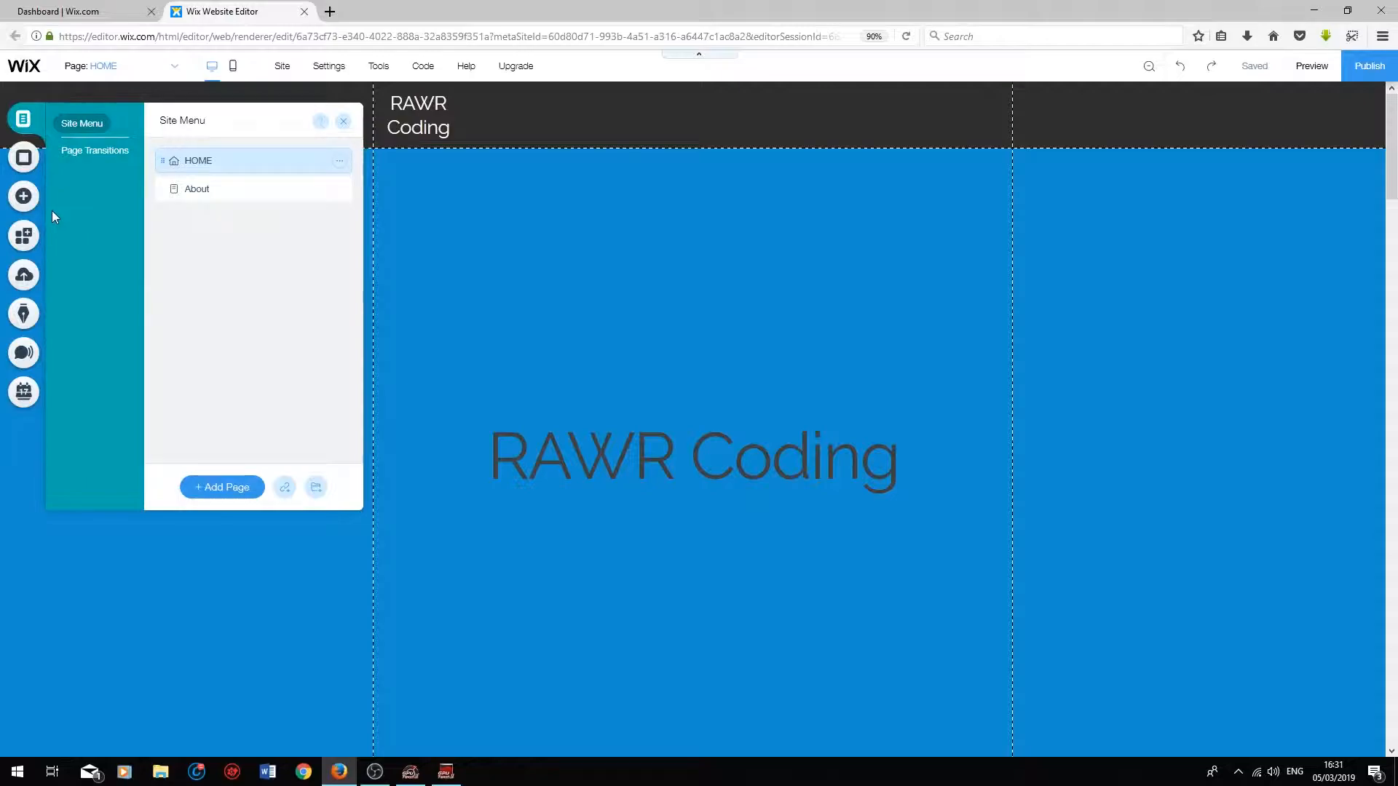
{"action": "left_click", "coordinate": [22, 195]}
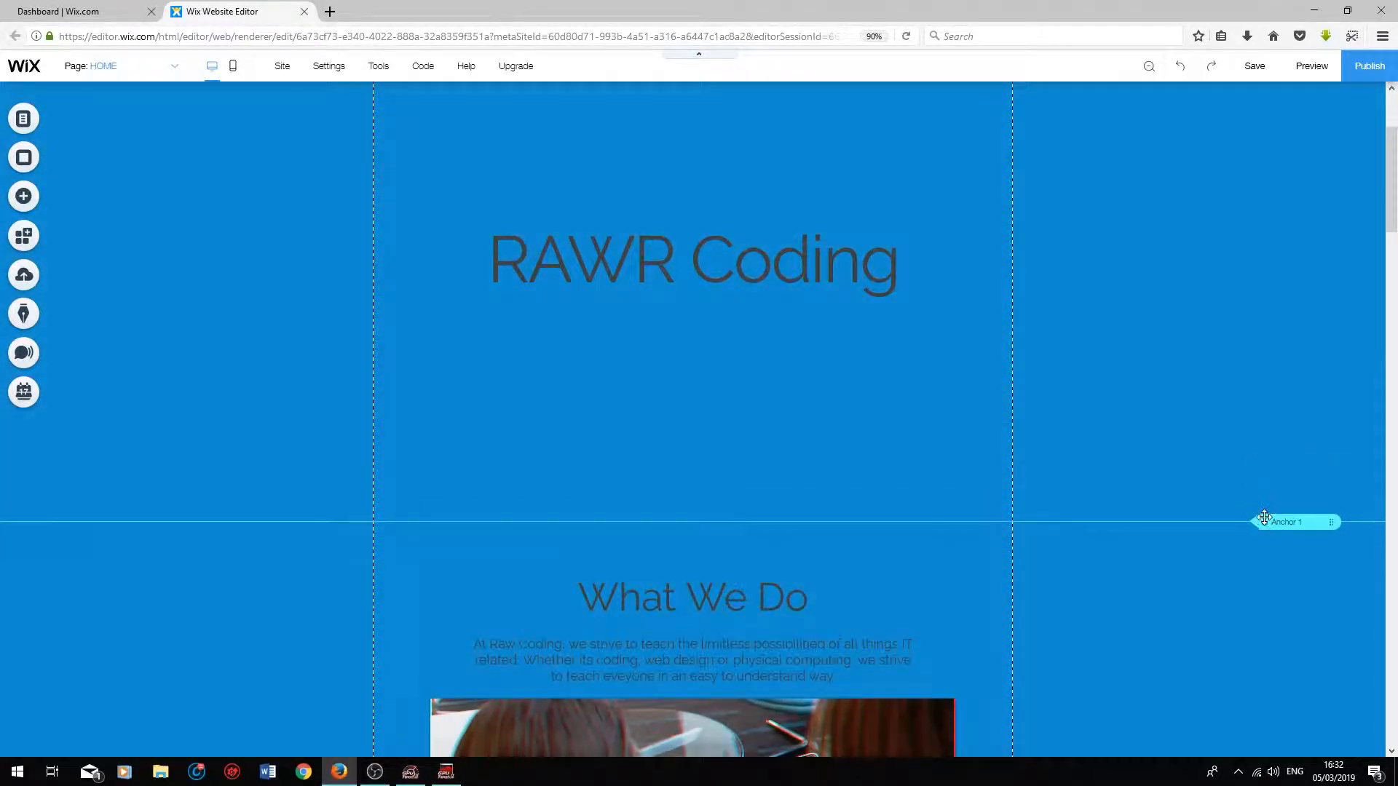
- Select the anchor above the section and name it What We Do
{"action": "left_click", "coordinate": [1286, 522]}
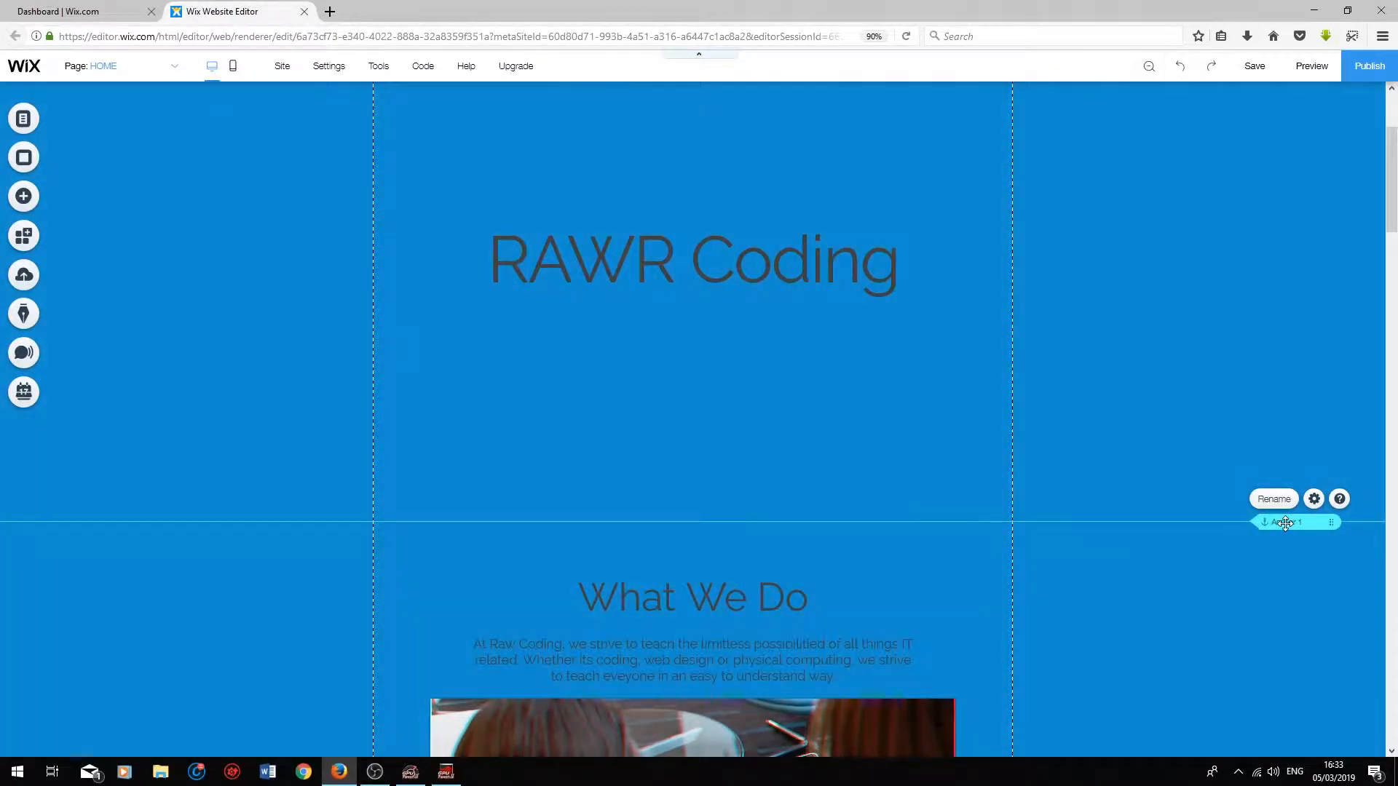
{"action": "left_click", "coordinate": [1313, 499]}
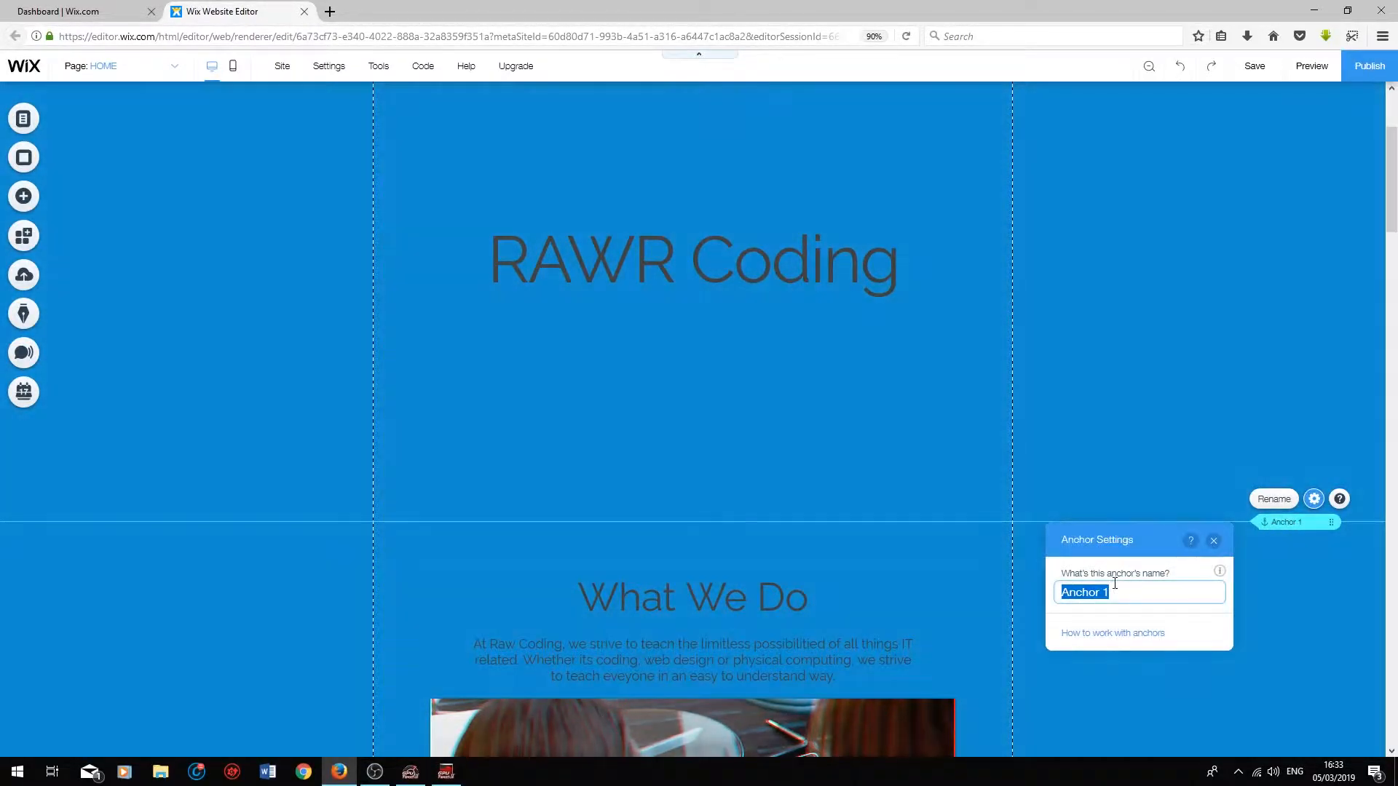
{"action": "type", "text": "What"}
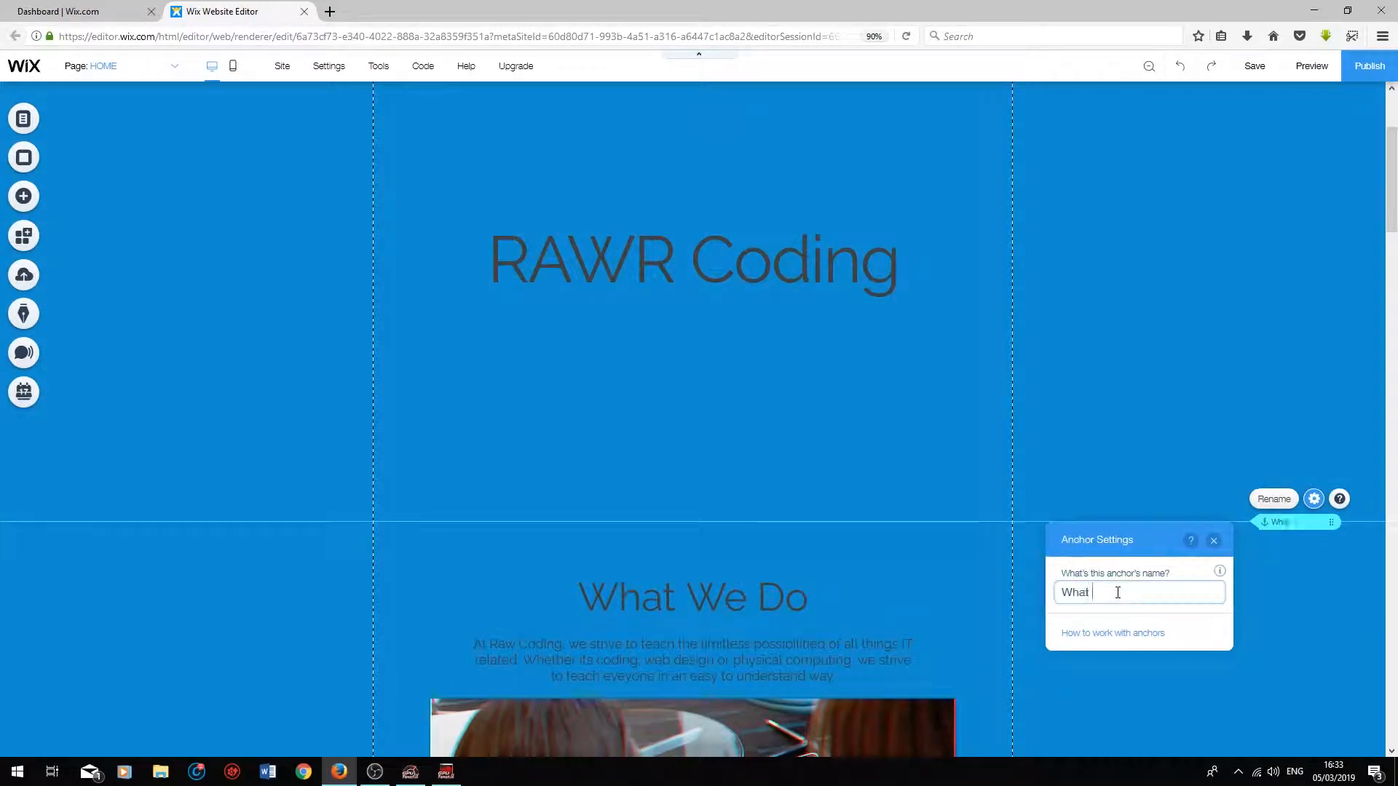
{"action": "type", "text": "We Do"}
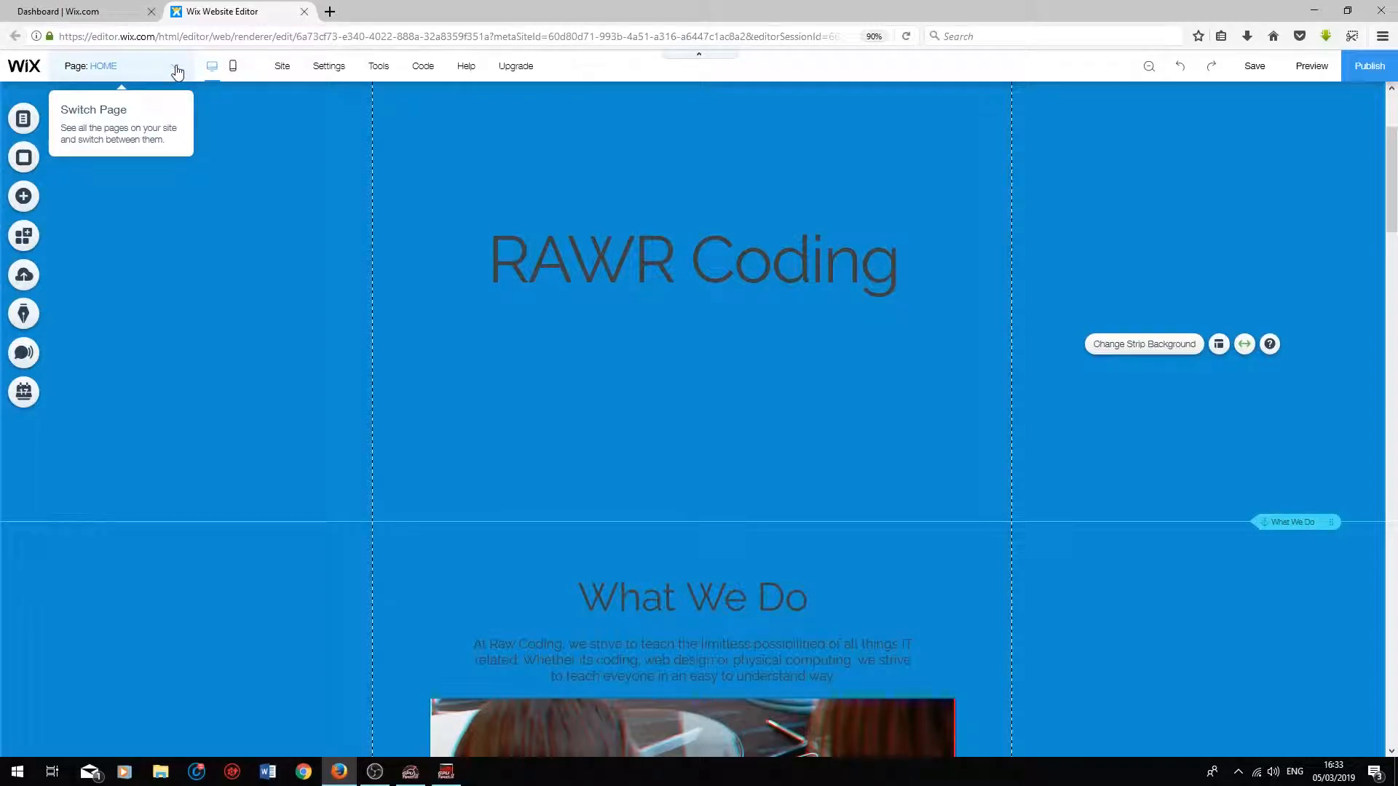
- Start a new Site Menu link and choose the What We Do anchor on HOME as its target
{"action": "left_click", "coordinate": [175, 66]}
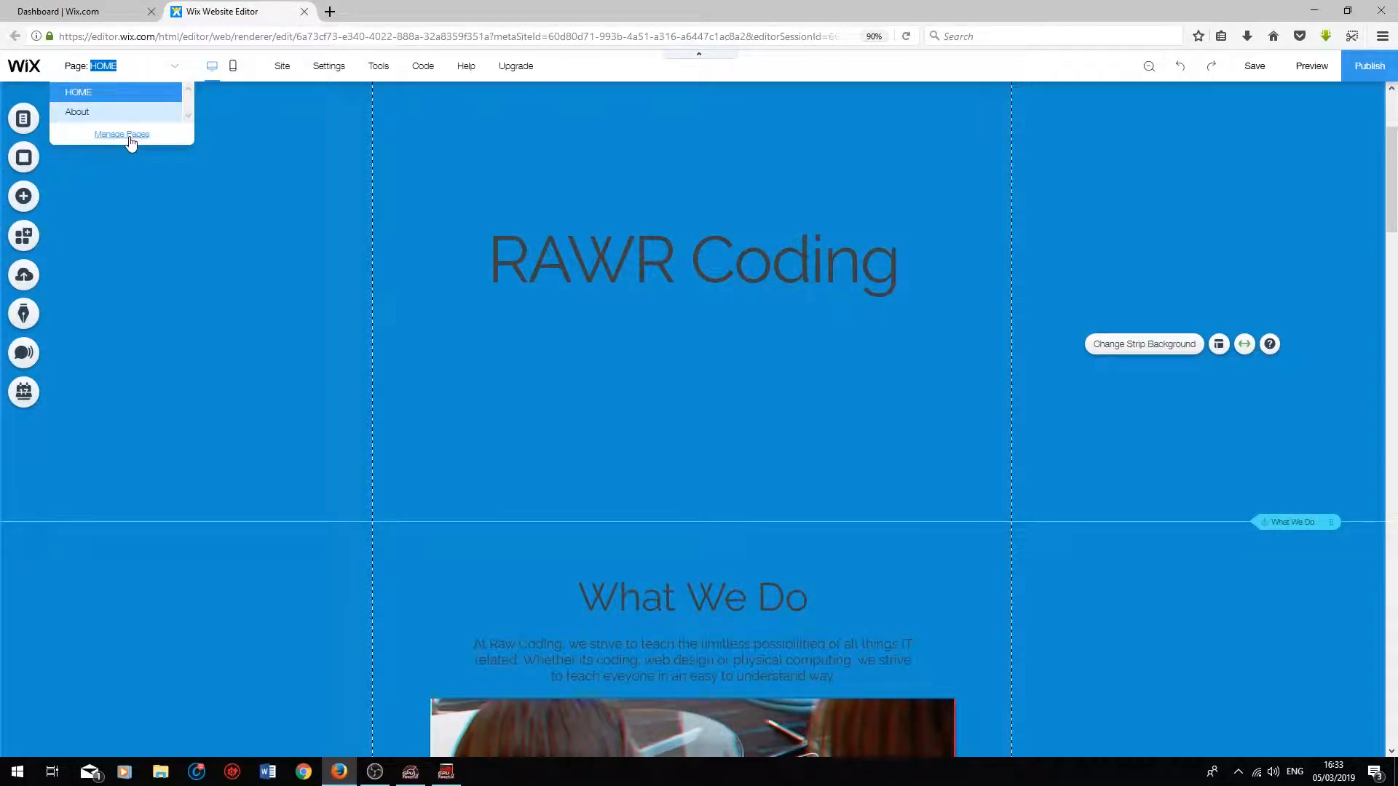
{"action": "left_click", "coordinate": [121, 134]}
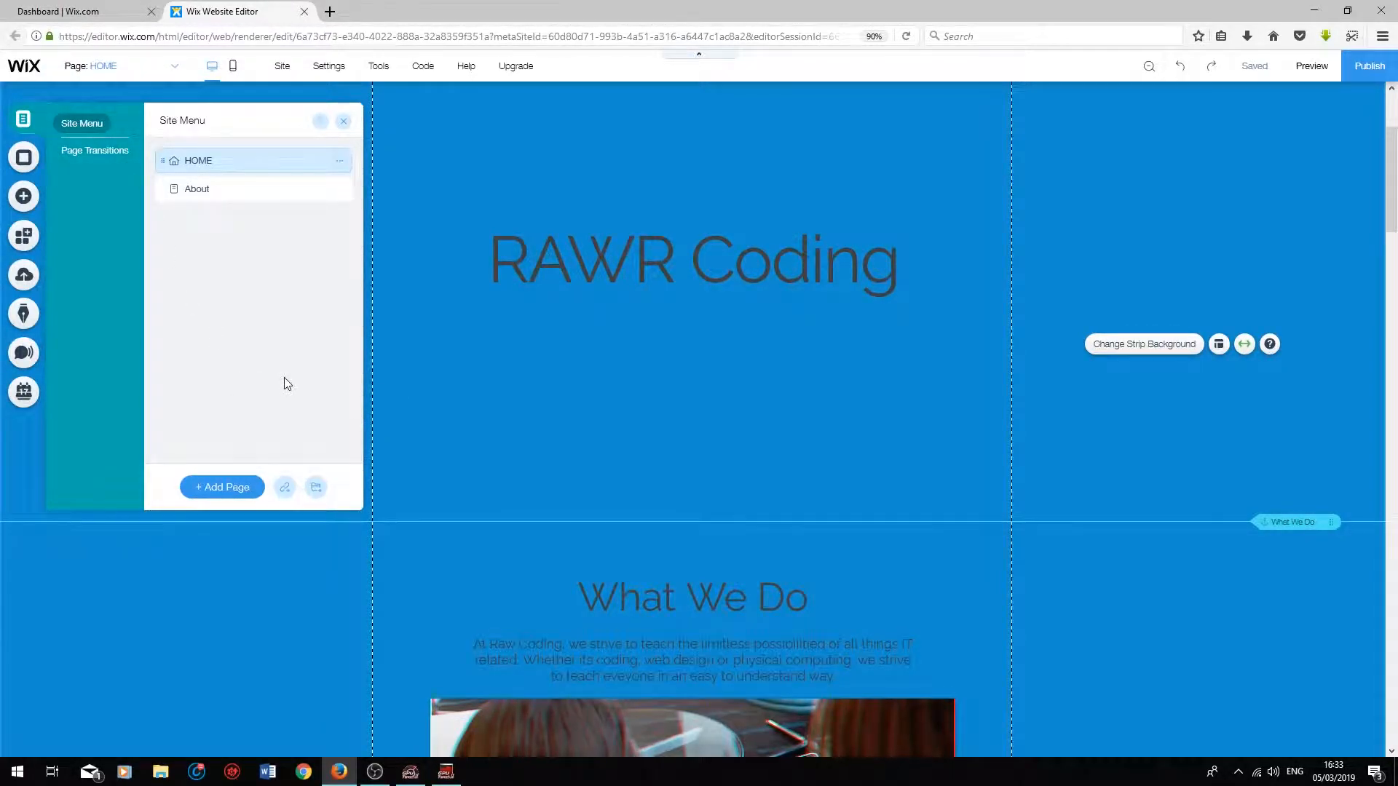
{"action": "mouse_move", "coordinate": [284, 486]}
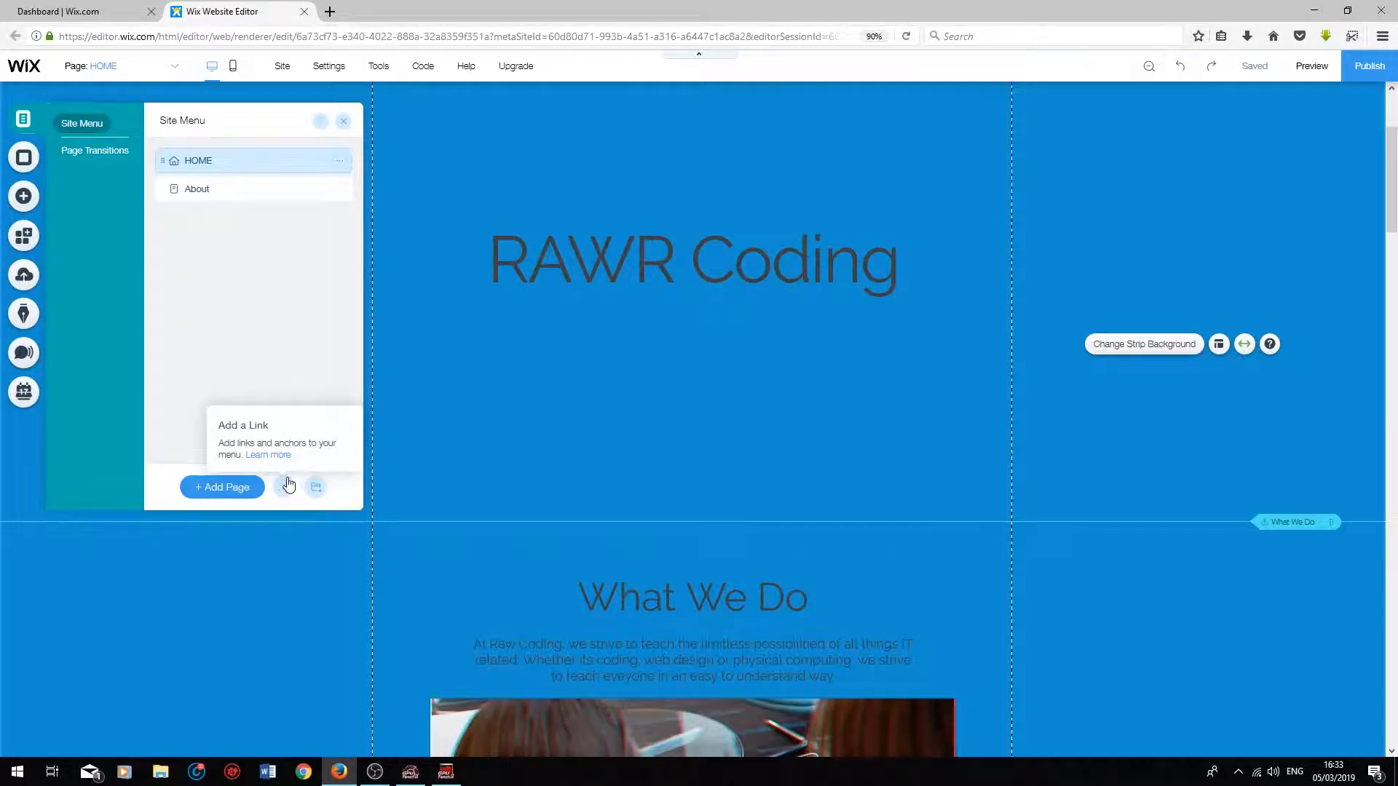
{"action": "left_click", "coordinate": [316, 487]}
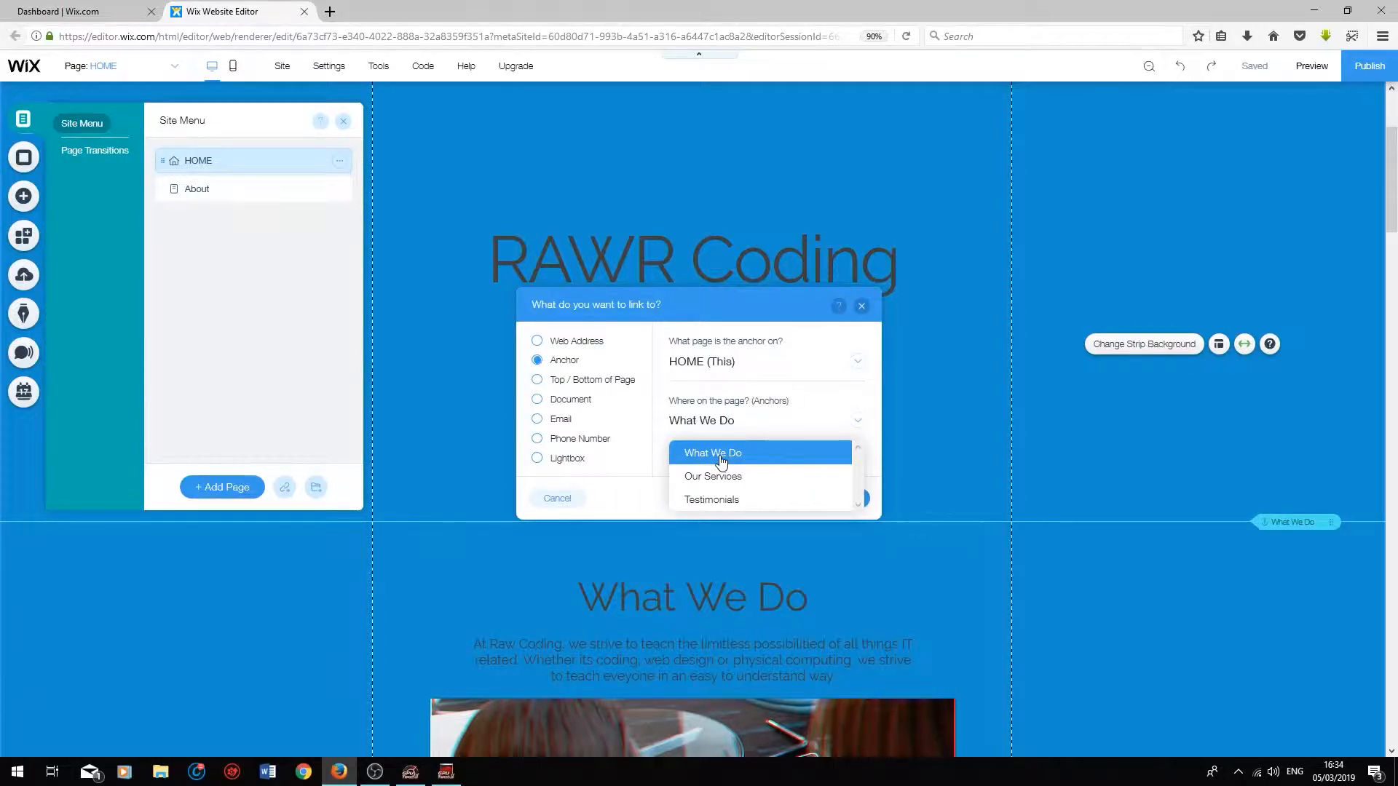
{"action": "left_click", "coordinate": [713, 453]}
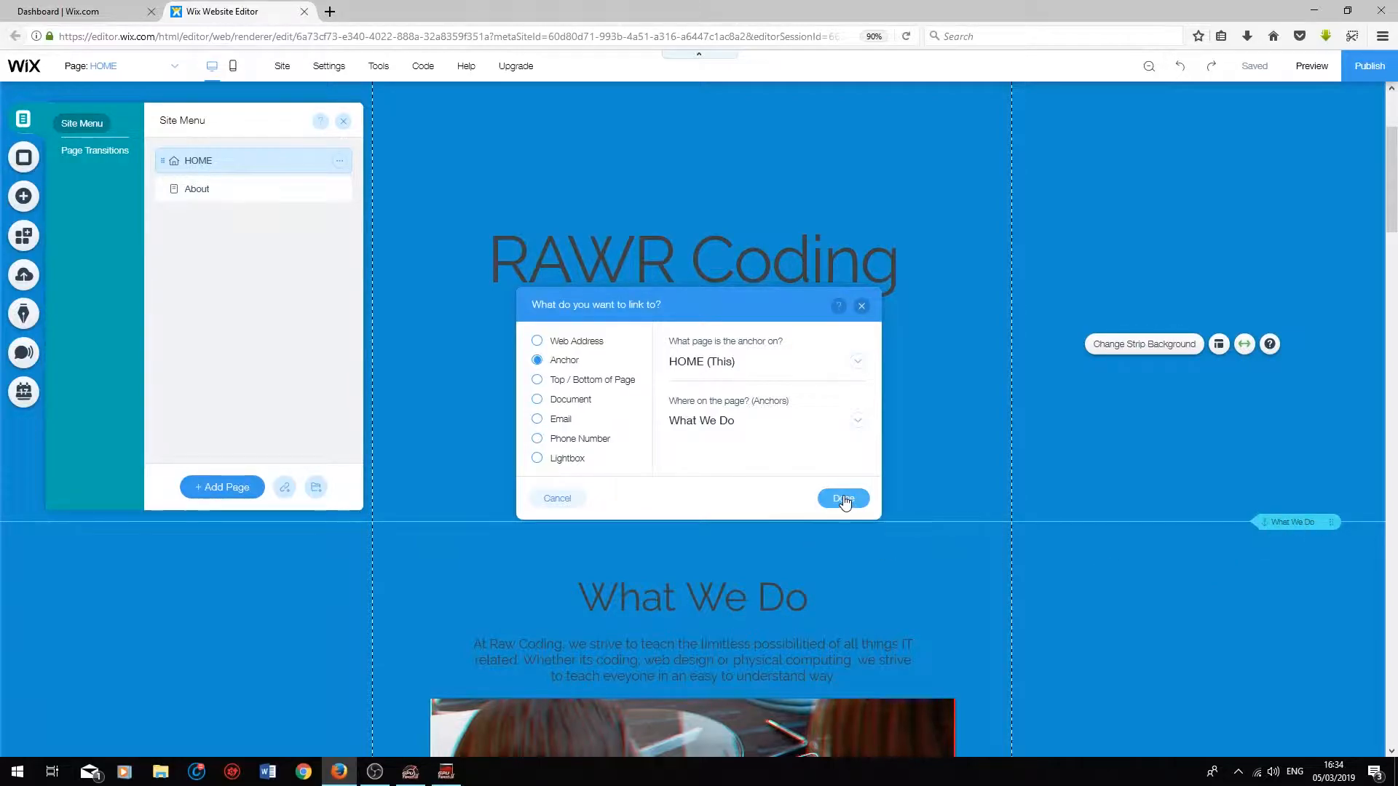
- Confirm the anchor link and rename the New Link menu item to What We Do
{"action": "left_click", "coordinate": [844, 498]}
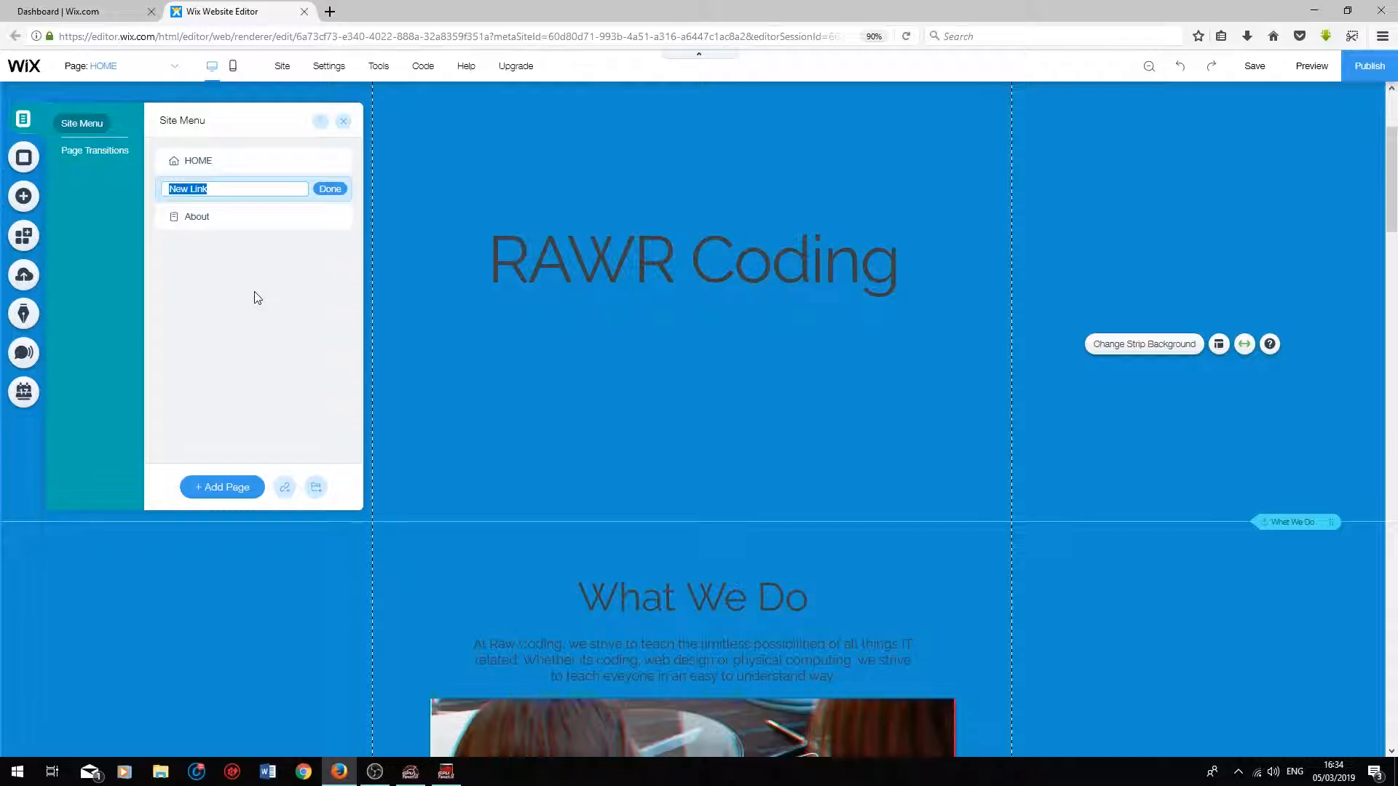
{"action": "type", "text": "What We DO"}
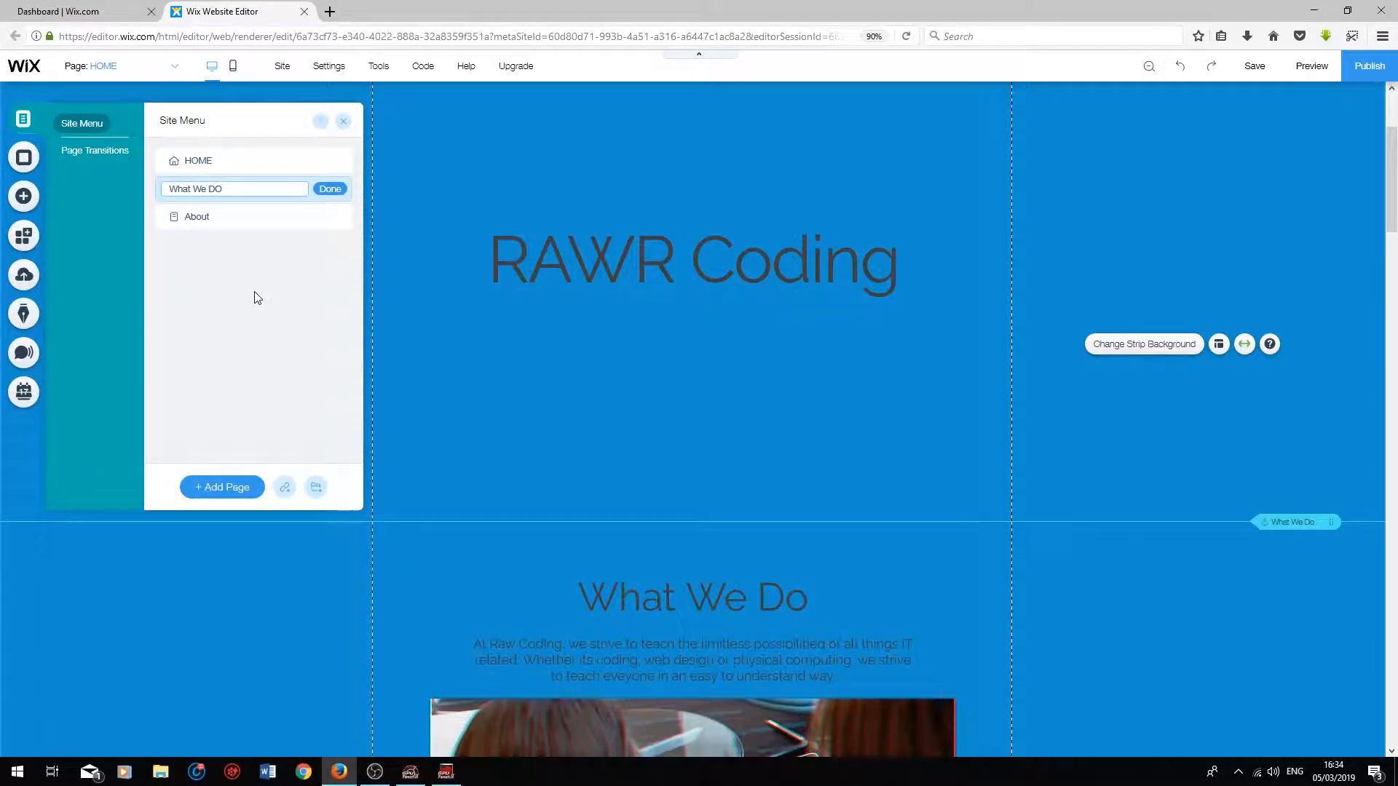
{"action": "type", "text": "What We Do"}
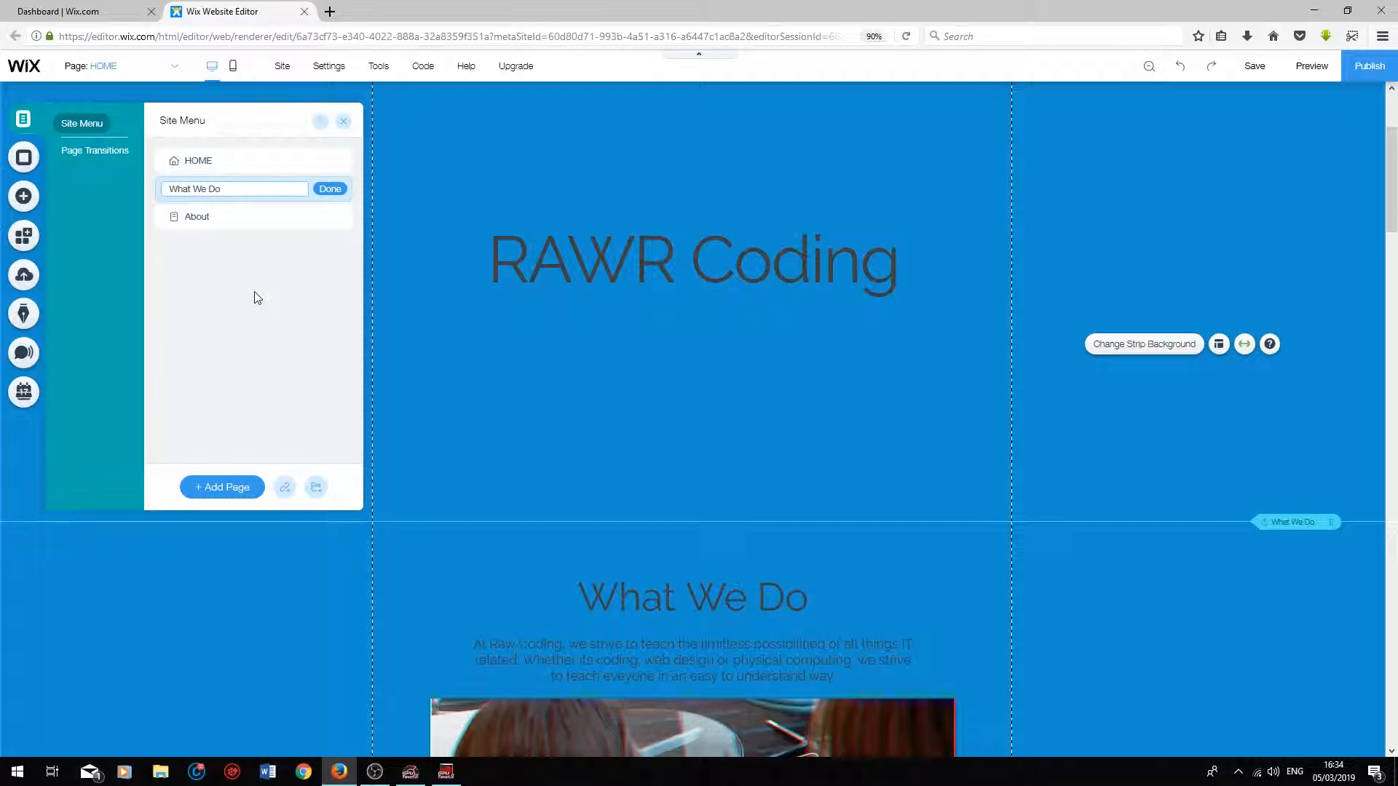
{"action": "left_click", "coordinate": [330, 188]}
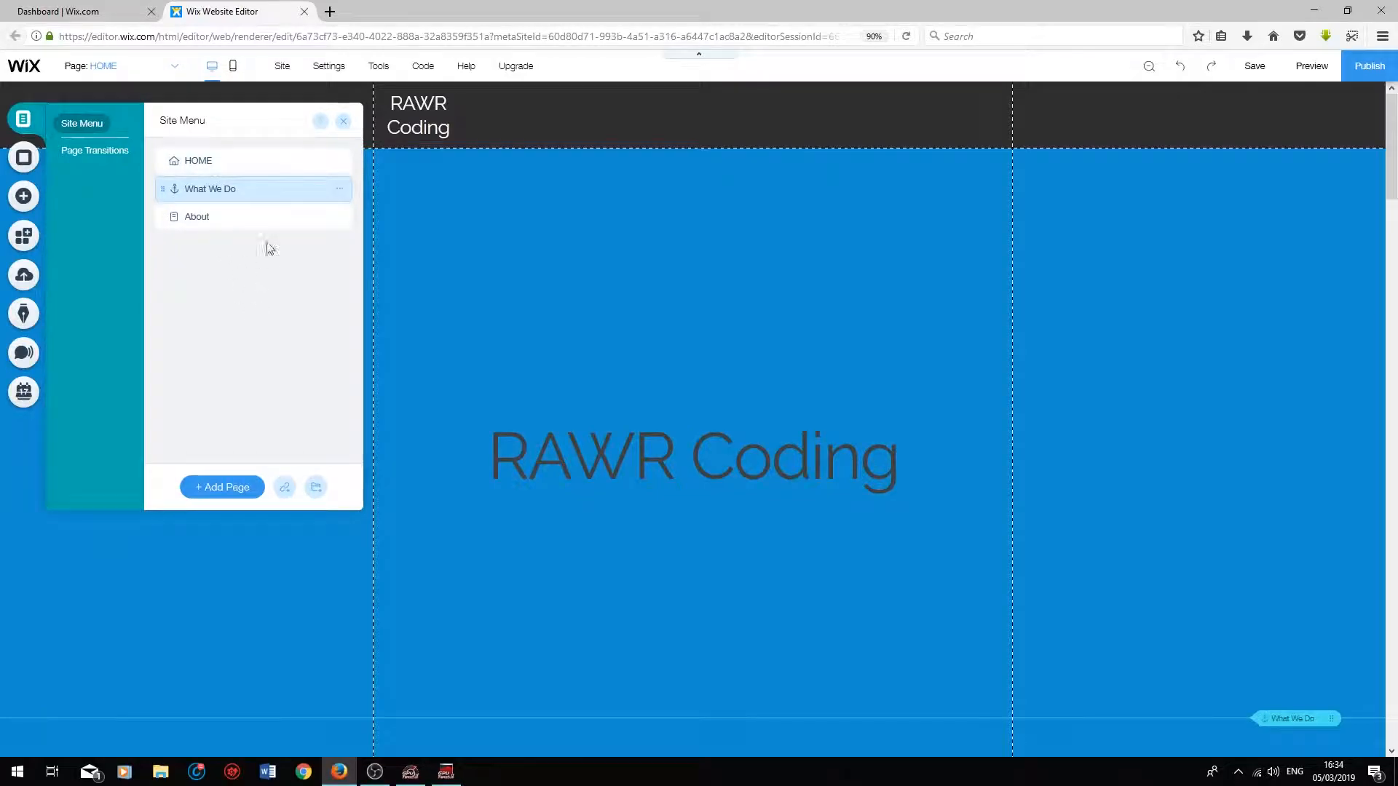
{"action": "mouse_move", "coordinate": [316, 487]}
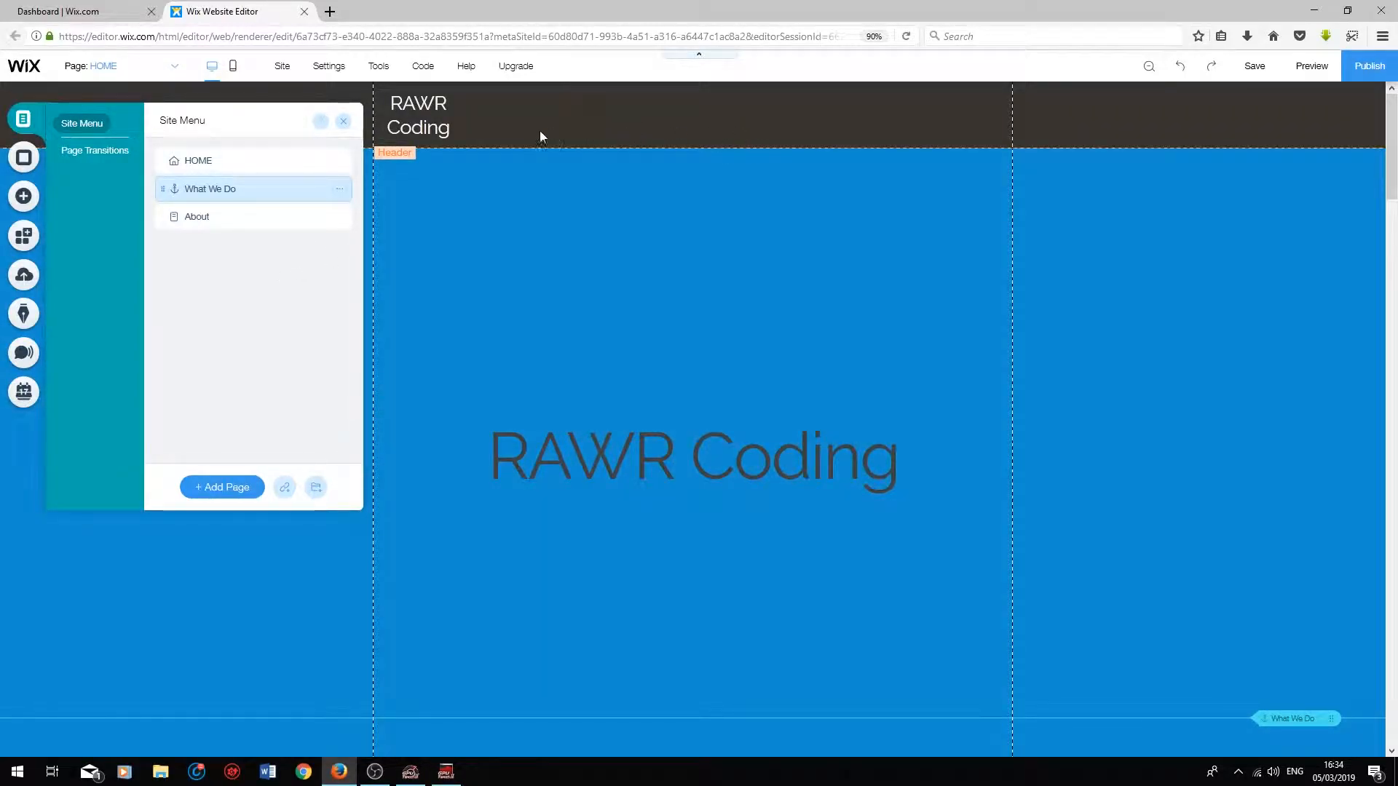
{"action": "mouse_move", "coordinate": [664, 154]}
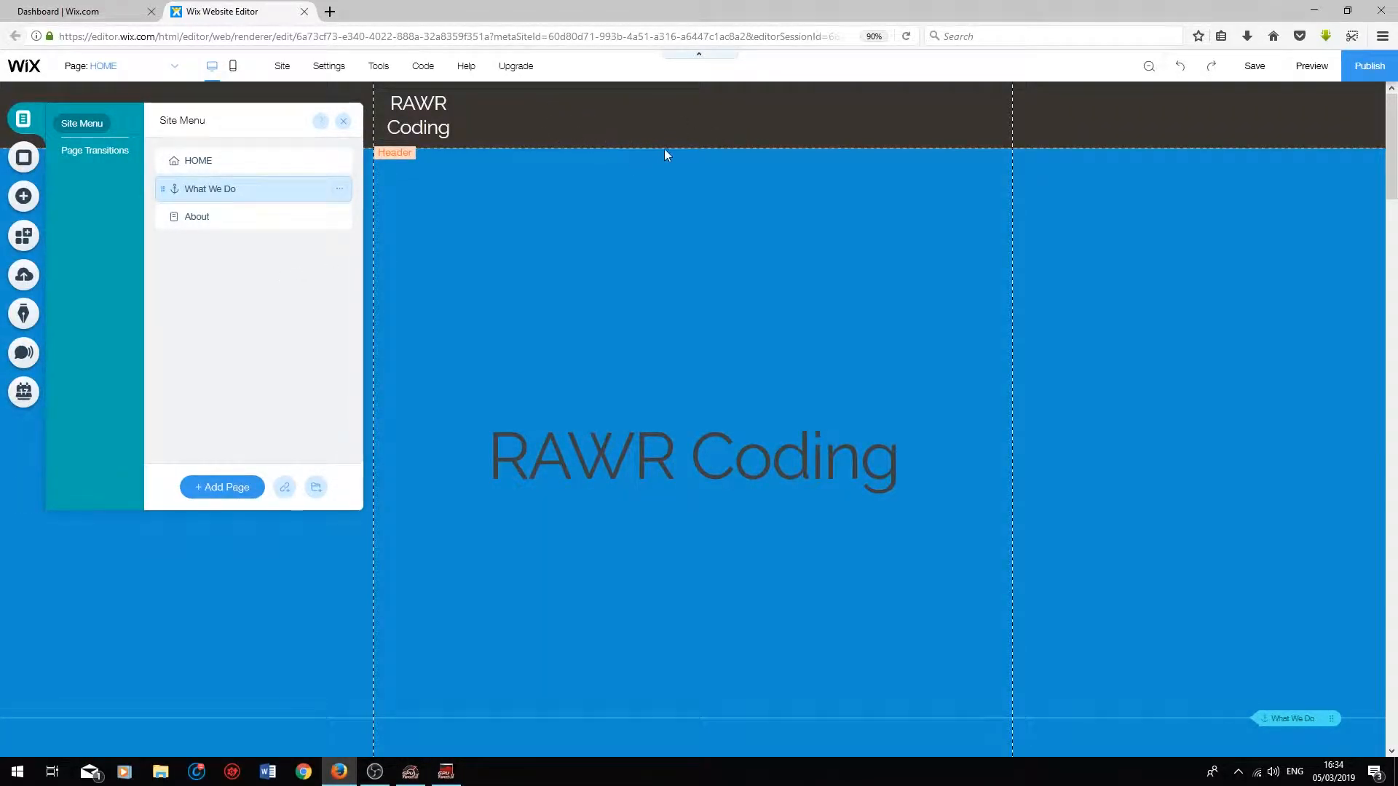
{"action": "mouse_move", "coordinate": [672, 150]}
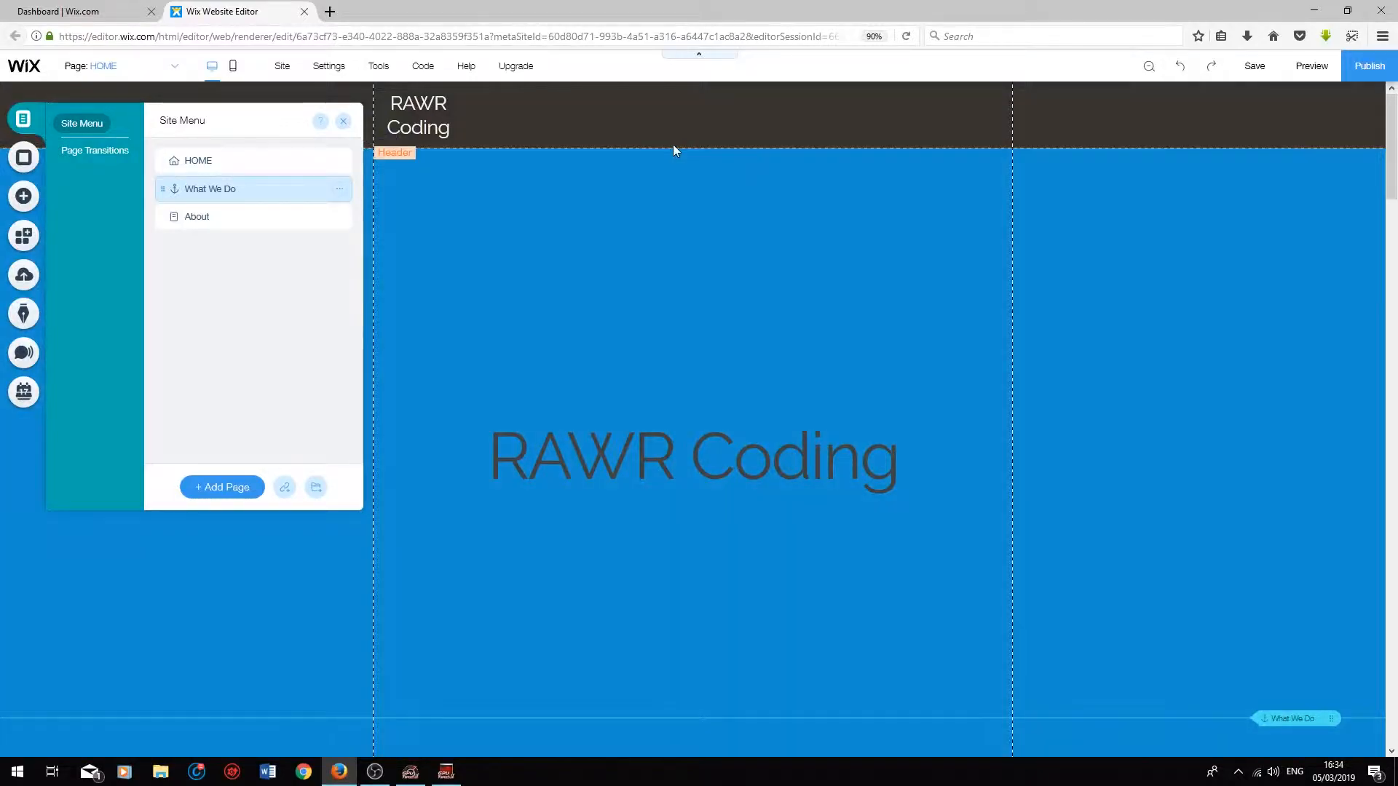
{"action": "mouse_move", "coordinate": [316, 486]}
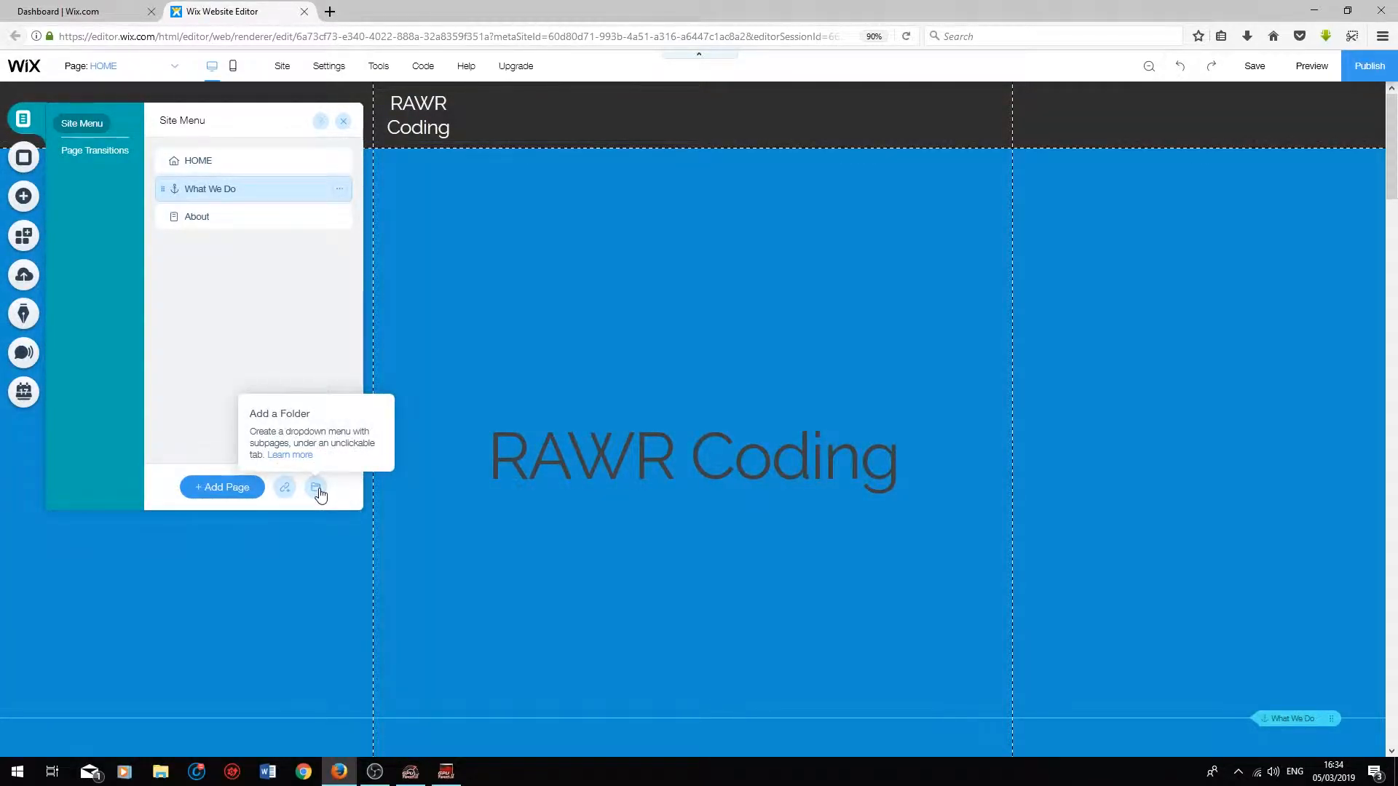
- Add a Site Menu folder named DropDown, then return to the HOME page
{"action": "left_click", "coordinate": [316, 487]}
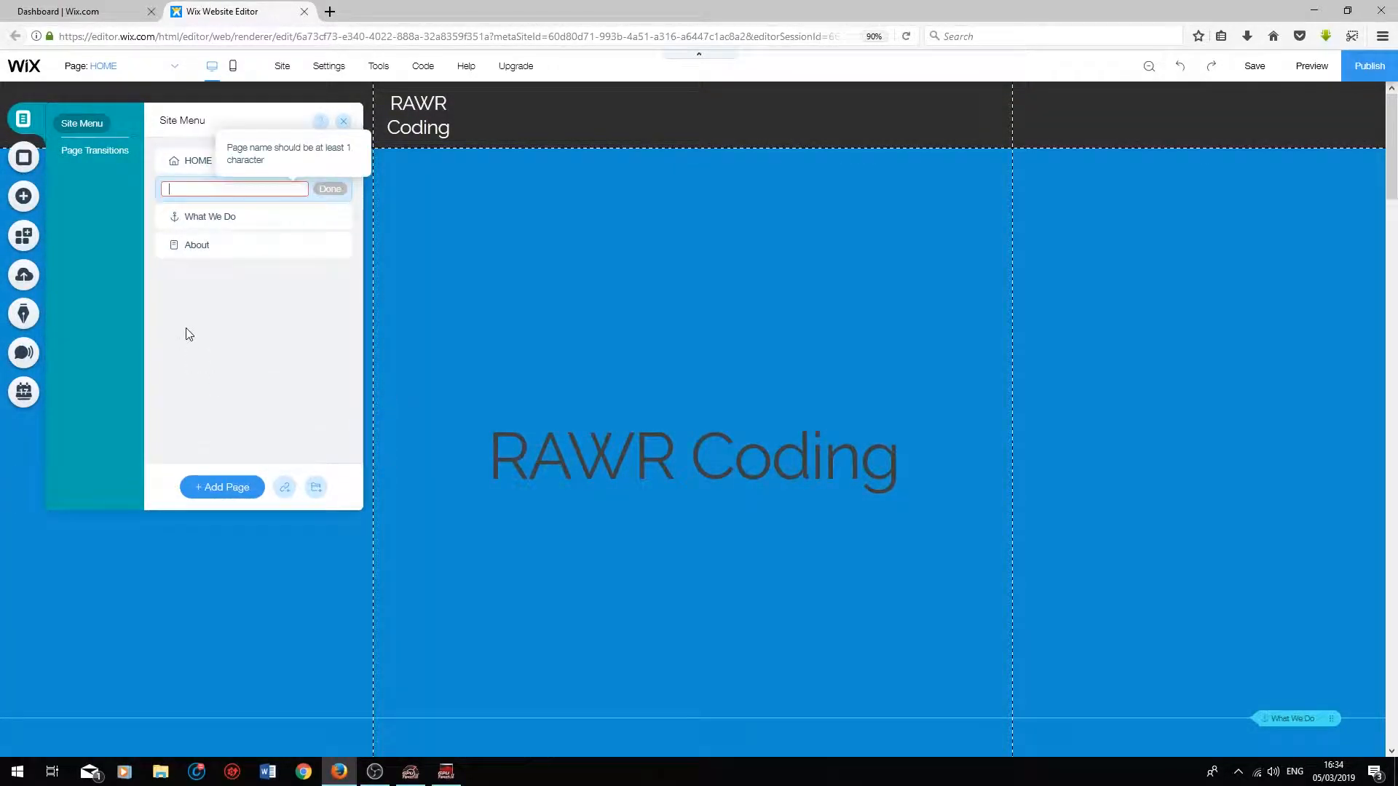
{"action": "type", "text": "DropDown"}
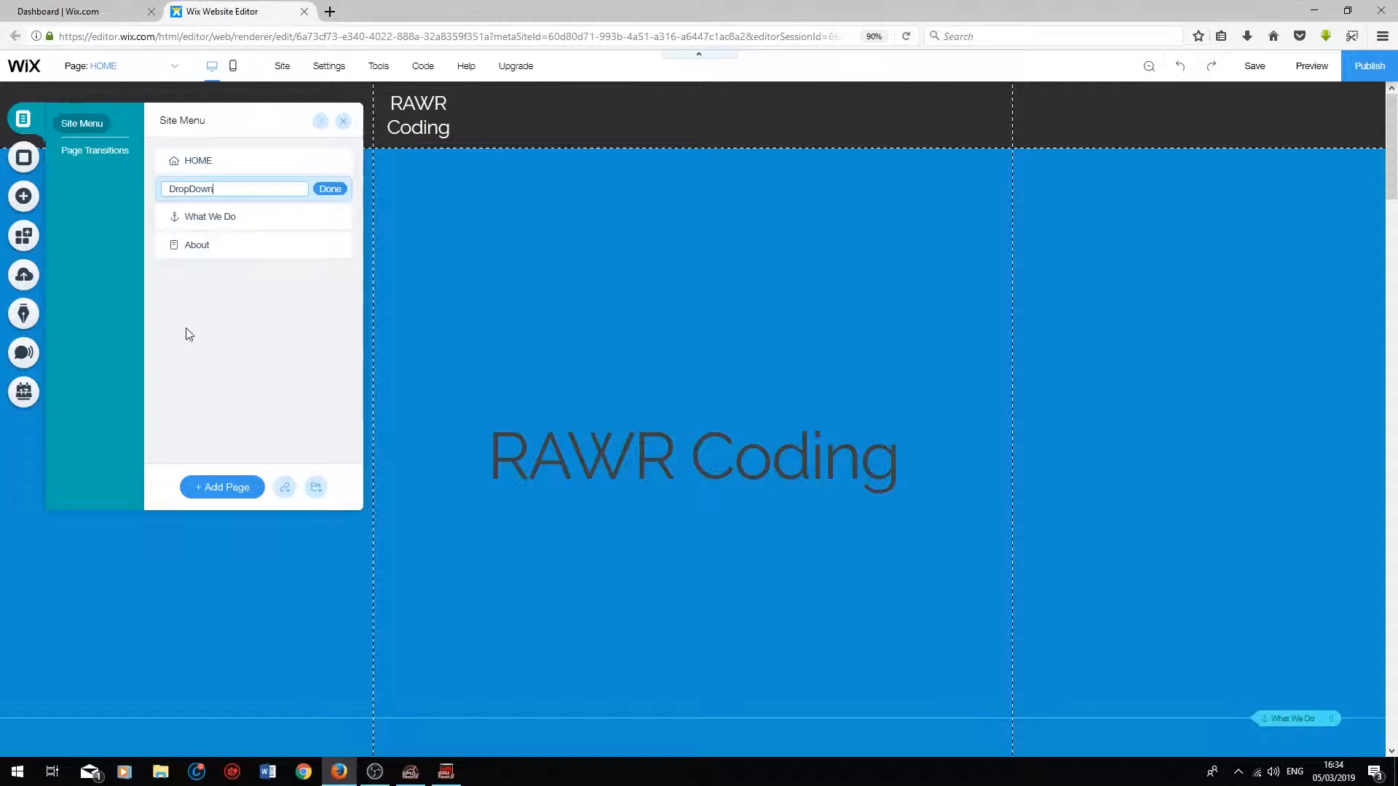
{"action": "left_click", "coordinate": [329, 188]}
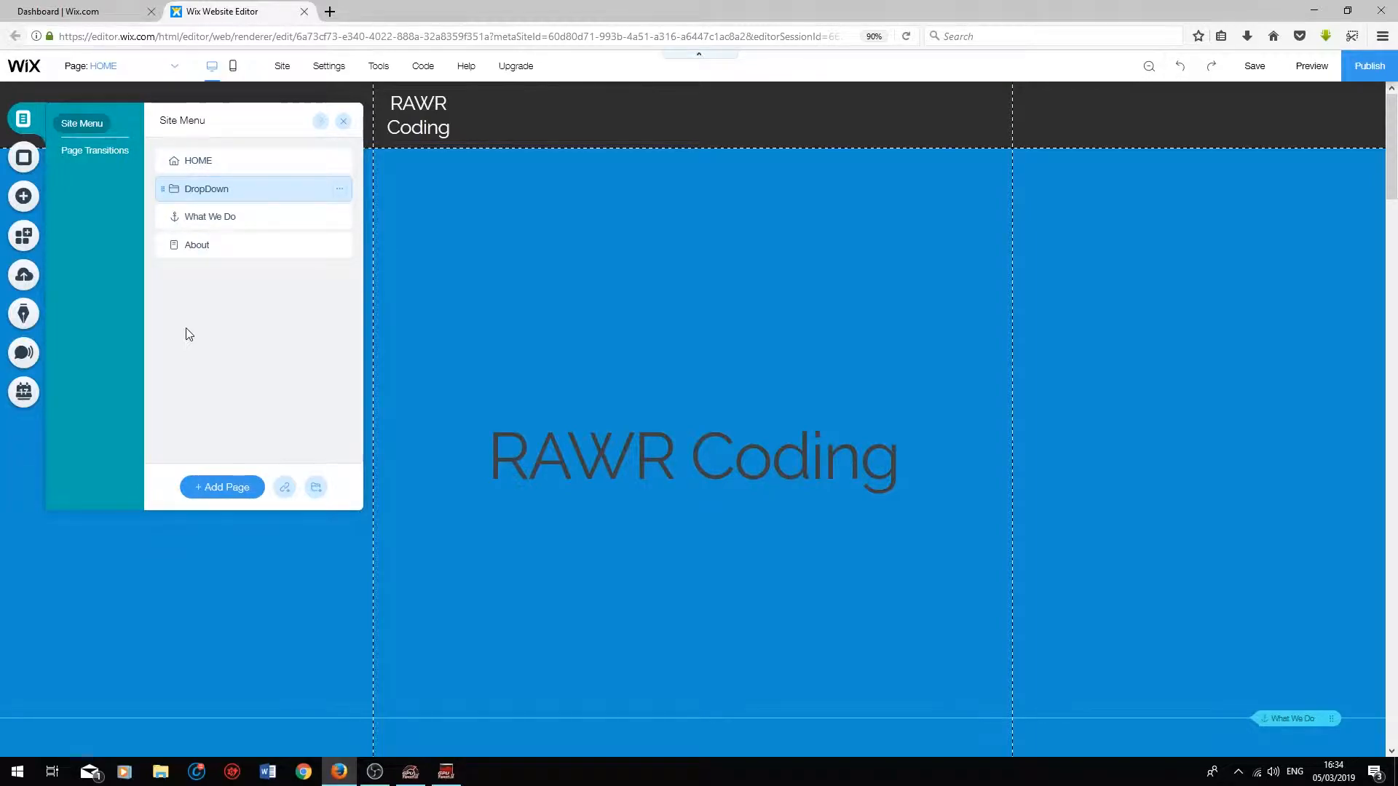
{"action": "left_click", "coordinate": [198, 160]}
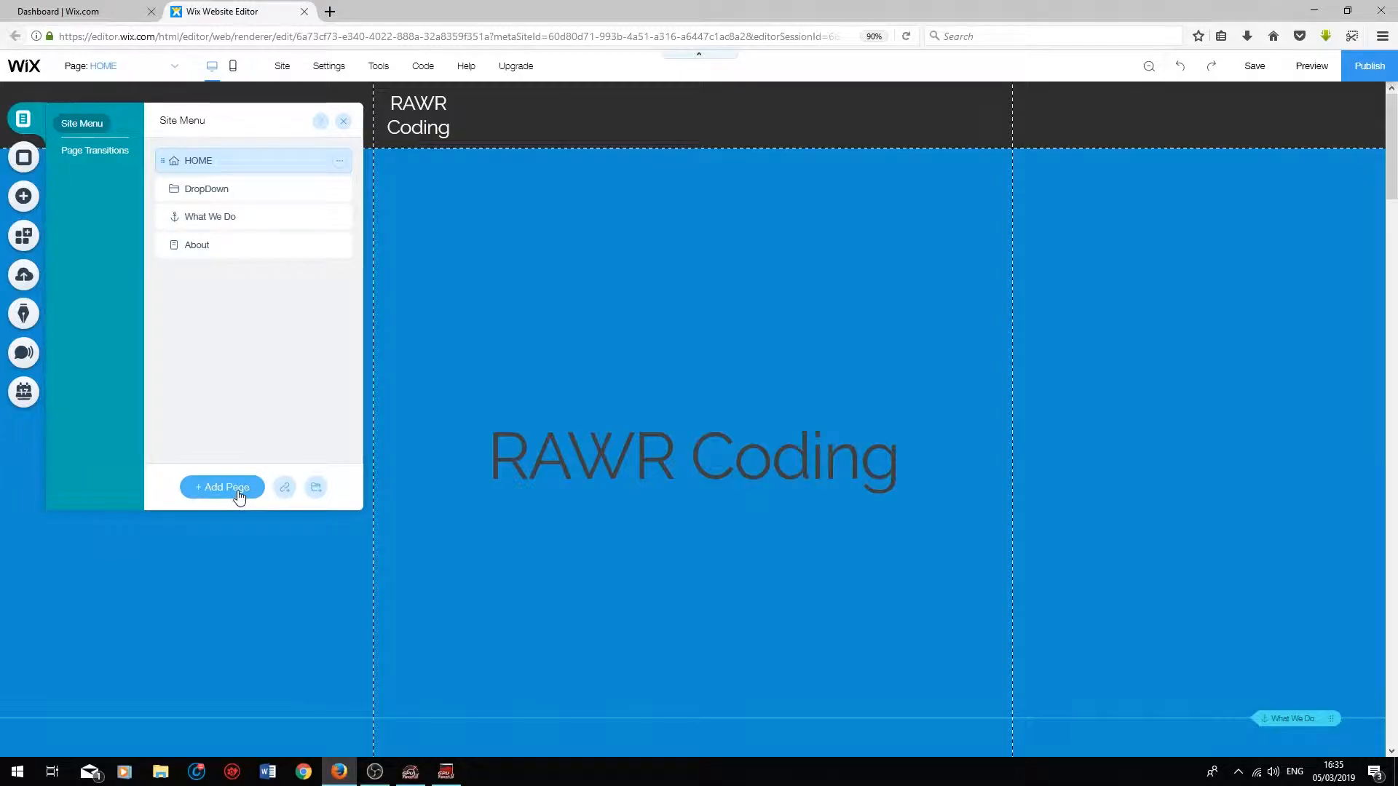
- Add the tutorial pages and nest Hardware Tutorials under the DropDown folder
{"action": "left_click", "coordinate": [221, 486]}
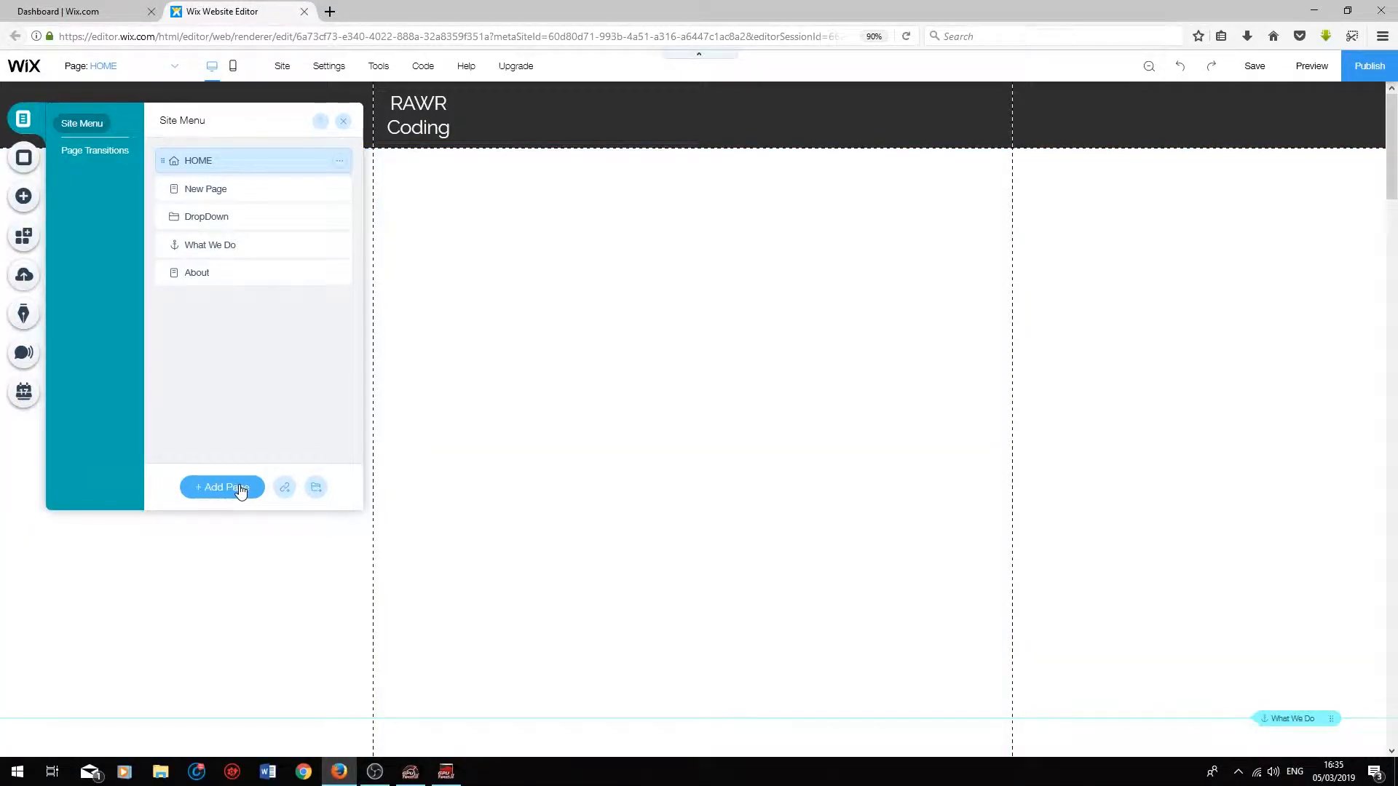
{"action": "left_click", "coordinate": [221, 486]}
{"action": "type", "text": "Hardware Tutorials"}
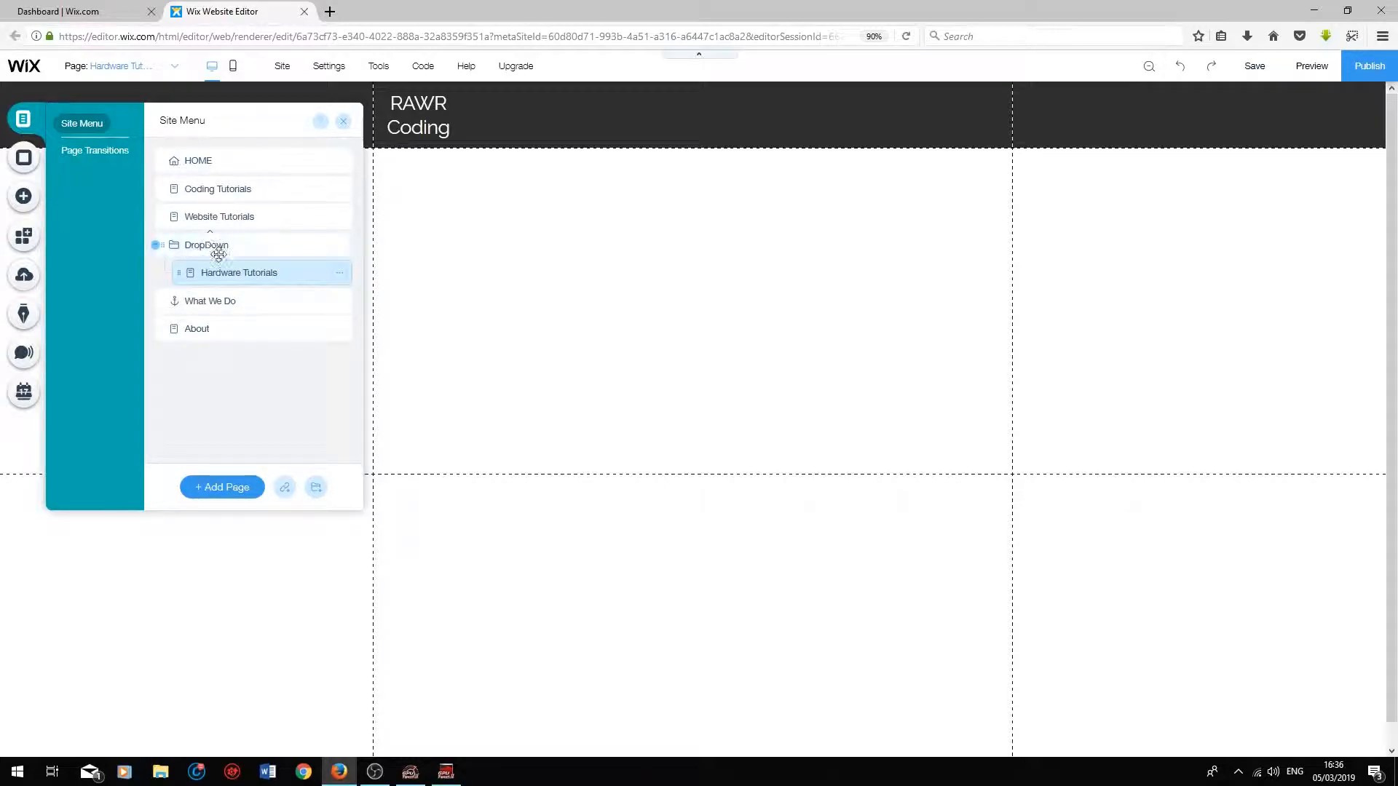
{"action": "left_click_drag", "start_coordinate": [218, 216], "coordinate": [253, 277]}
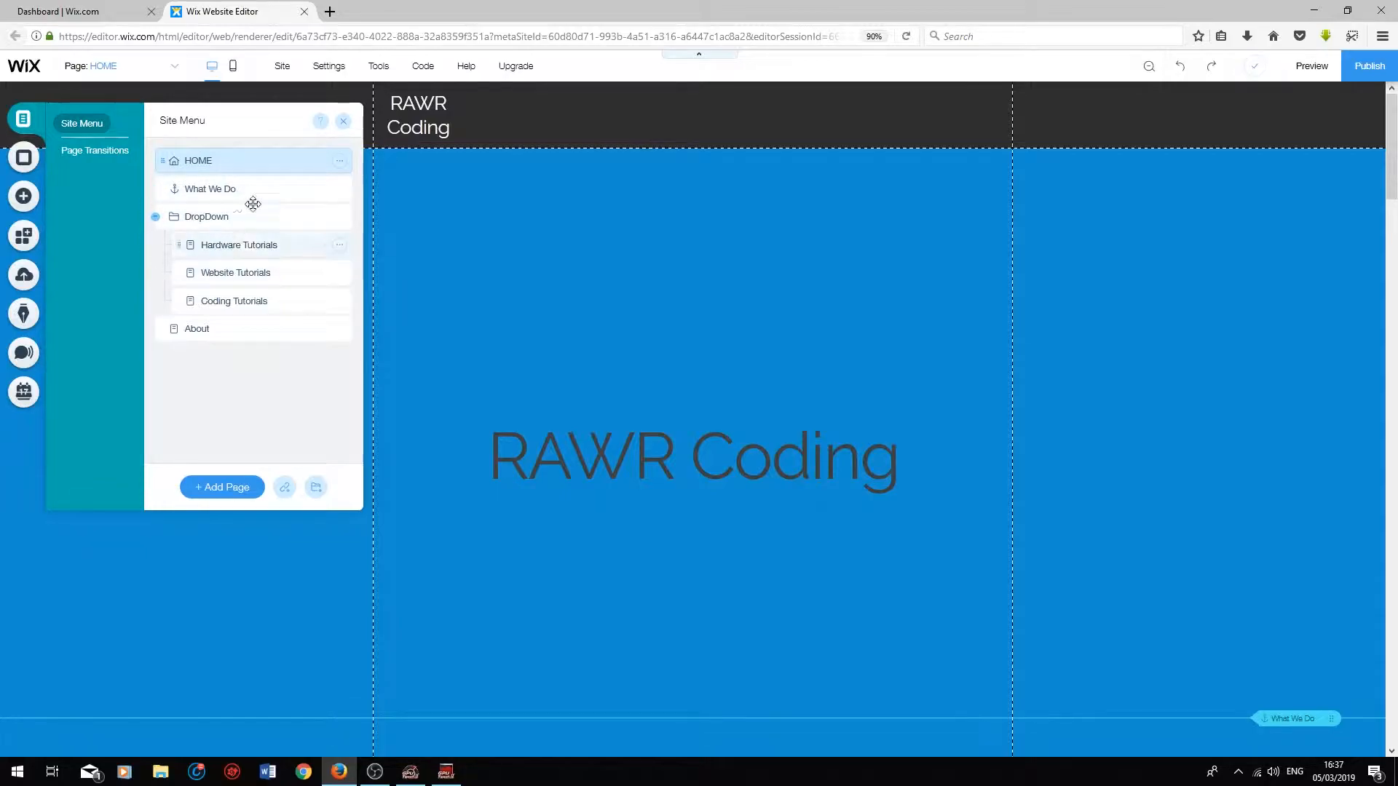
{"action": "left_click", "coordinate": [344, 121]}
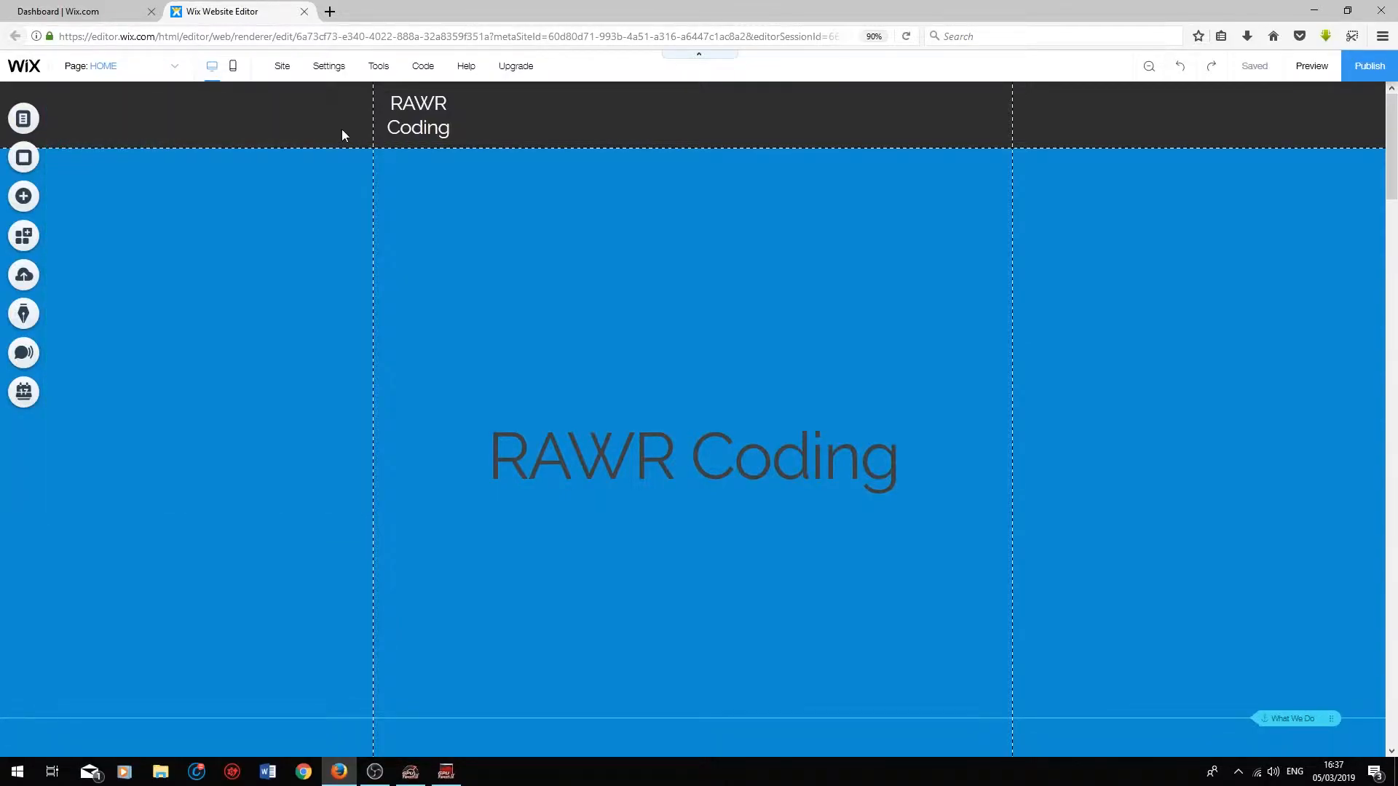
{"action": "mouse_move", "coordinate": [23, 196]}
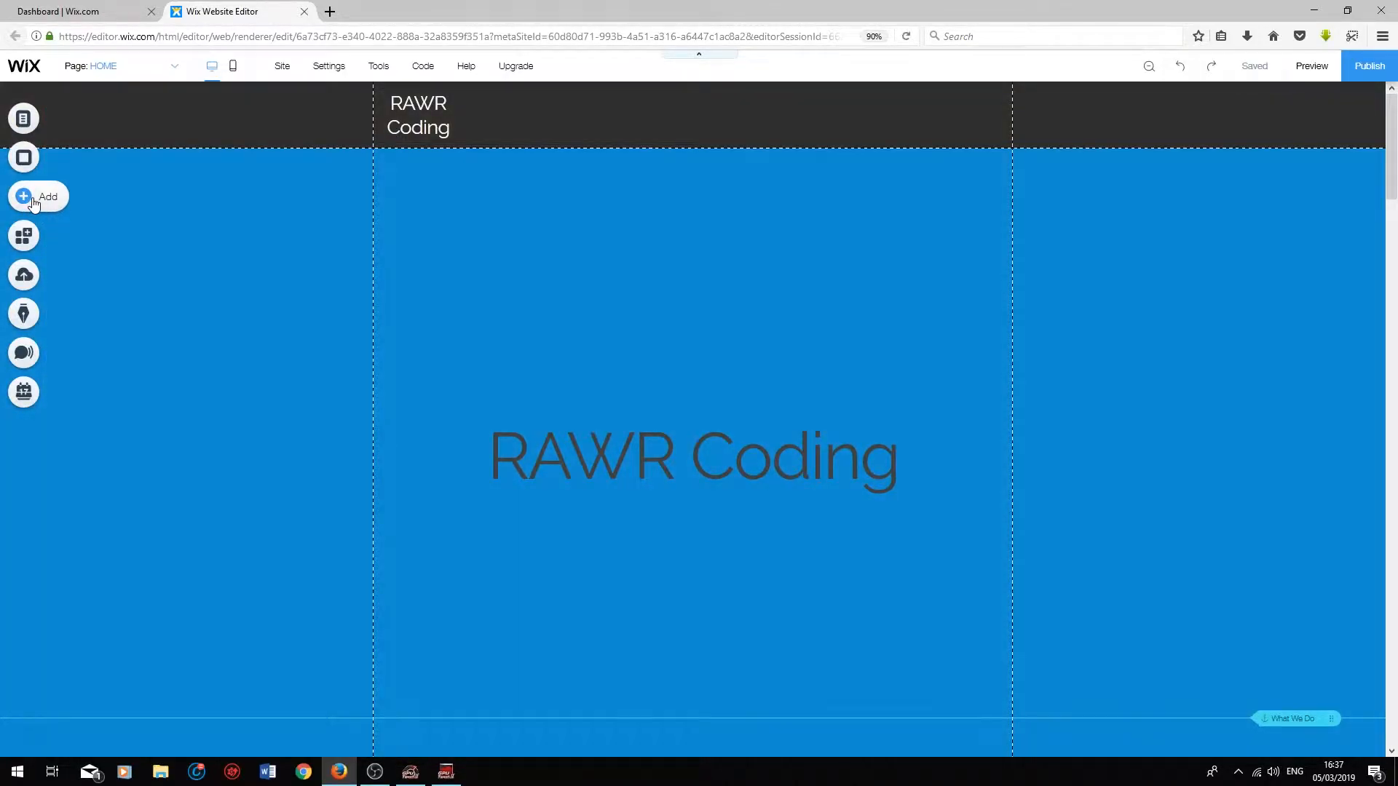
{"action": "left_click", "coordinate": [24, 197]}
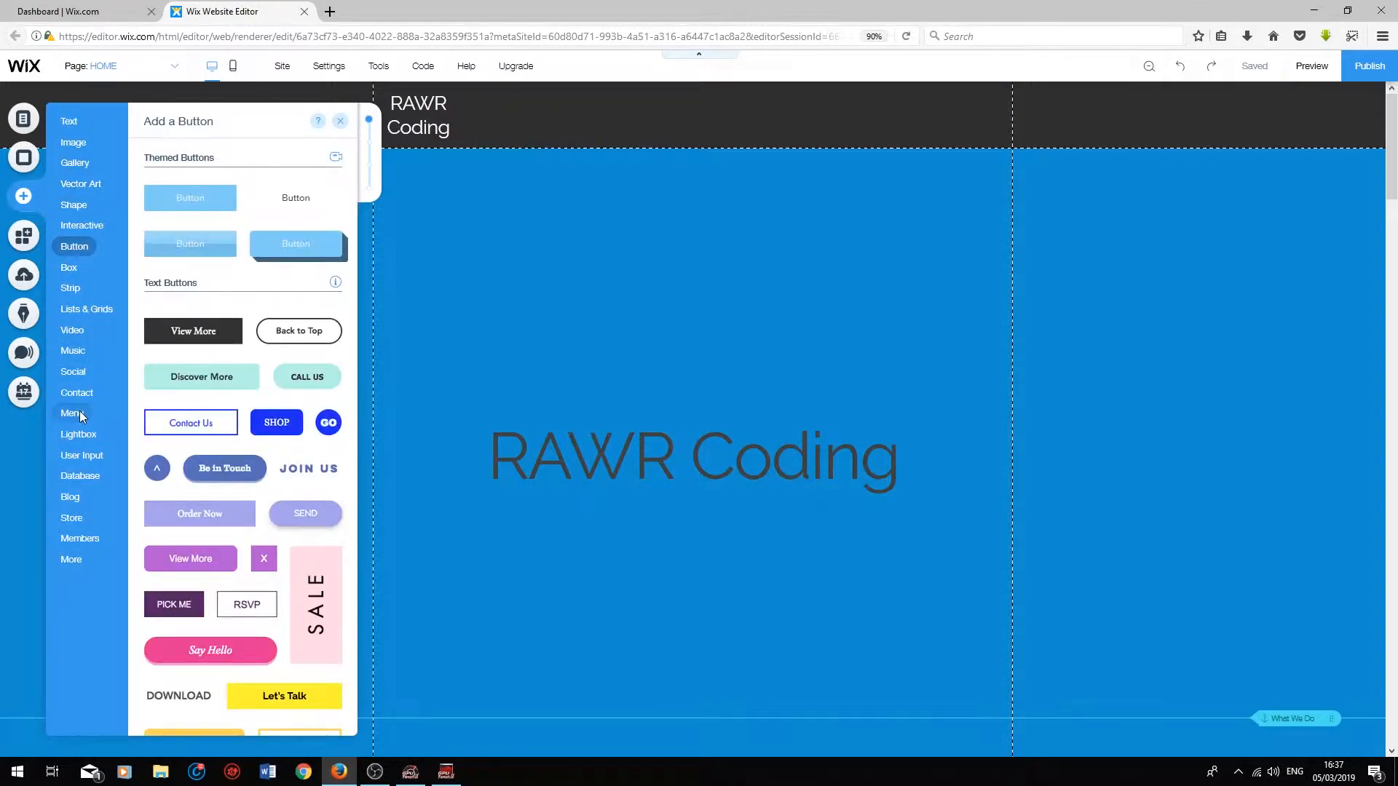
{"action": "left_click", "coordinate": [73, 412]}
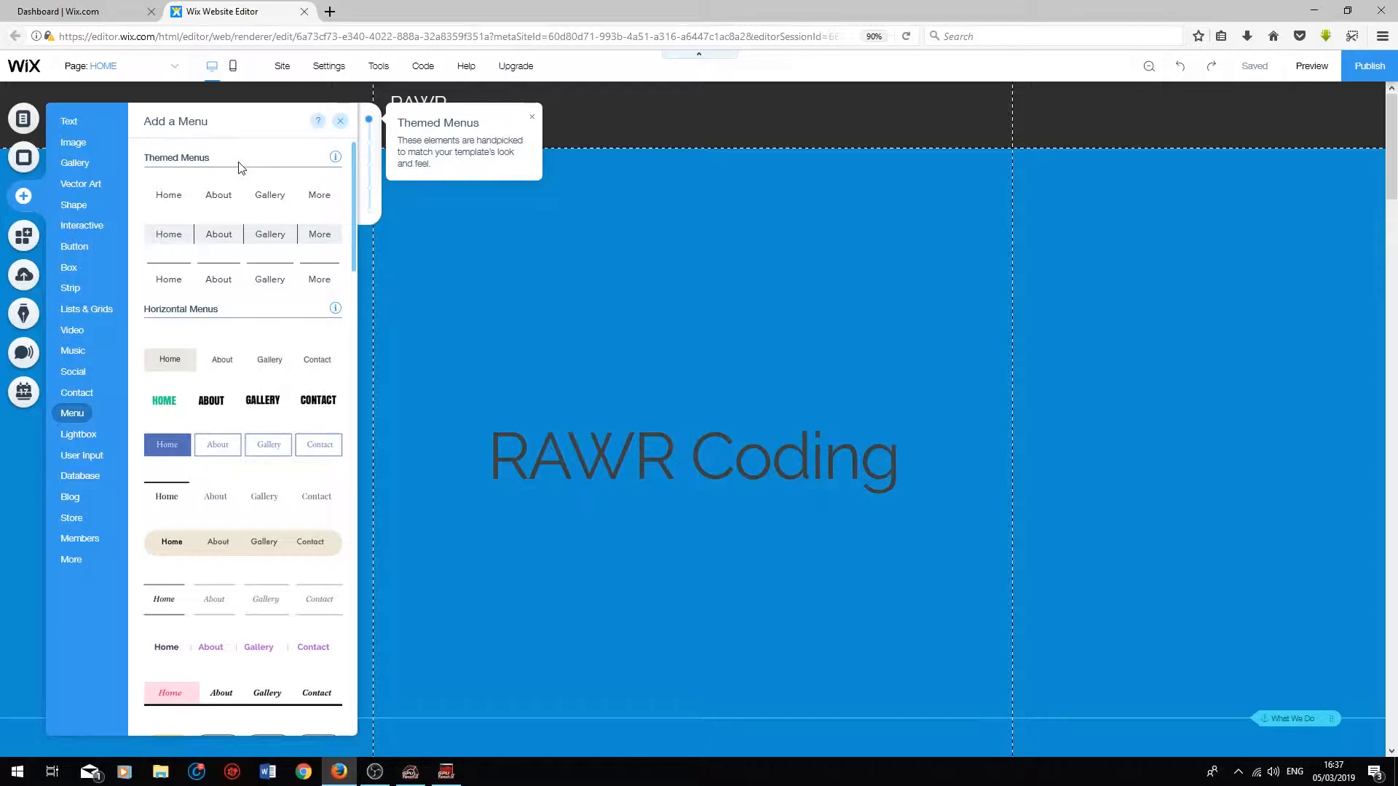
{"action": "mouse_move", "coordinate": [204, 370]}
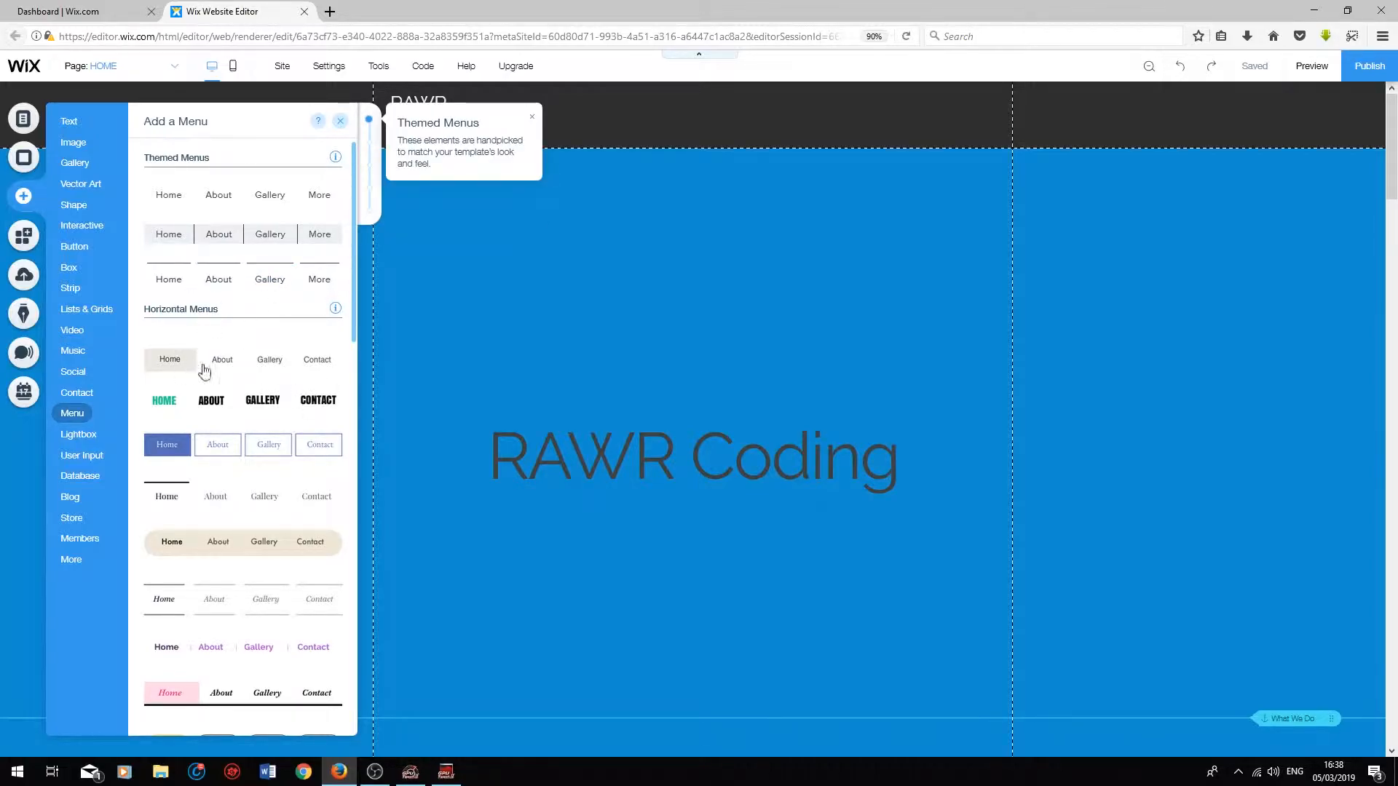
{"action": "scroll", "scroll_direction": "down", "scroll_amount": 3}
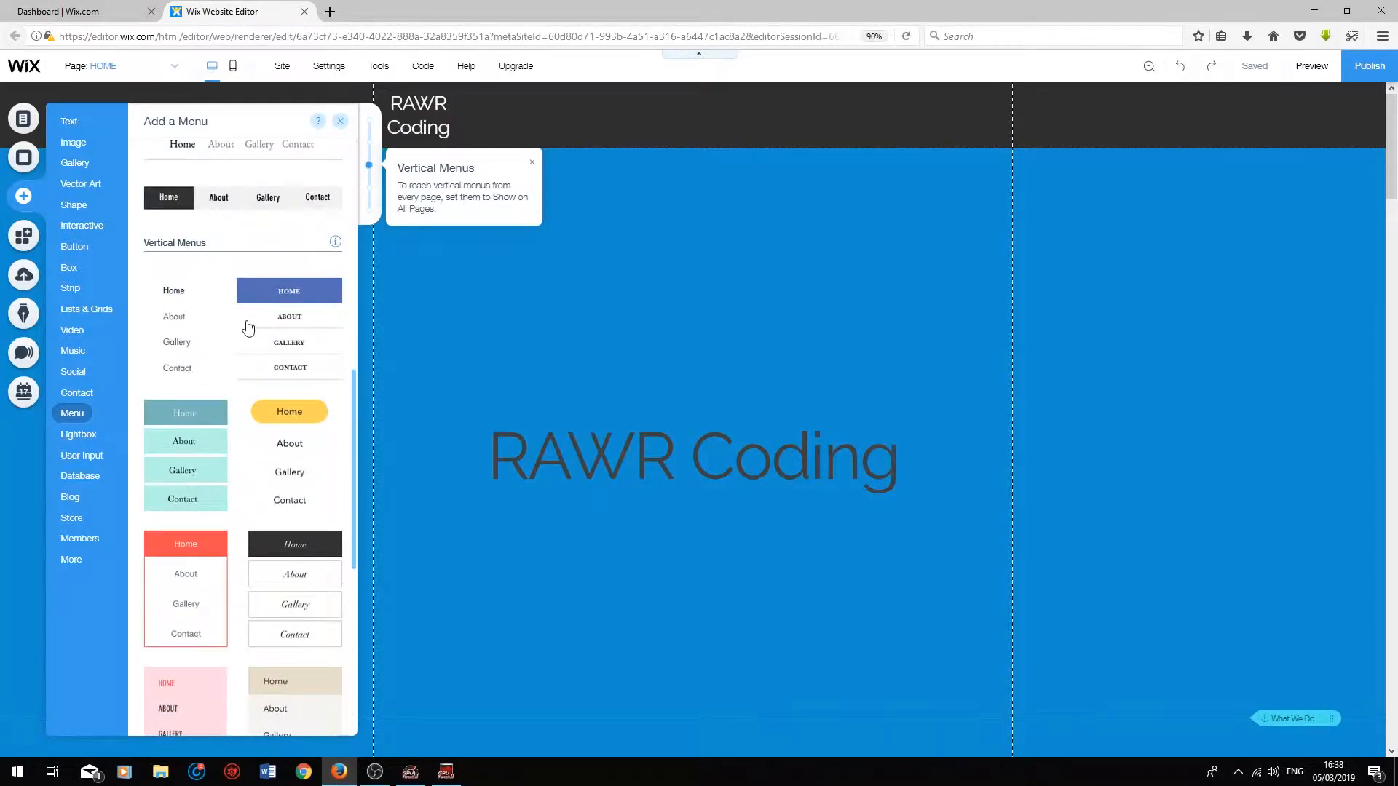
{"action": "mouse_move", "coordinate": [241, 249]}
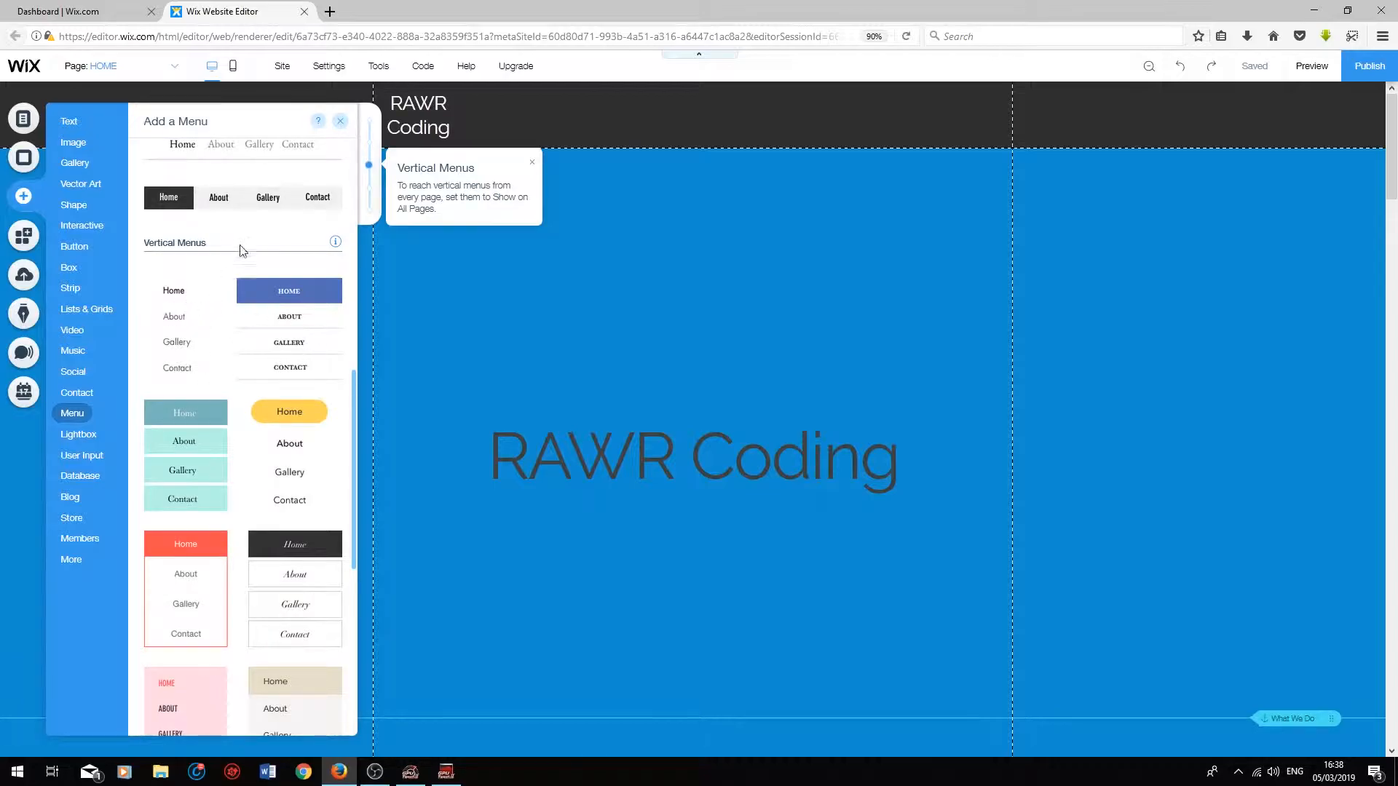
{"action": "scroll", "scroll_direction": "up", "scroll_amount": 3}
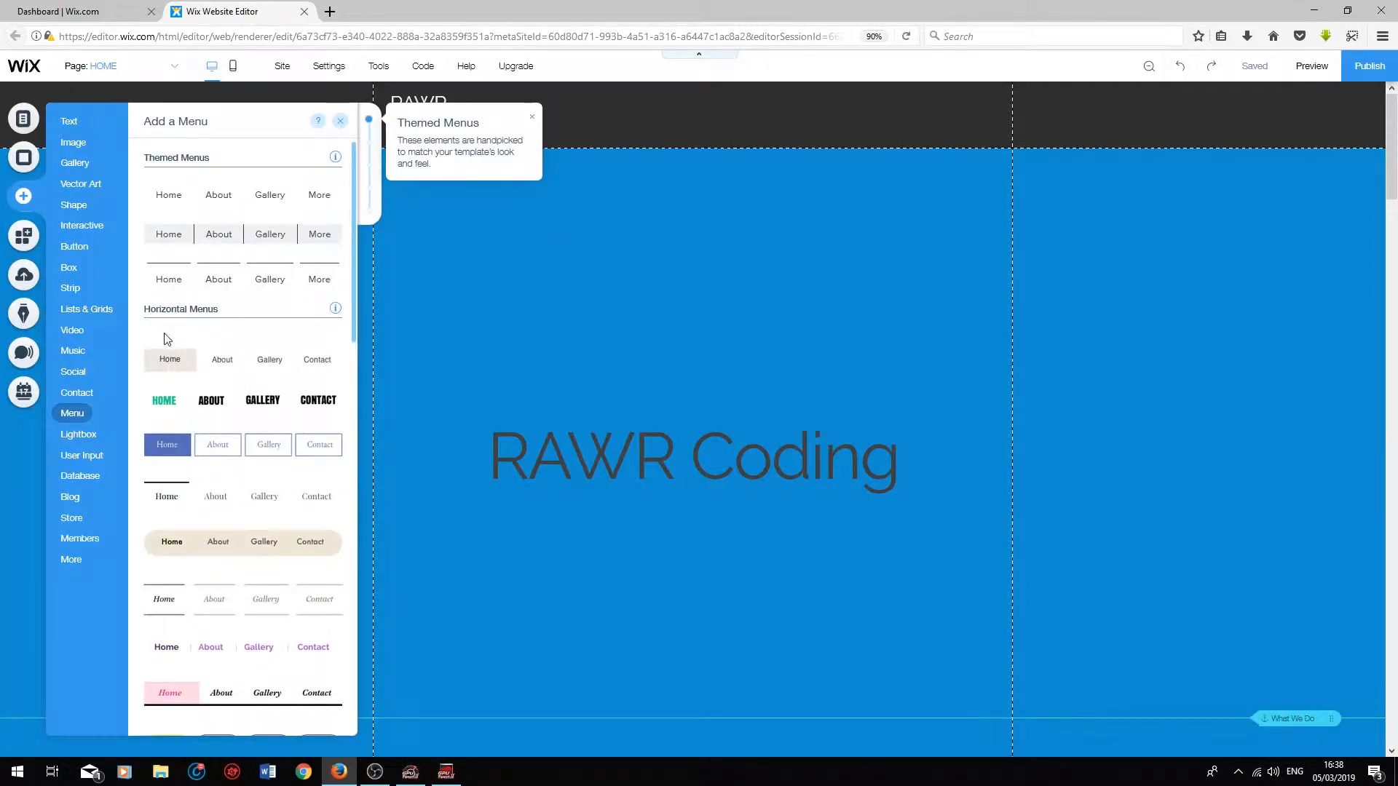
{"action": "mouse_move", "coordinate": [207, 408]}
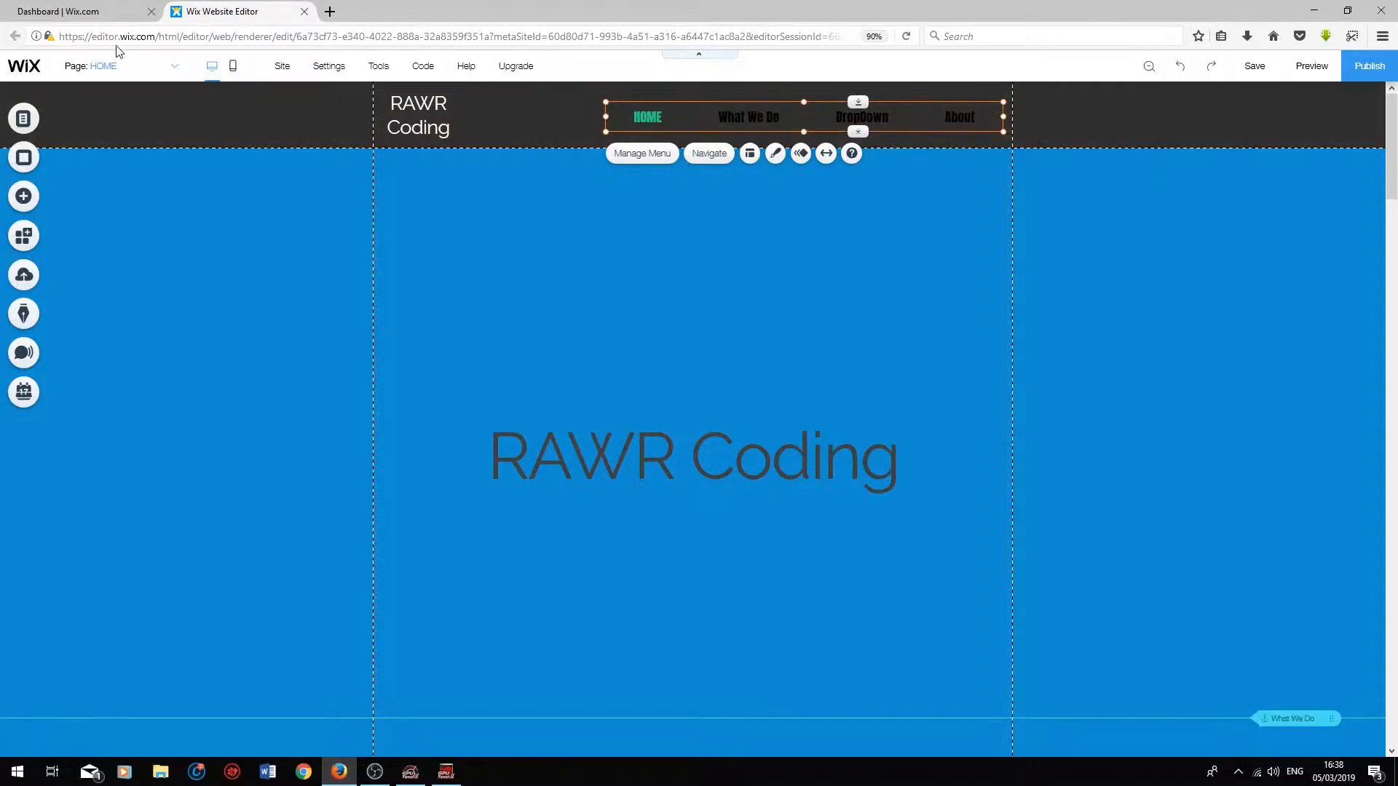
{"action": "left_click", "coordinate": [174, 66]}
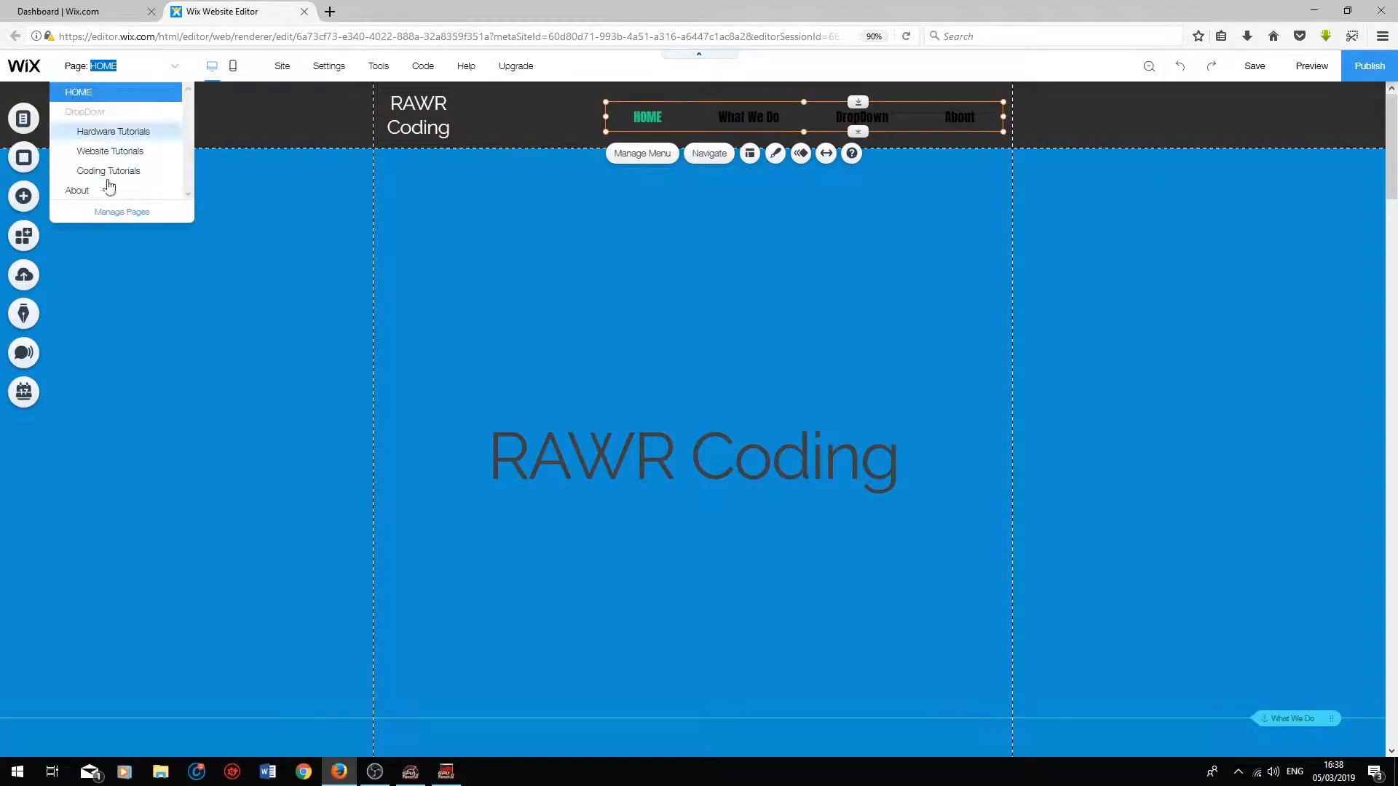
{"action": "mouse_move", "coordinate": [1311, 66]}
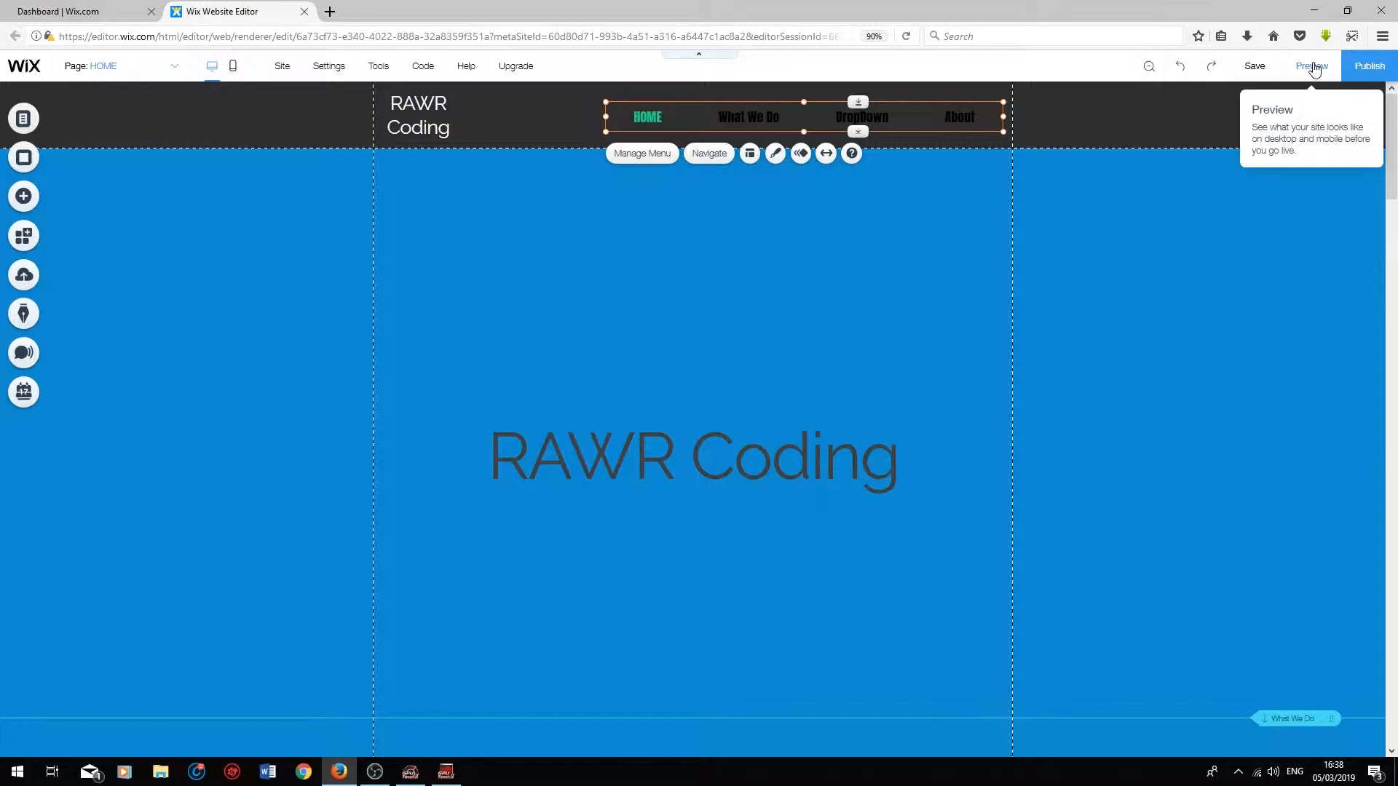
- Preview the site, open Hardware Tutorials from the dropdown and return to HOME
{"action": "left_click", "coordinate": [1312, 66]}
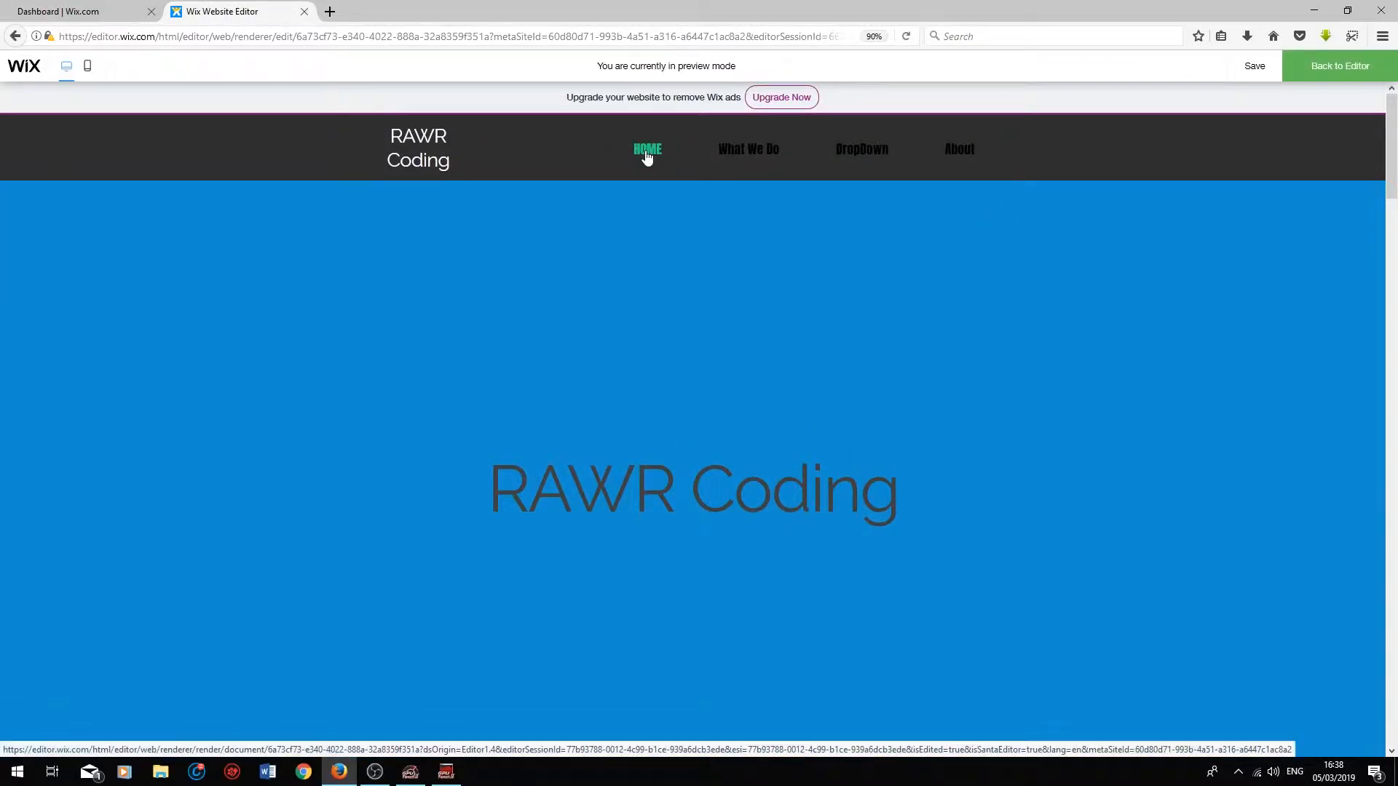
{"action": "mouse_move", "coordinate": [693, 472]}
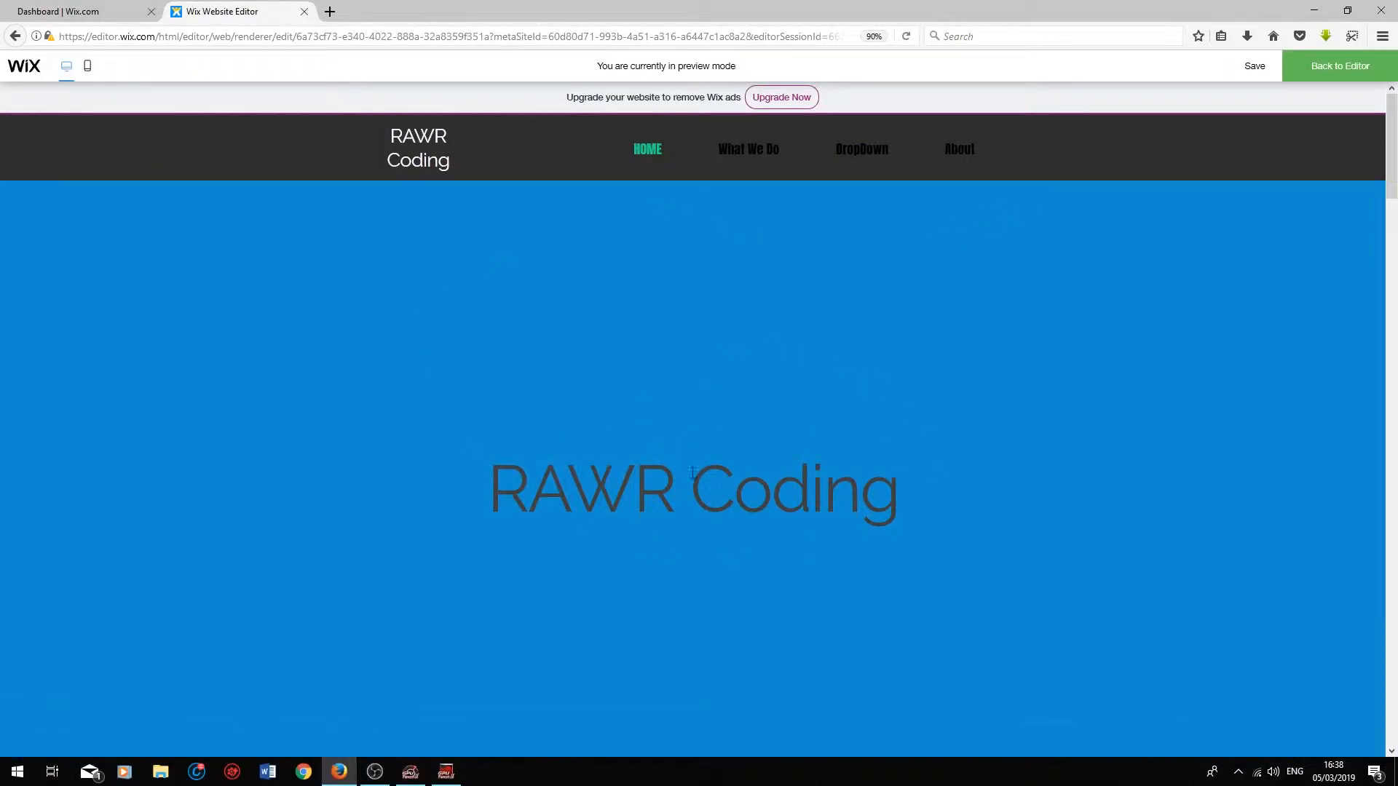
{"action": "mouse_move", "coordinate": [749, 148]}
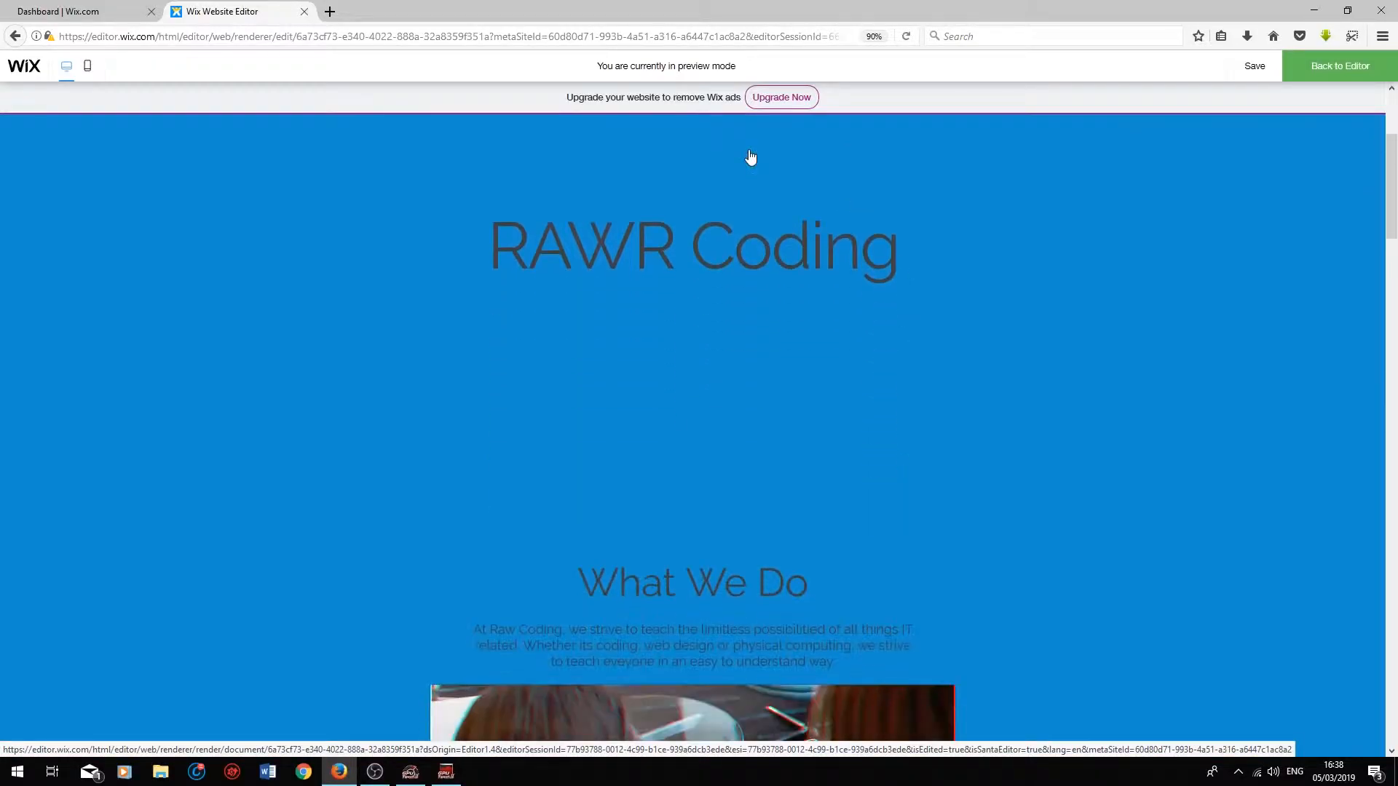
{"action": "scroll", "scroll_direction": "down", "scroll_amount": 3}
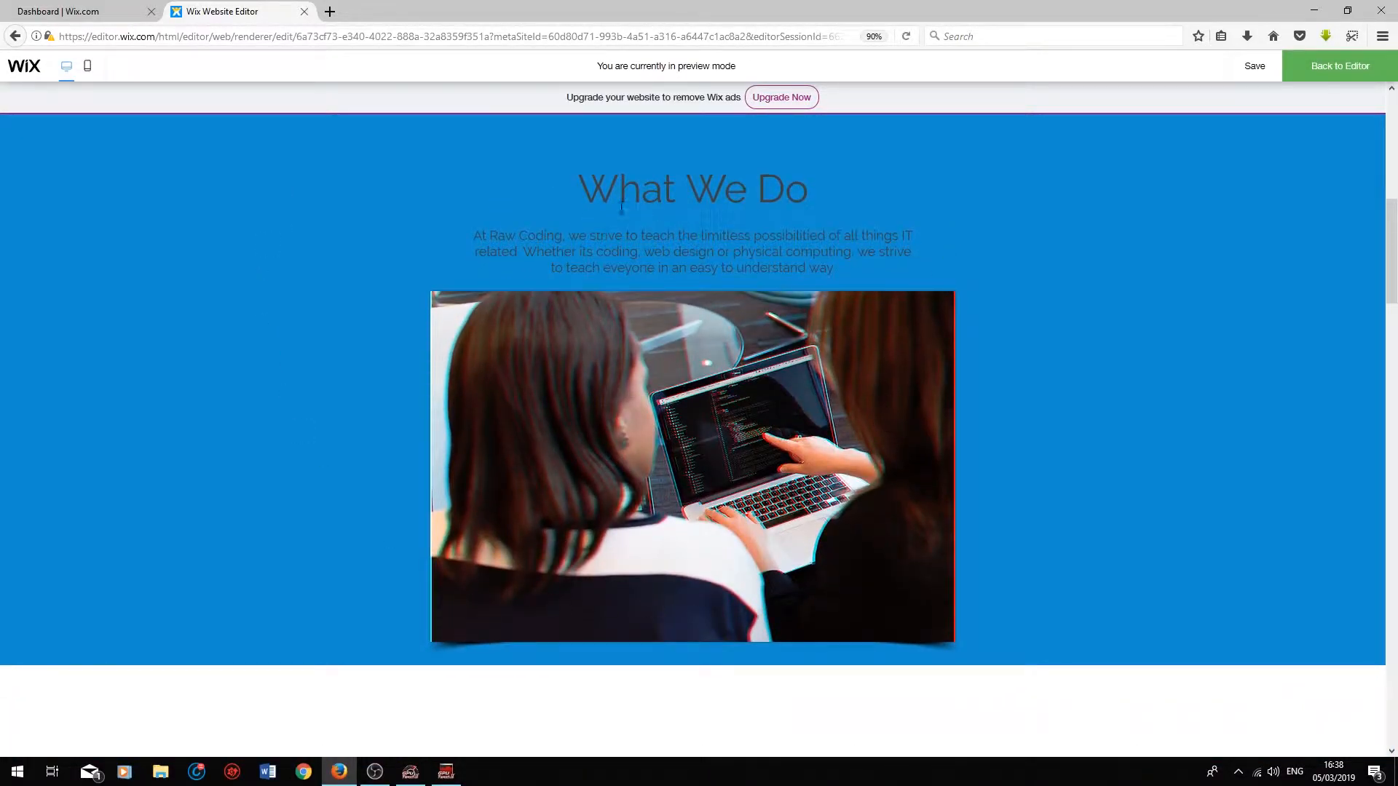
{"action": "mouse_move", "coordinate": [861, 148]}
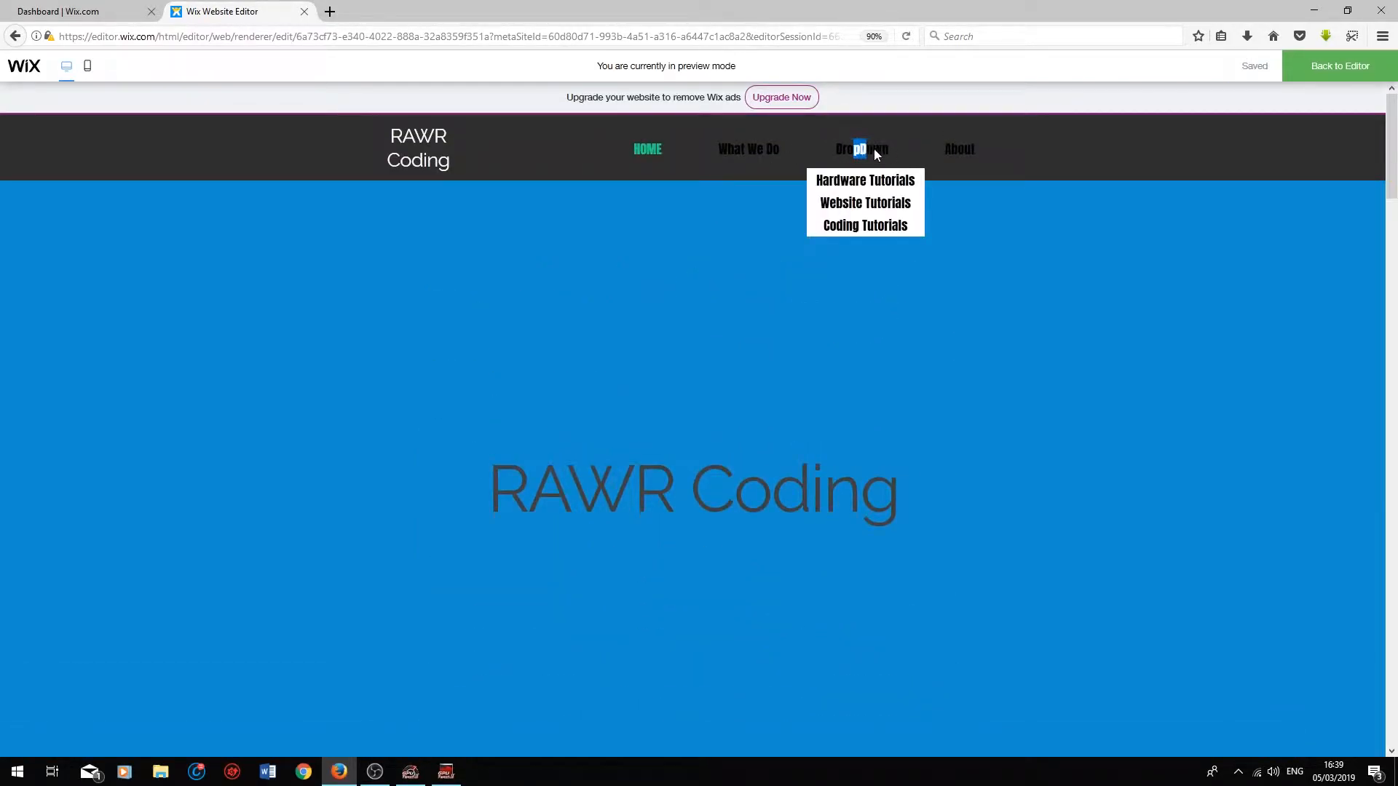
{"action": "mouse_move", "coordinate": [864, 179]}
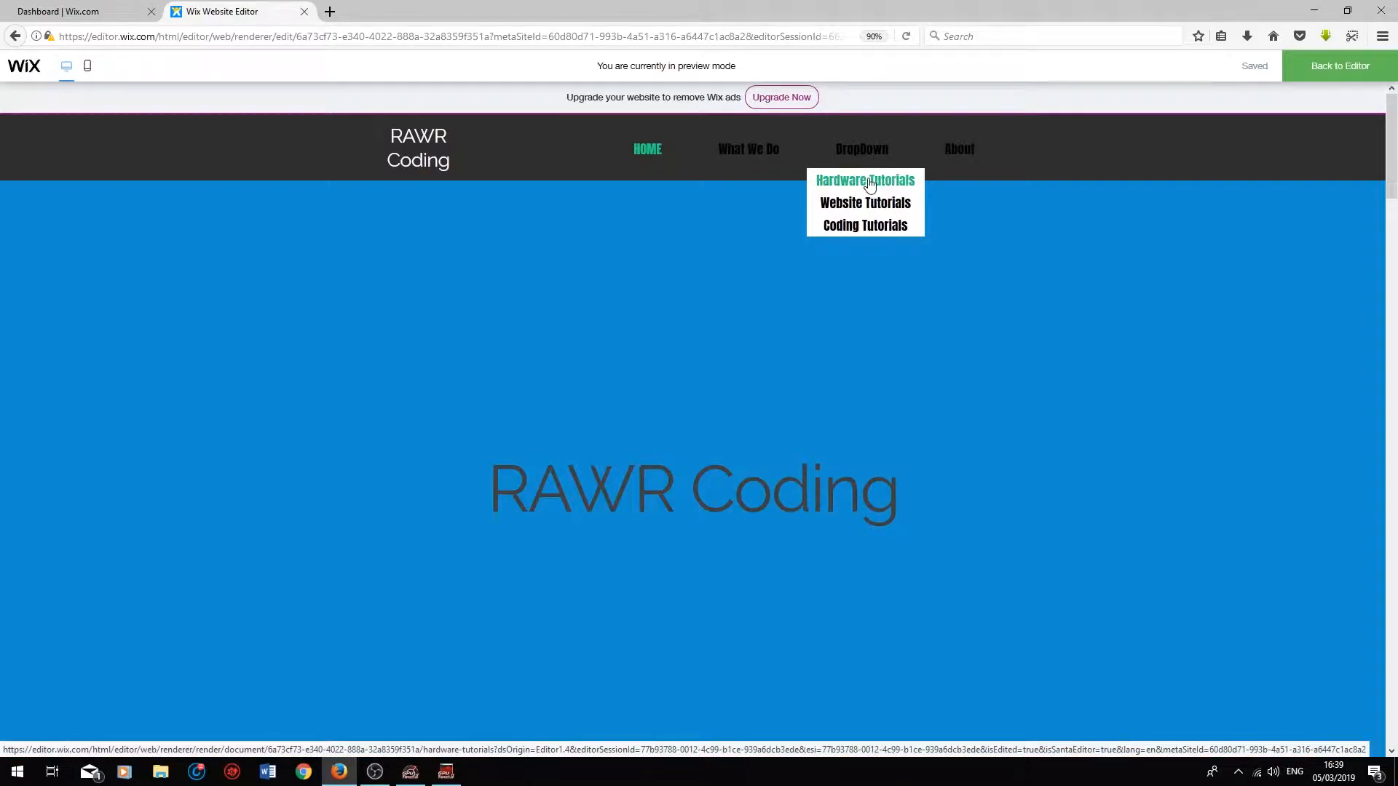
{"action": "mouse_move", "coordinate": [872, 196]}
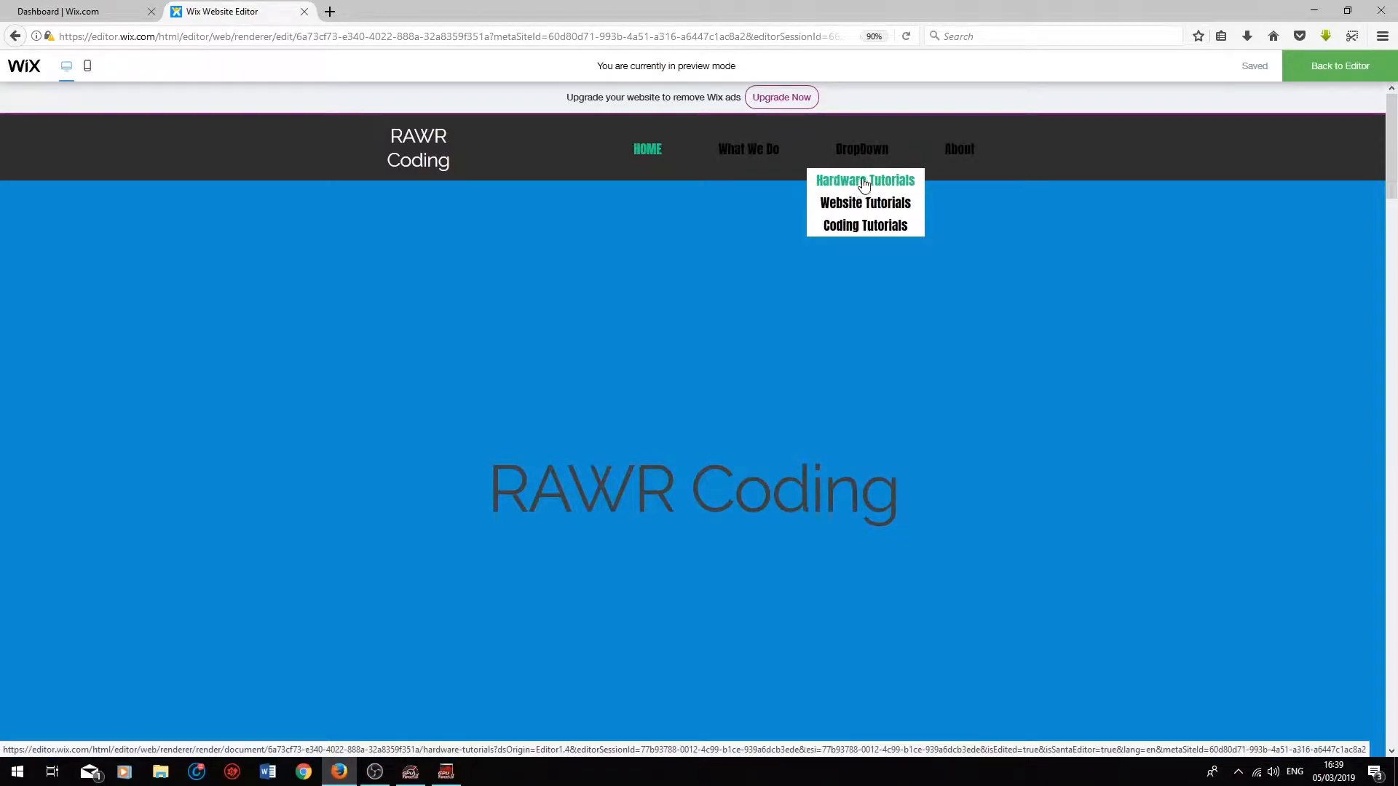
{"action": "left_click", "coordinate": [864, 179]}
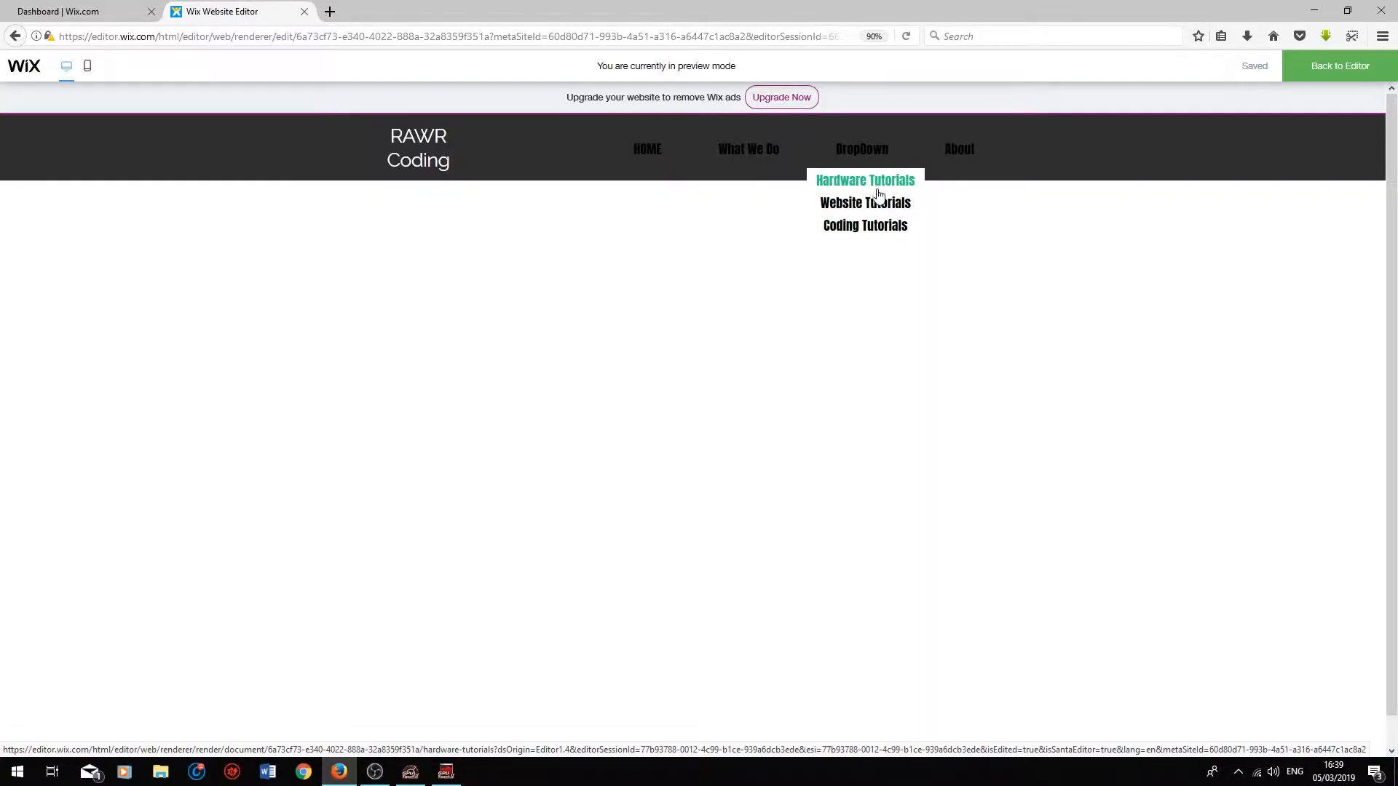
{"action": "mouse_move", "coordinate": [864, 224]}
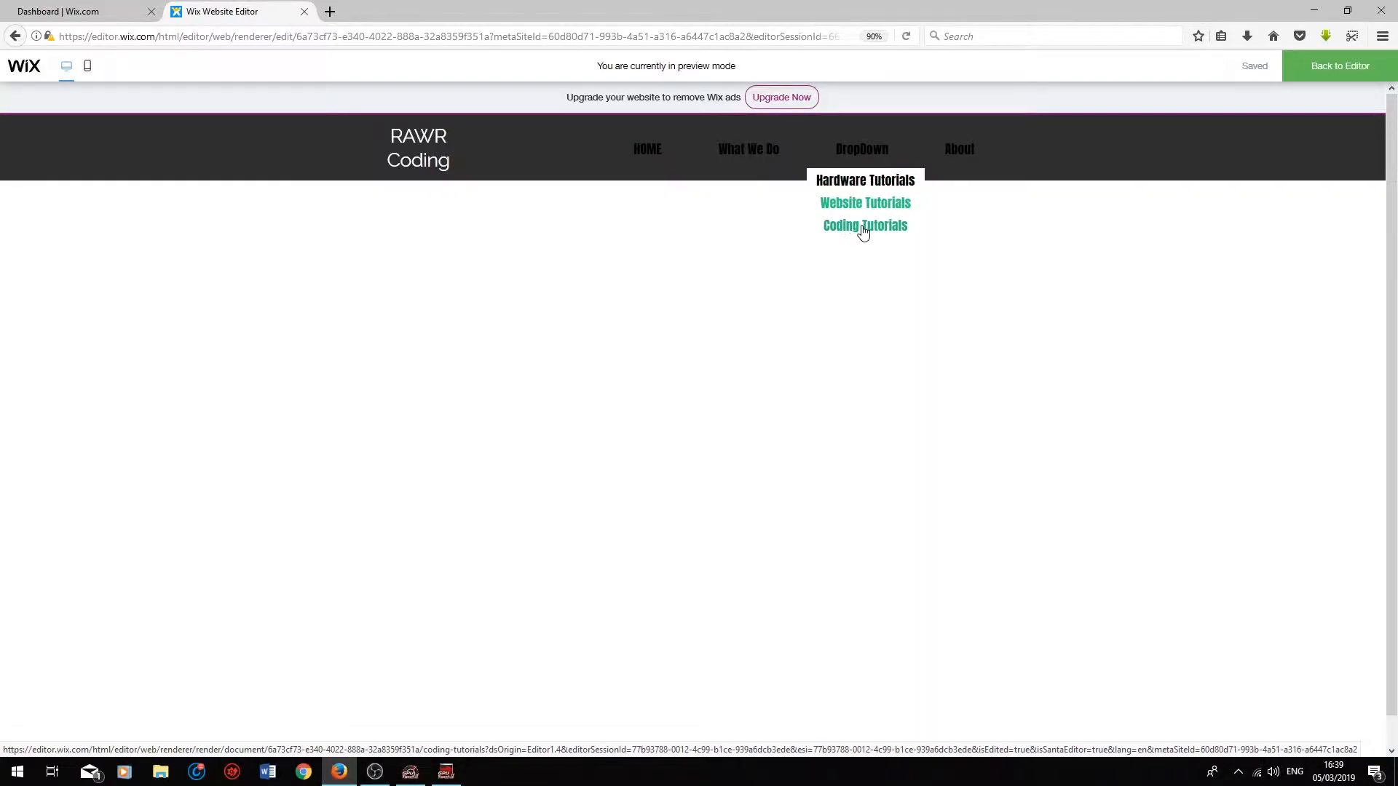
{"action": "mouse_move", "coordinate": [863, 179]}
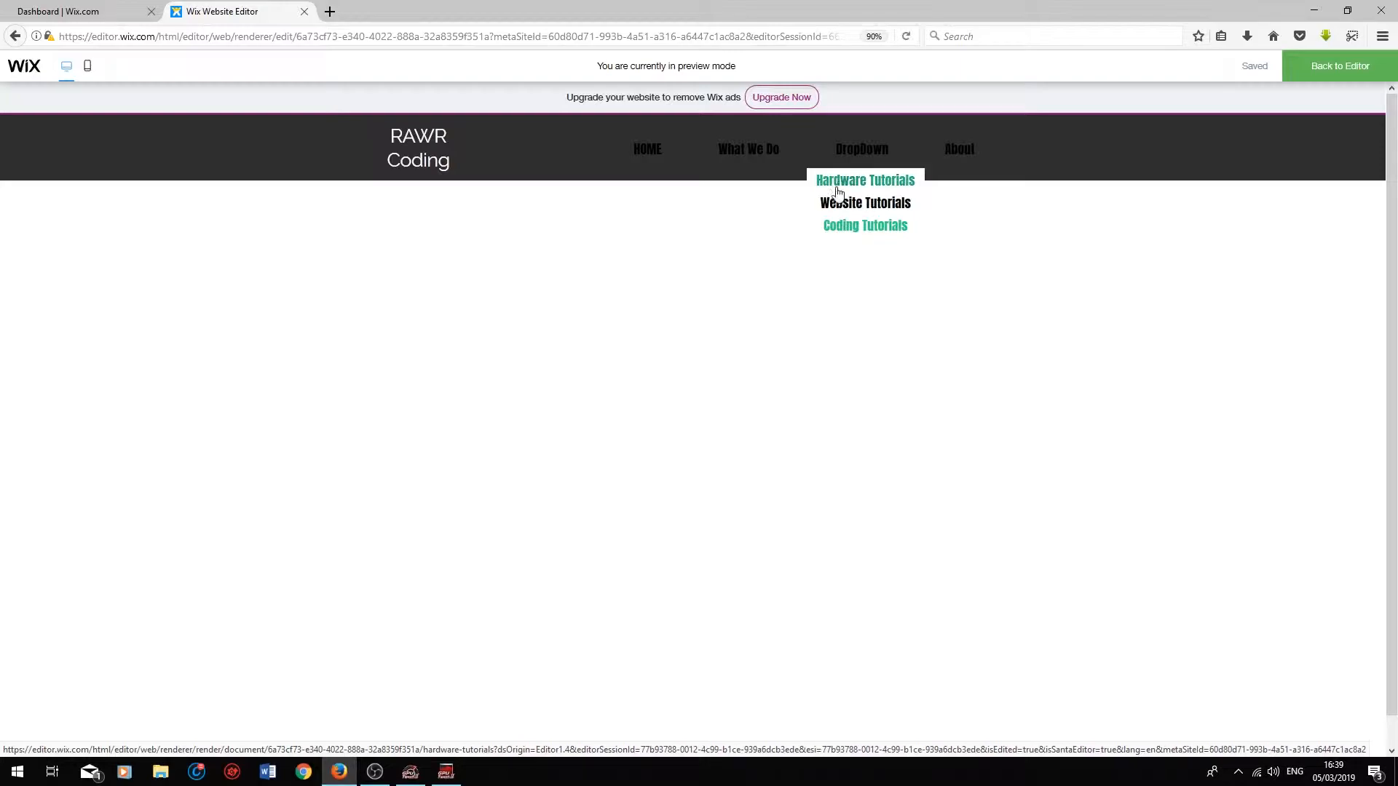
{"action": "mouse_move", "coordinate": [863, 149]}
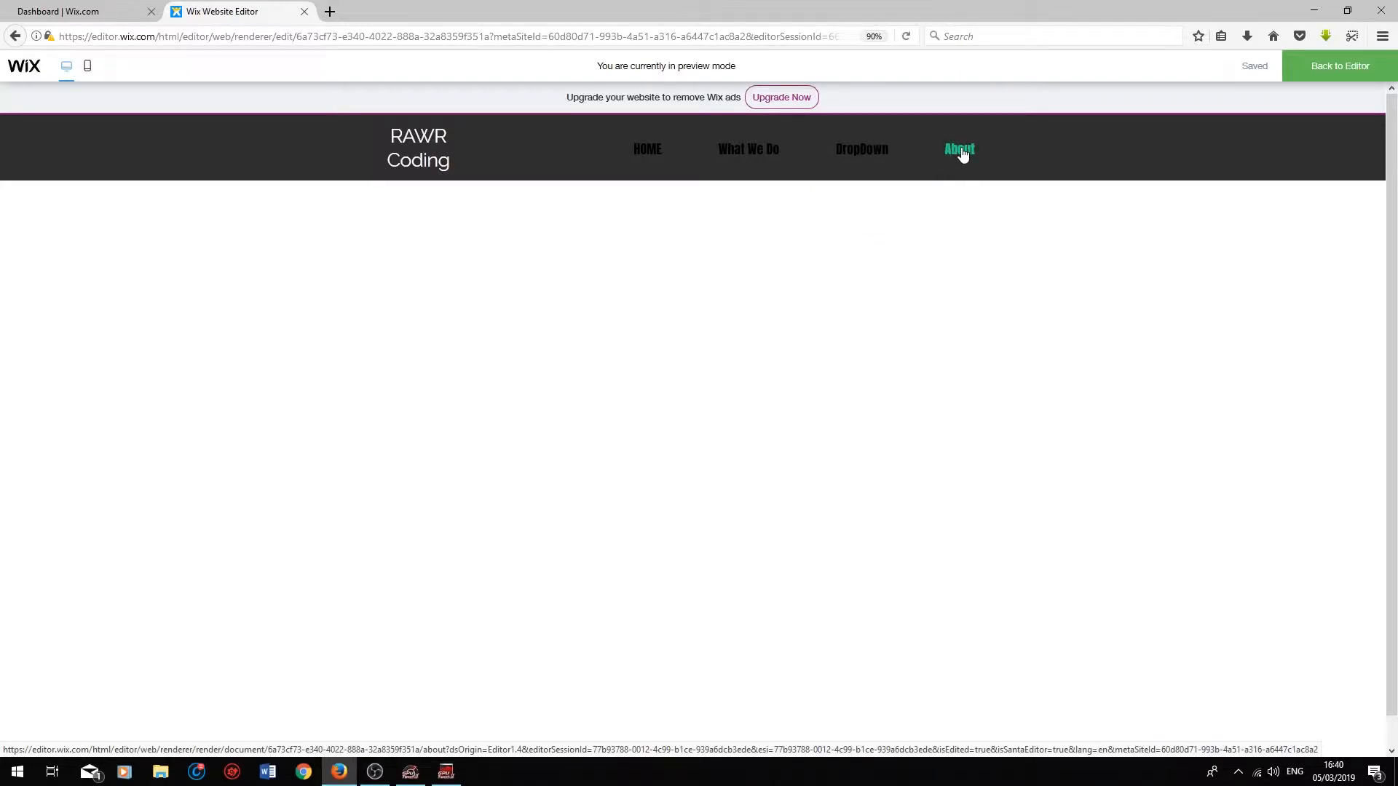
{"action": "mouse_move", "coordinate": [717, 149]}
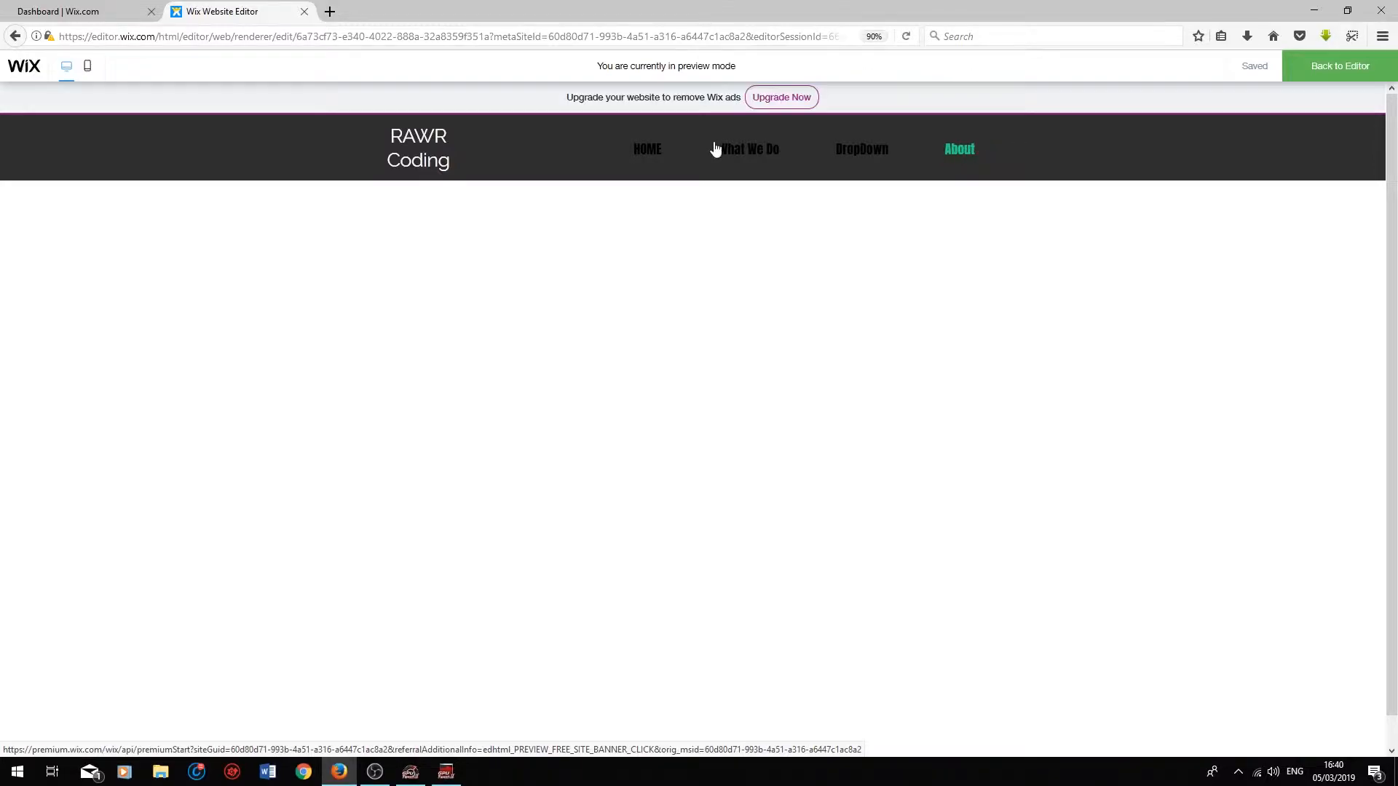
{"action": "left_click", "coordinate": [647, 149]}
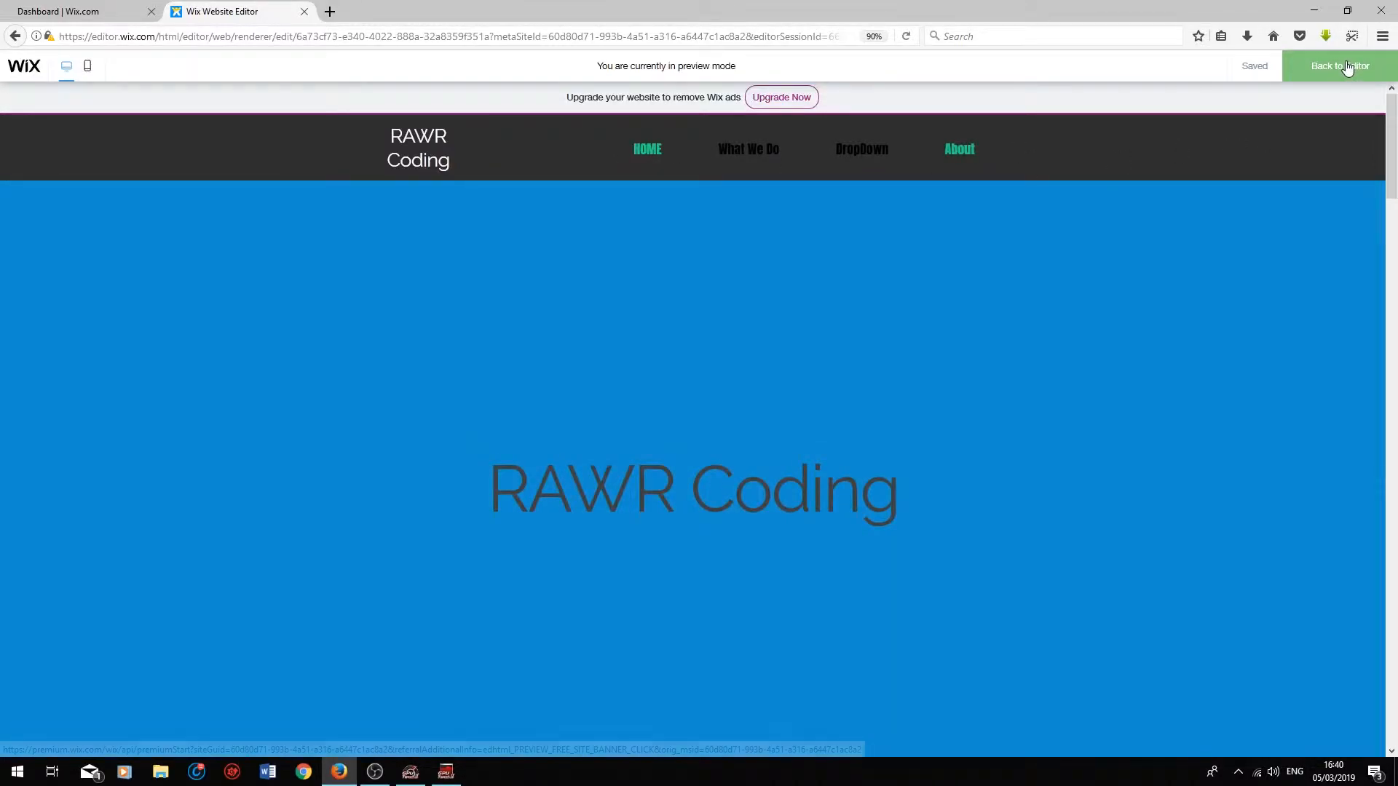
- Leave preview, select the horizontal menu and enter Customize Design
{"action": "left_click", "coordinate": [1337, 66]}
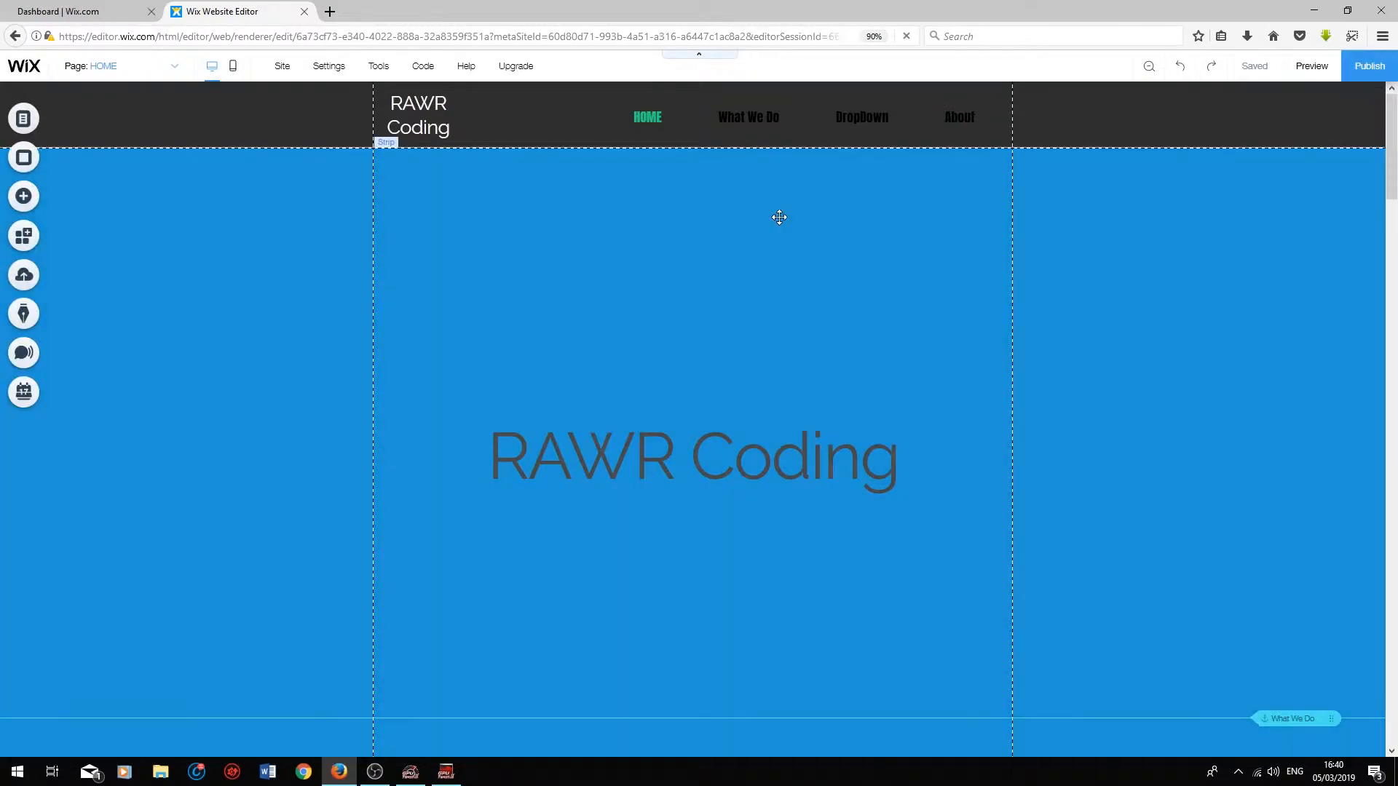
{"action": "left_click", "coordinate": [771, 122]}
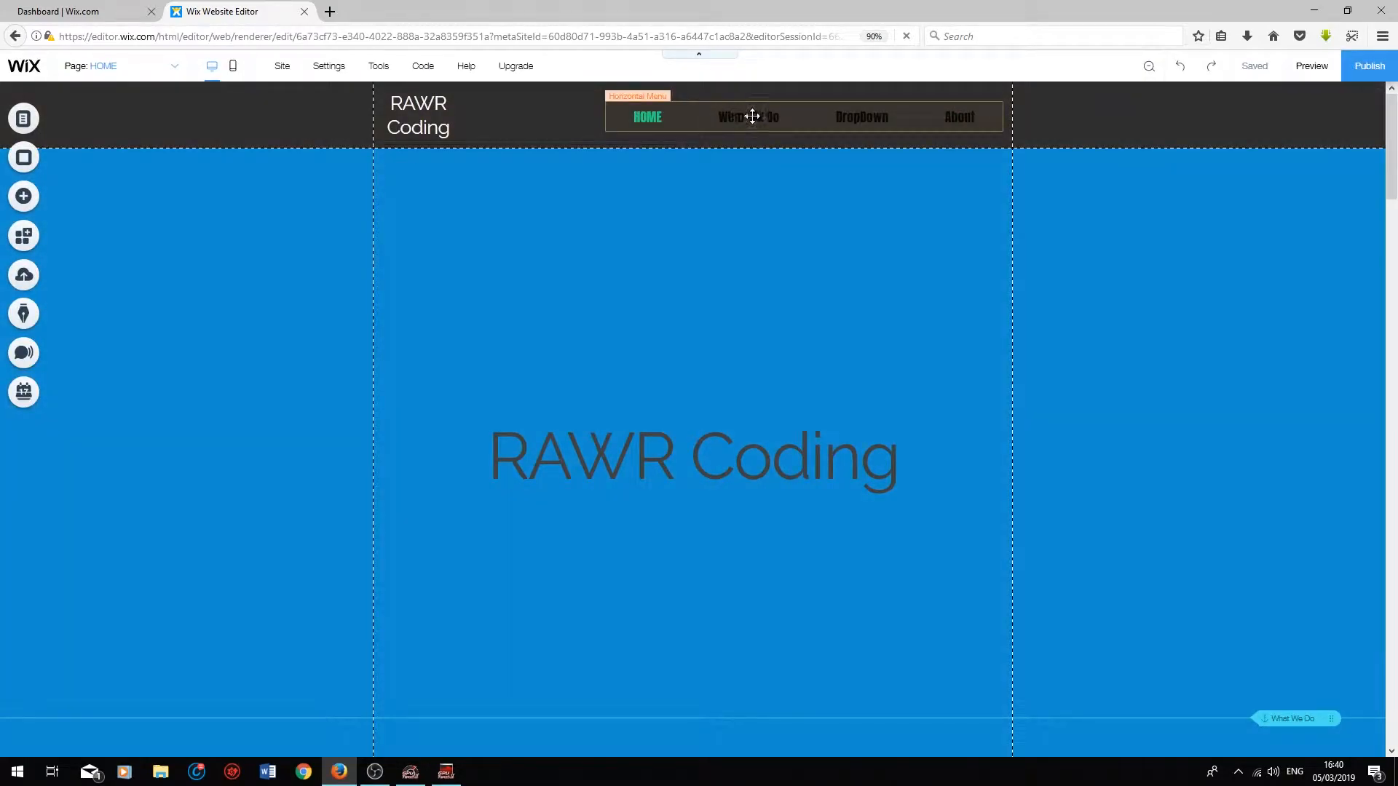
{"action": "left_click", "coordinate": [749, 117]}
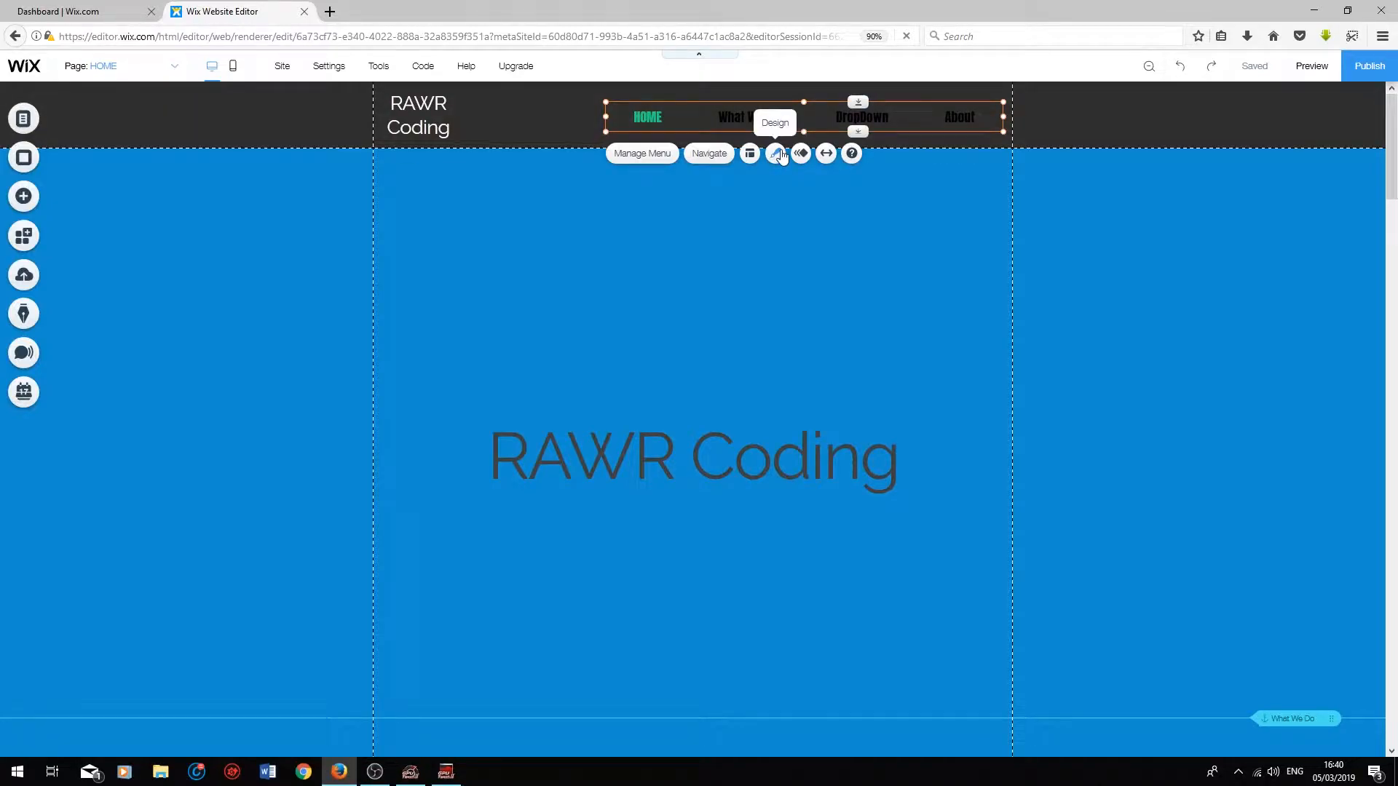
{"action": "left_click", "coordinate": [774, 153]}
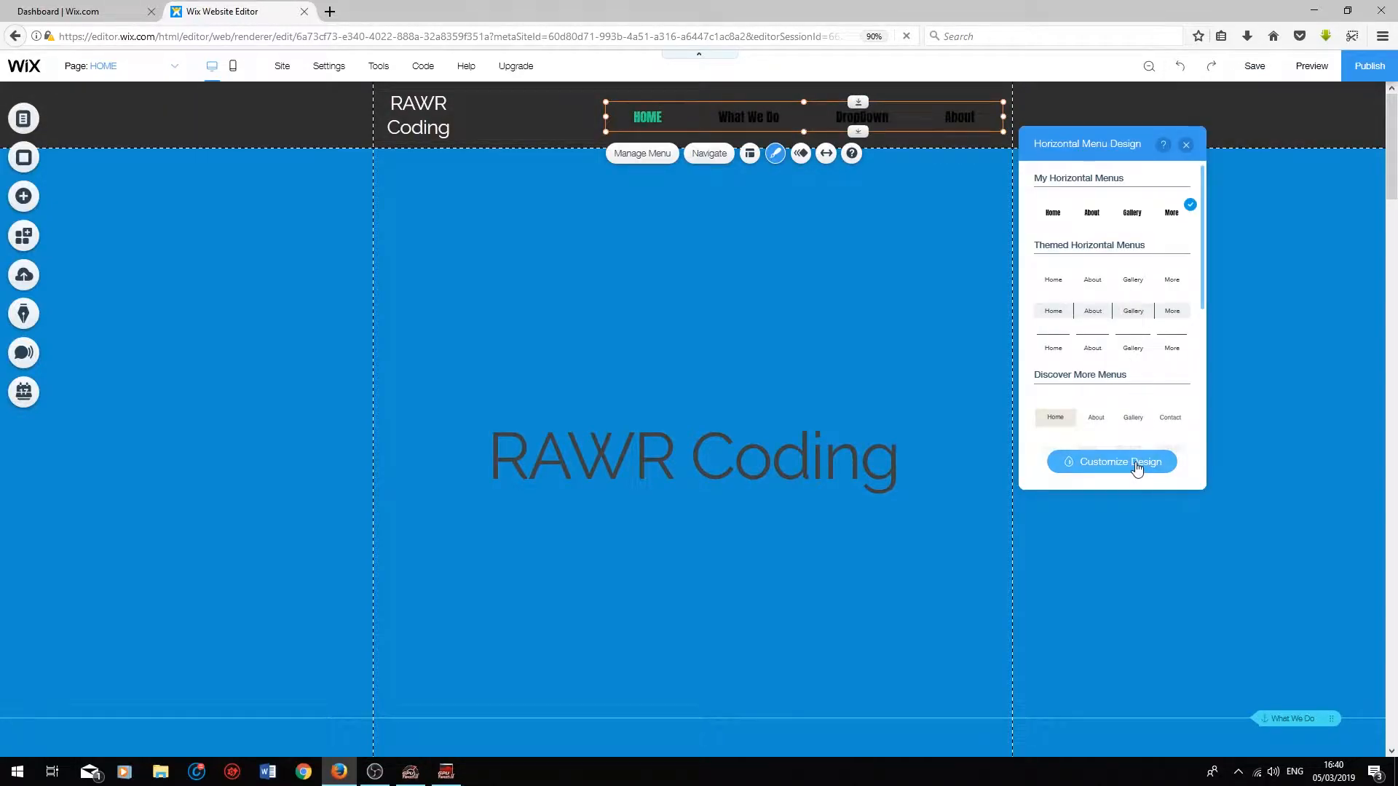
{"action": "left_click", "coordinate": [1111, 462]}
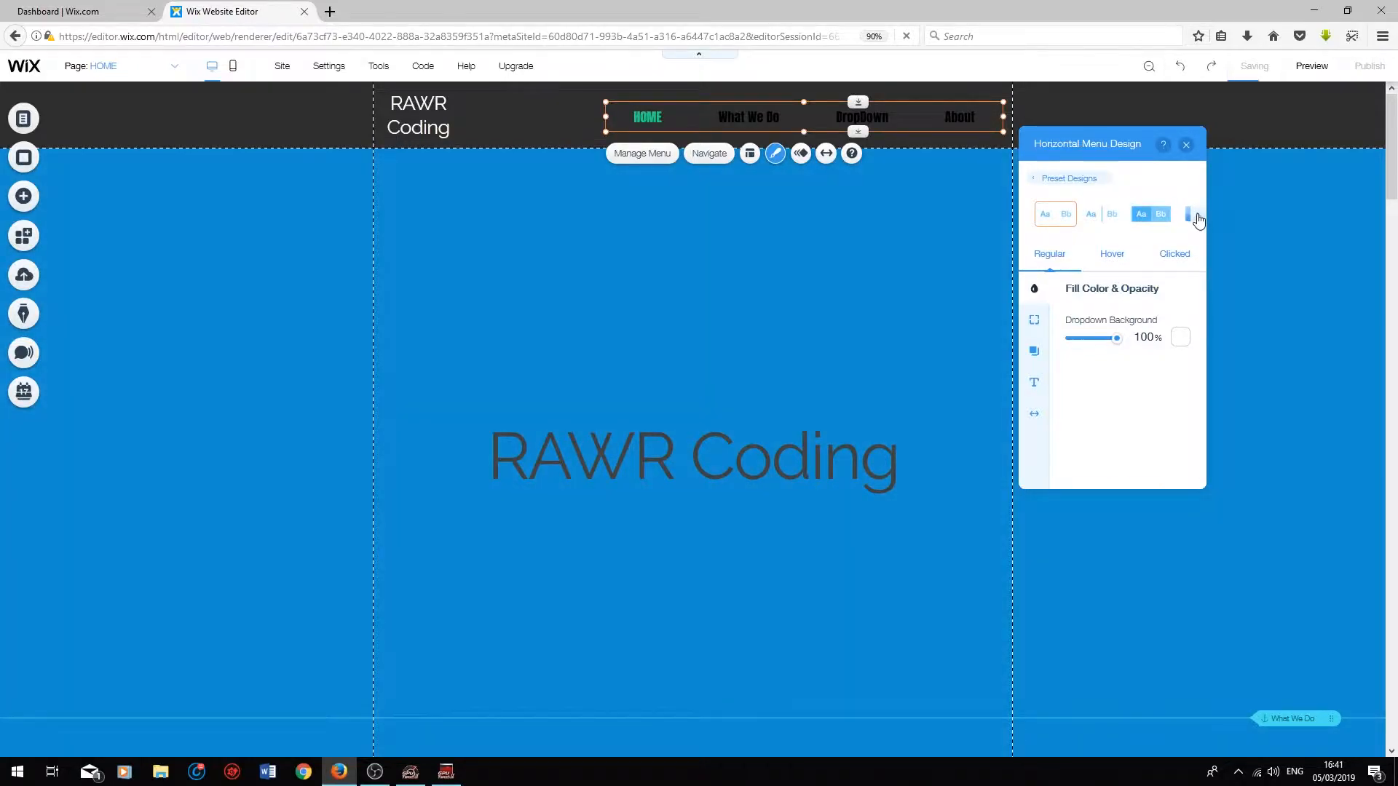
{"action": "left_click", "coordinate": [1198, 215]}
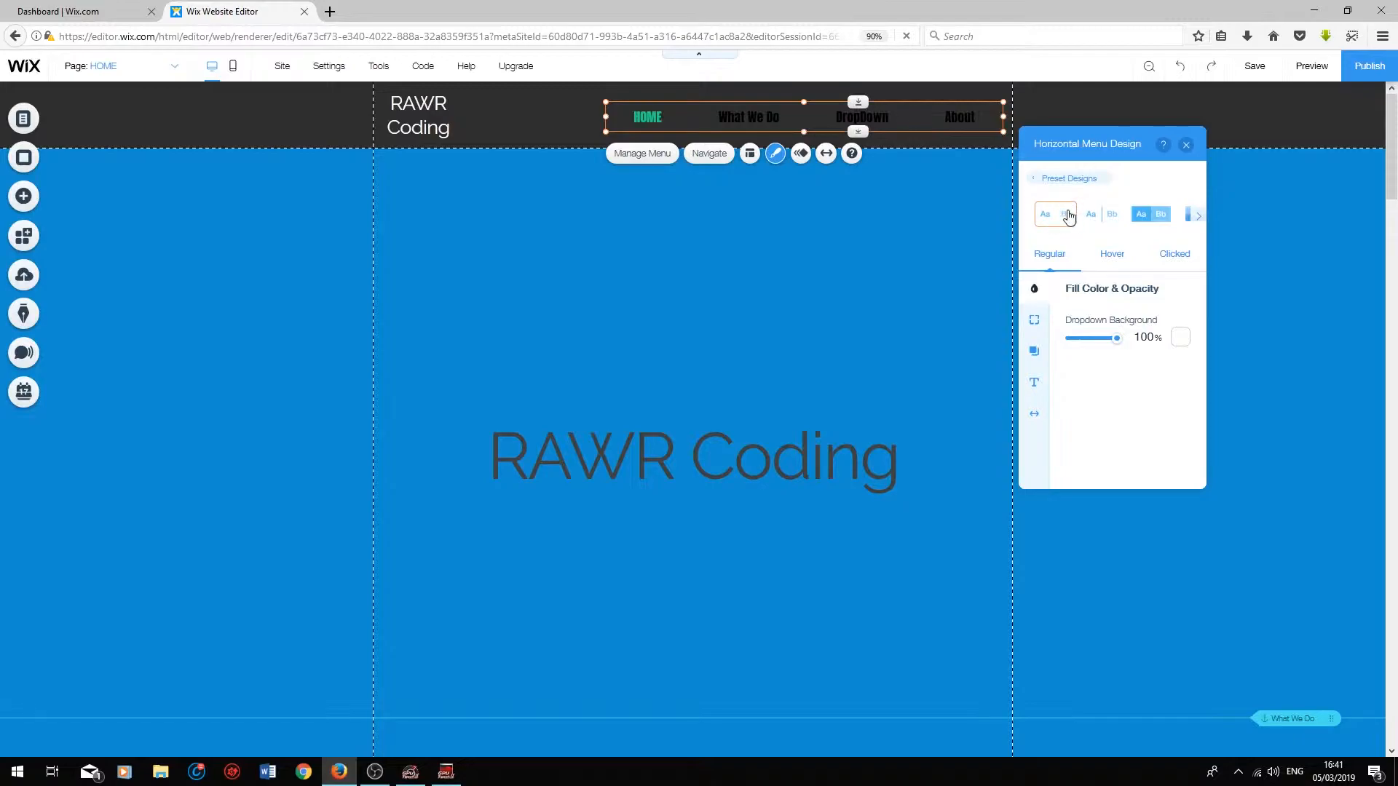
{"action": "mouse_move", "coordinate": [1055, 217]}
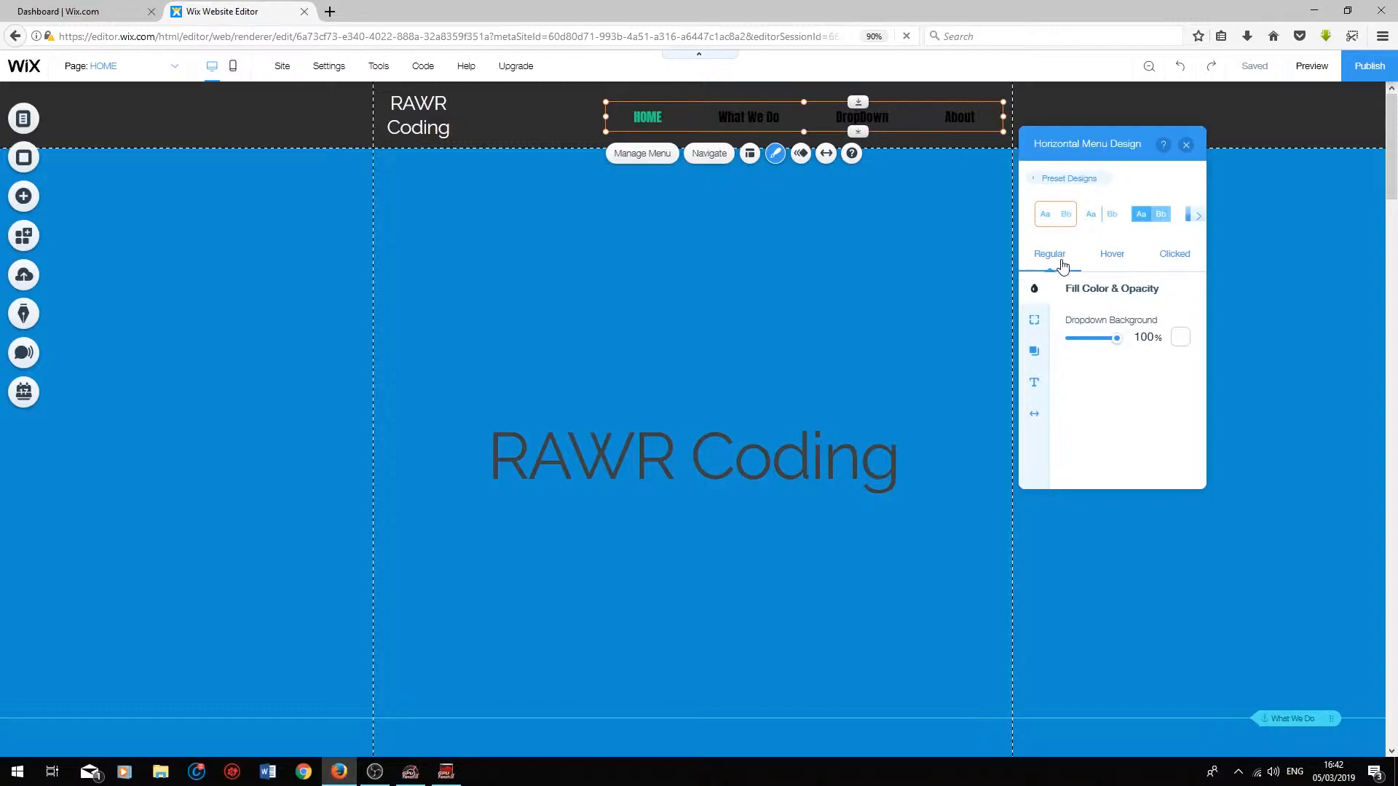
{"action": "mouse_move", "coordinate": [749, 117]}
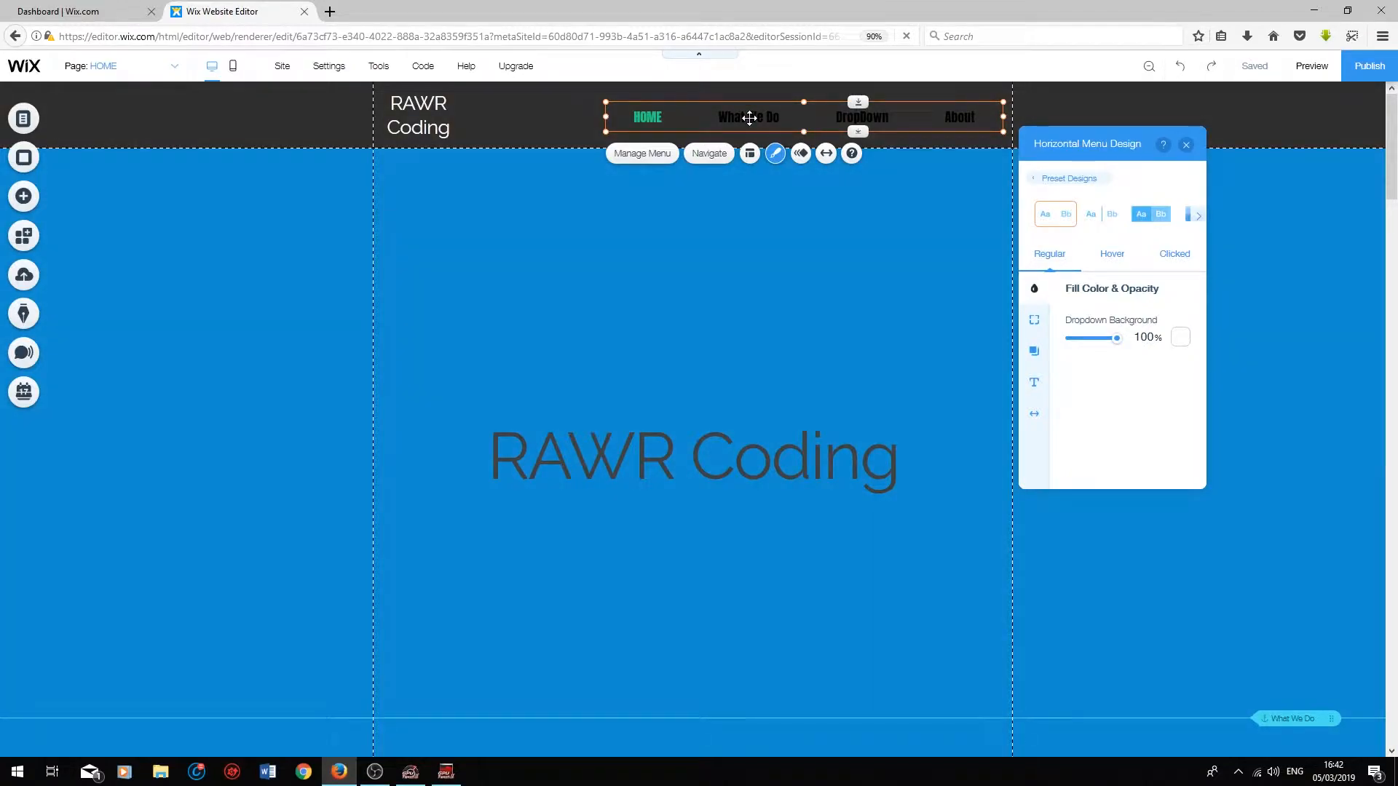
{"action": "mouse_move", "coordinate": [738, 113]}
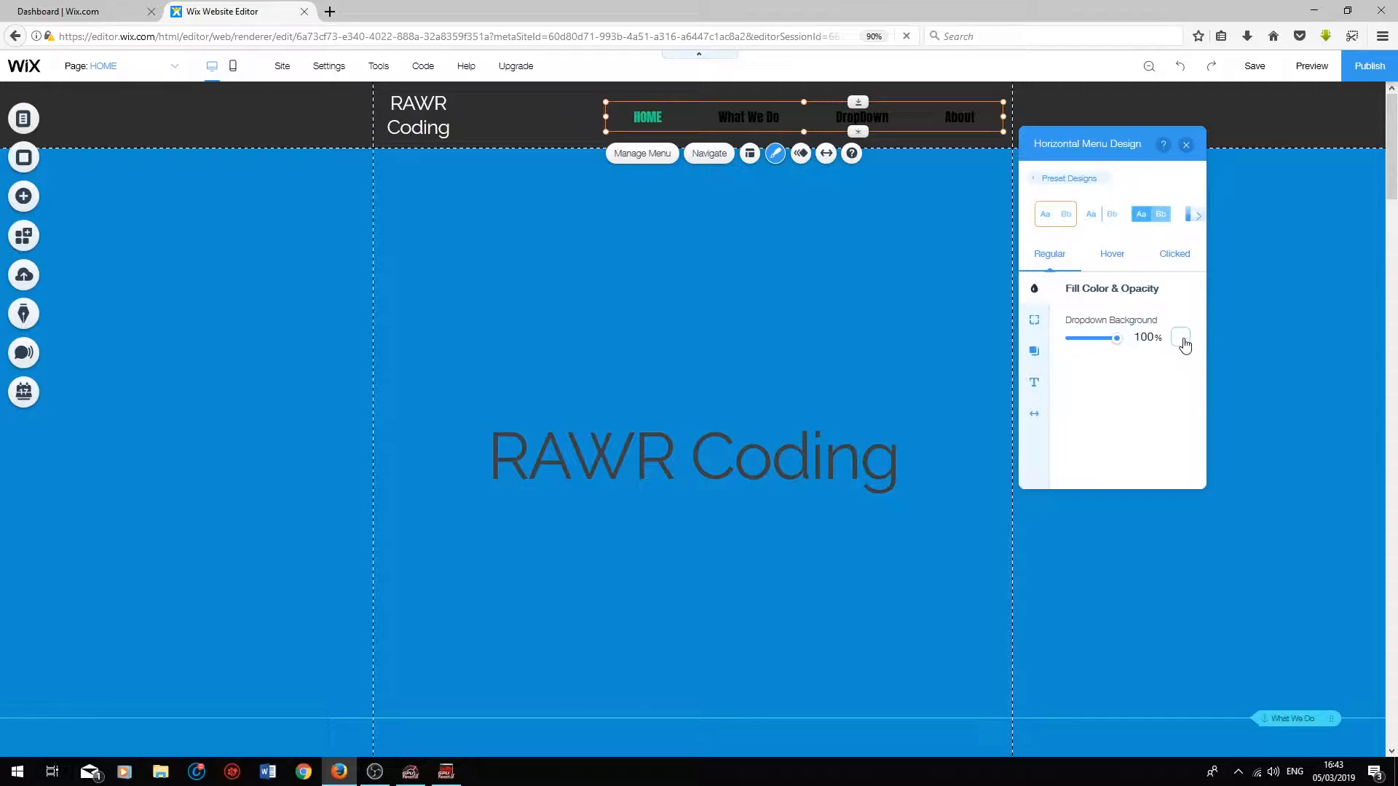
- Set the Dropdown Background fill colour to blue
{"action": "left_click", "coordinate": [1181, 338]}
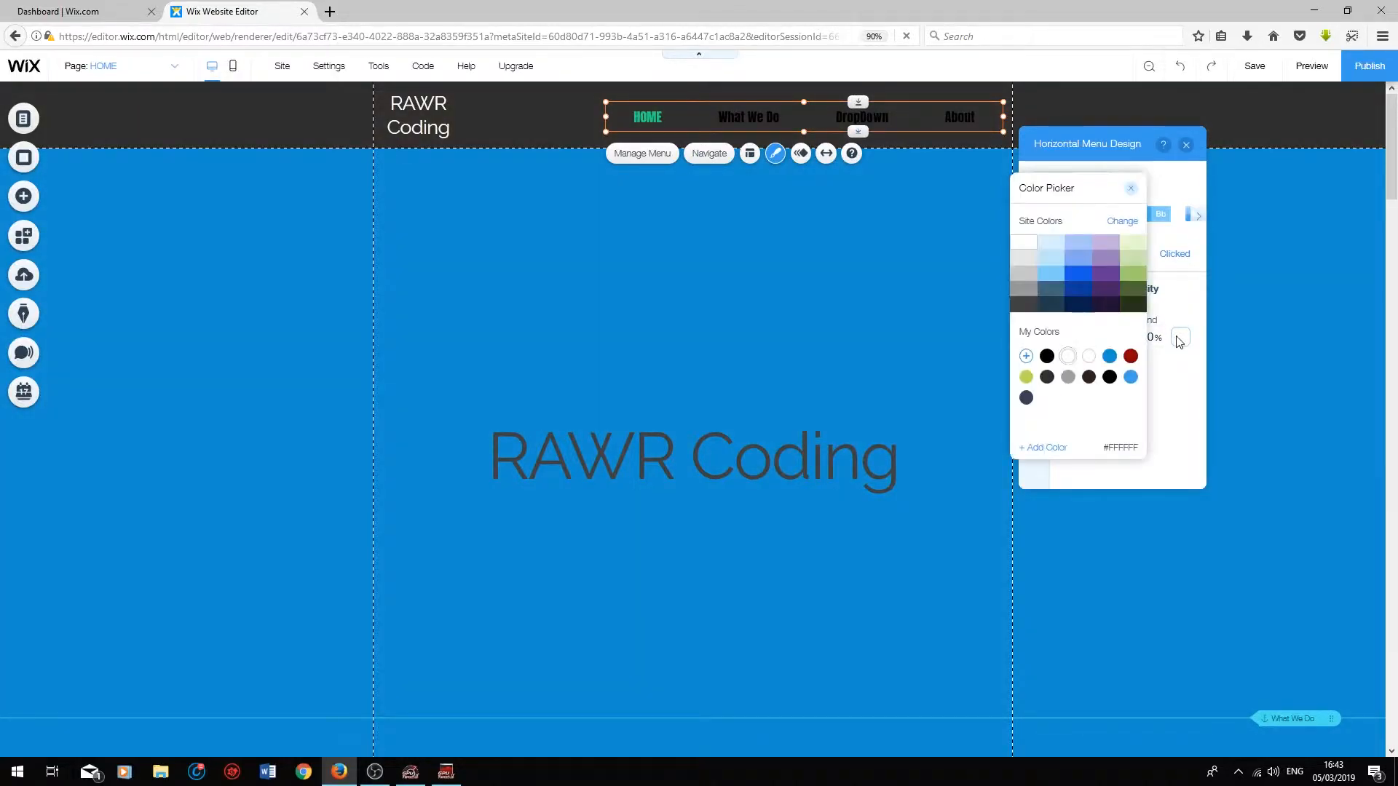
{"action": "left_click", "coordinate": [1078, 274]}
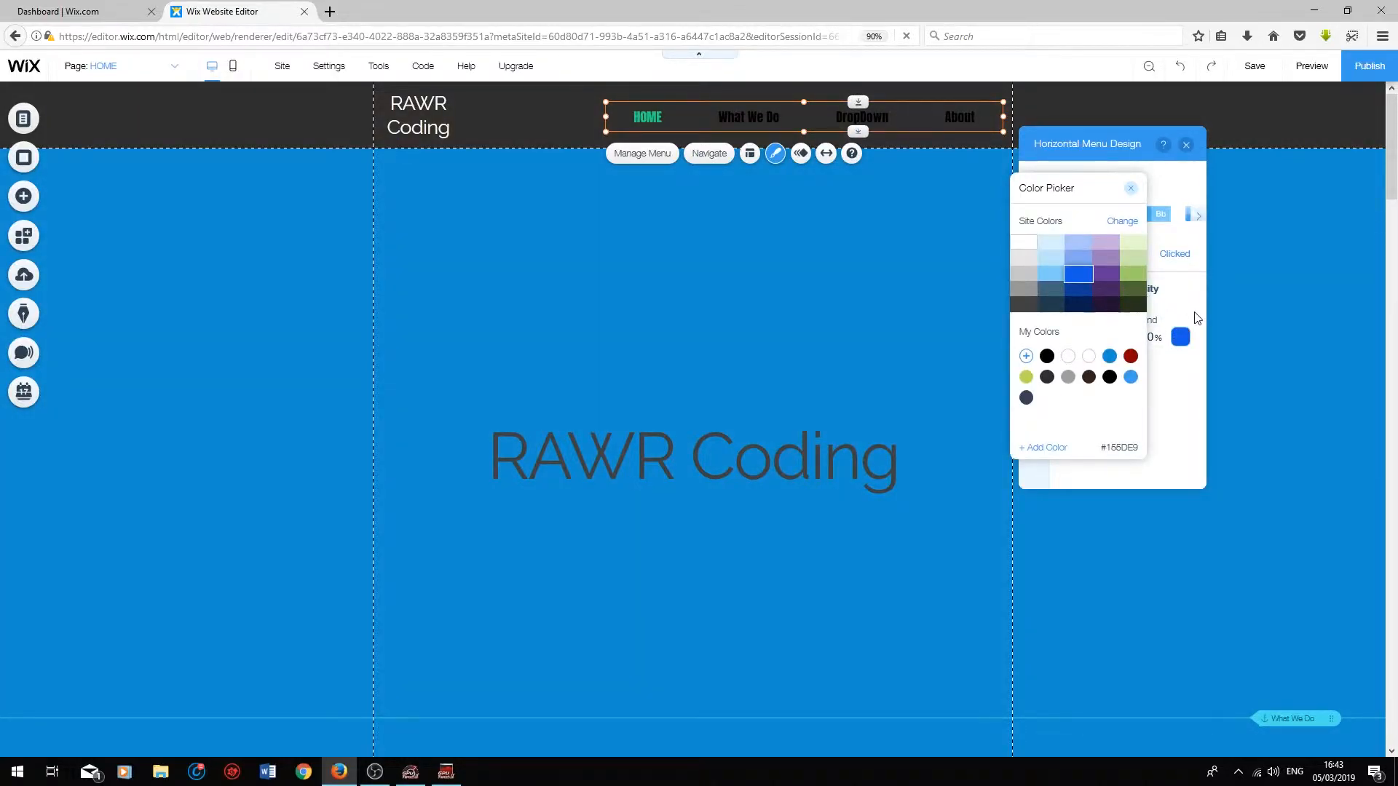
{"action": "left_click", "coordinate": [1130, 188]}
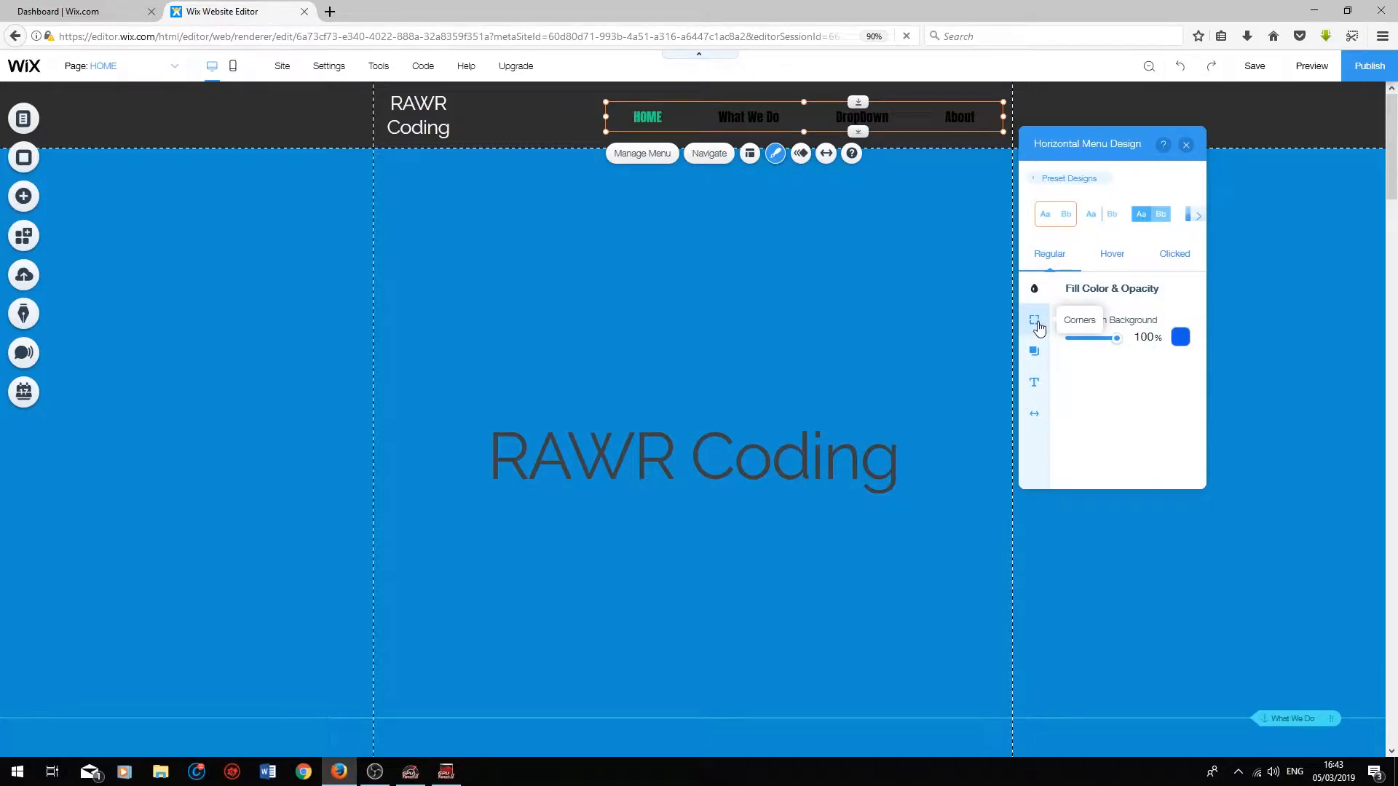
- Round all four dropdown corners to 30 px
{"action": "left_click", "coordinate": [1034, 319]}
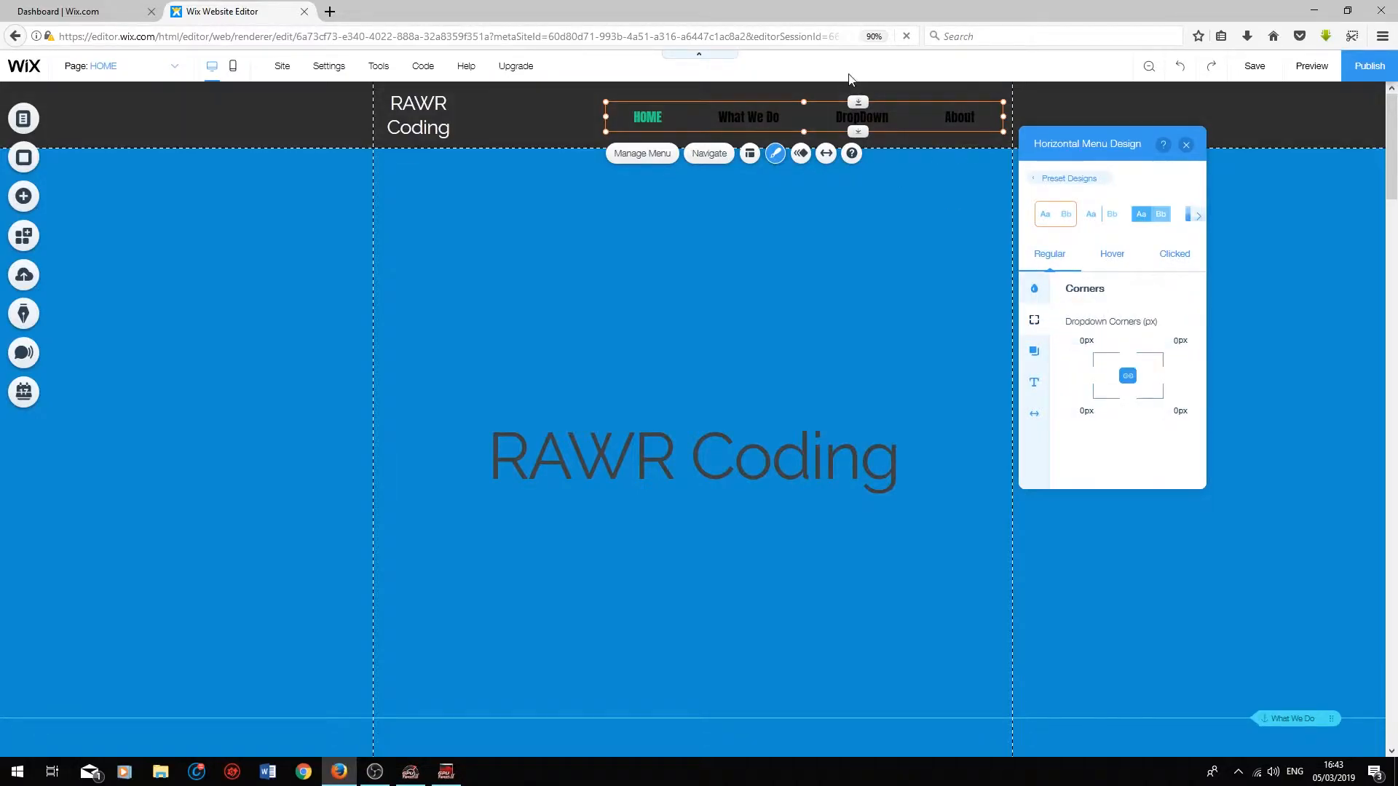
{"action": "mouse_move", "coordinate": [862, 190]}
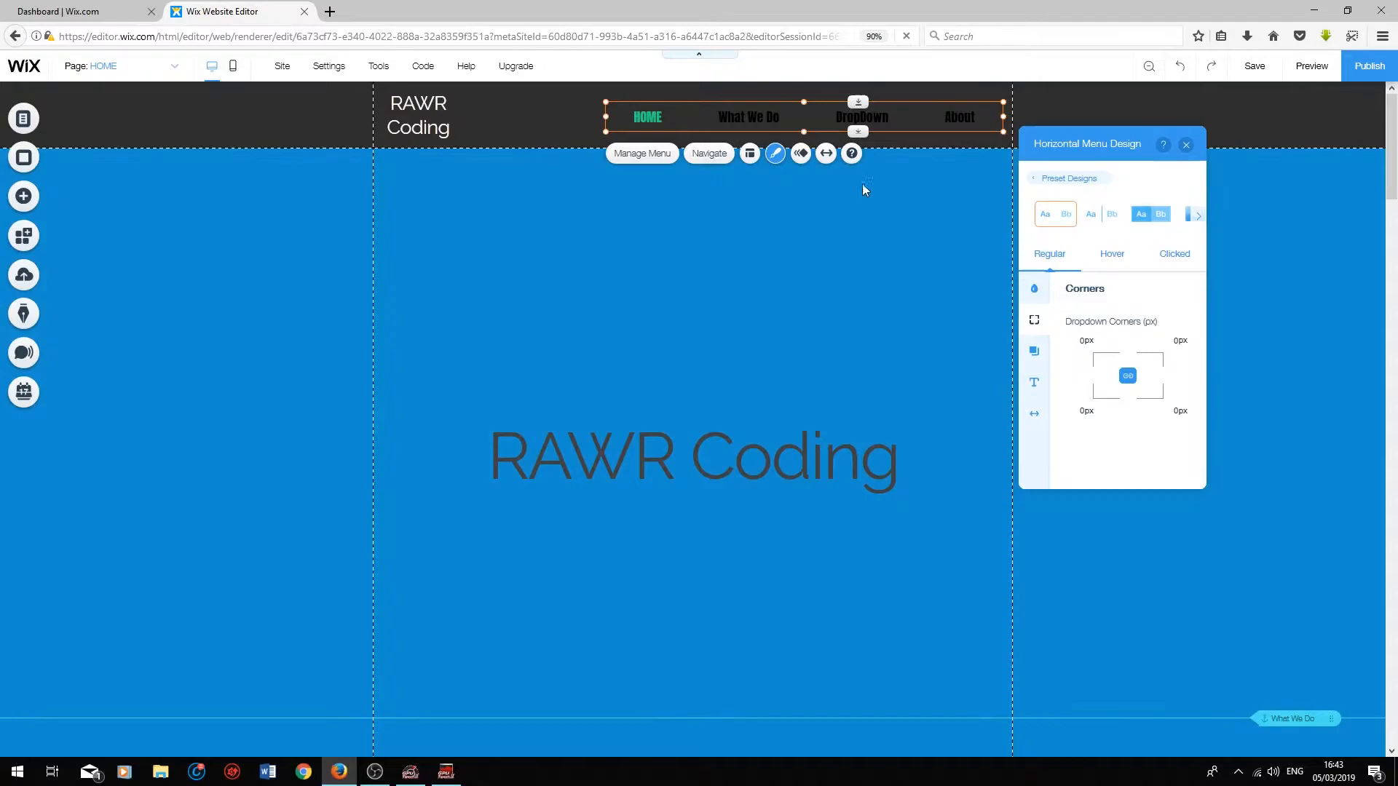
{"action": "mouse_move", "coordinate": [843, 106]}
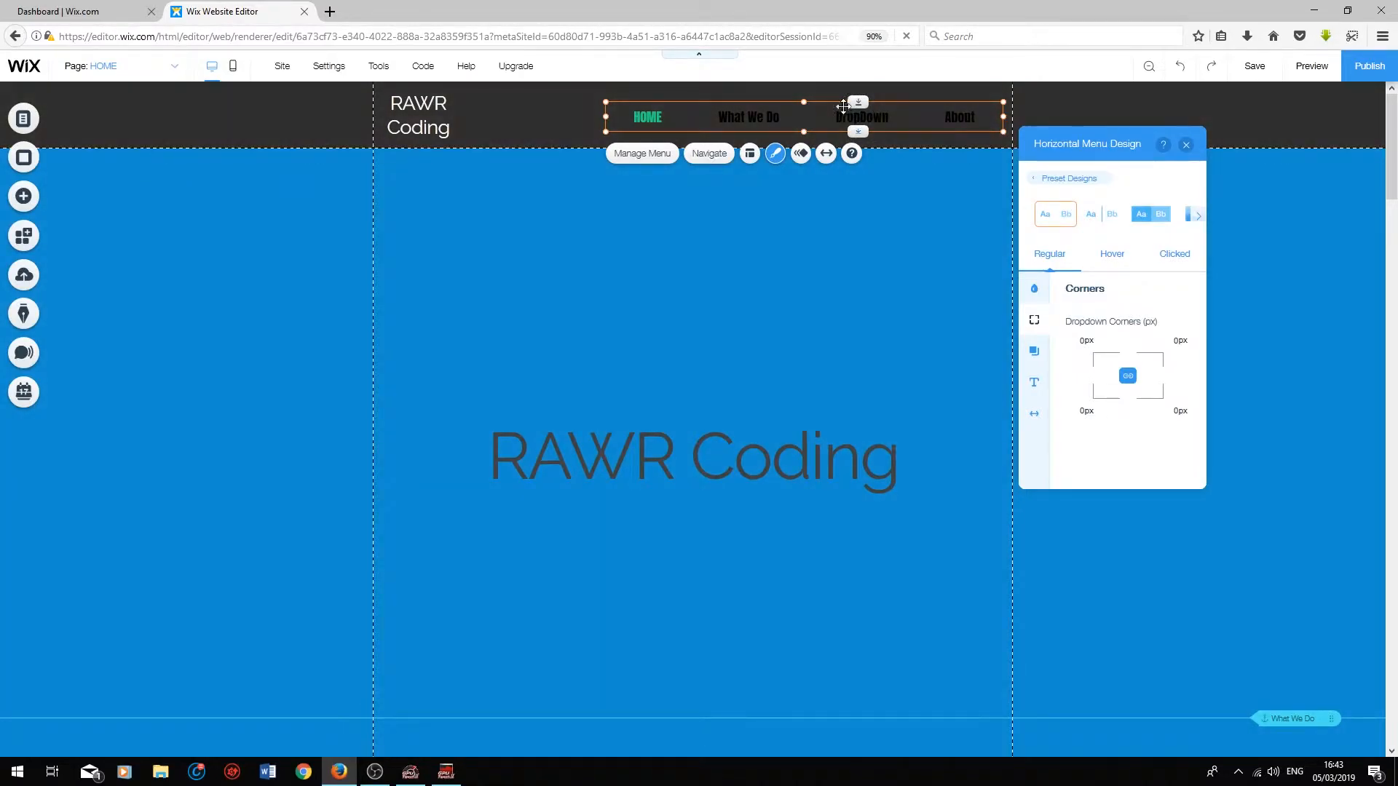
{"action": "left_click", "coordinate": [1086, 339]}
{"action": "type", "text": "30"}
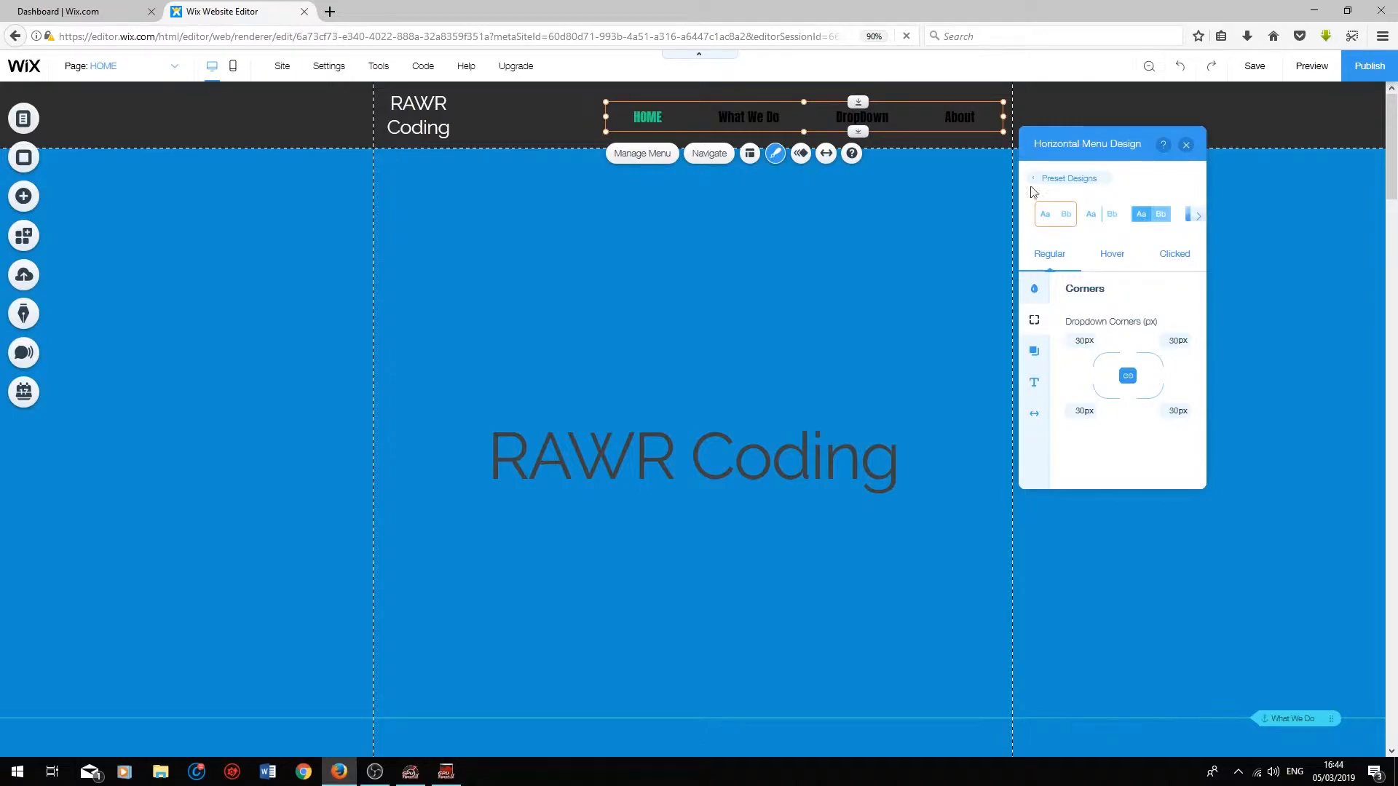
{"action": "left_click", "coordinate": [1034, 289]}
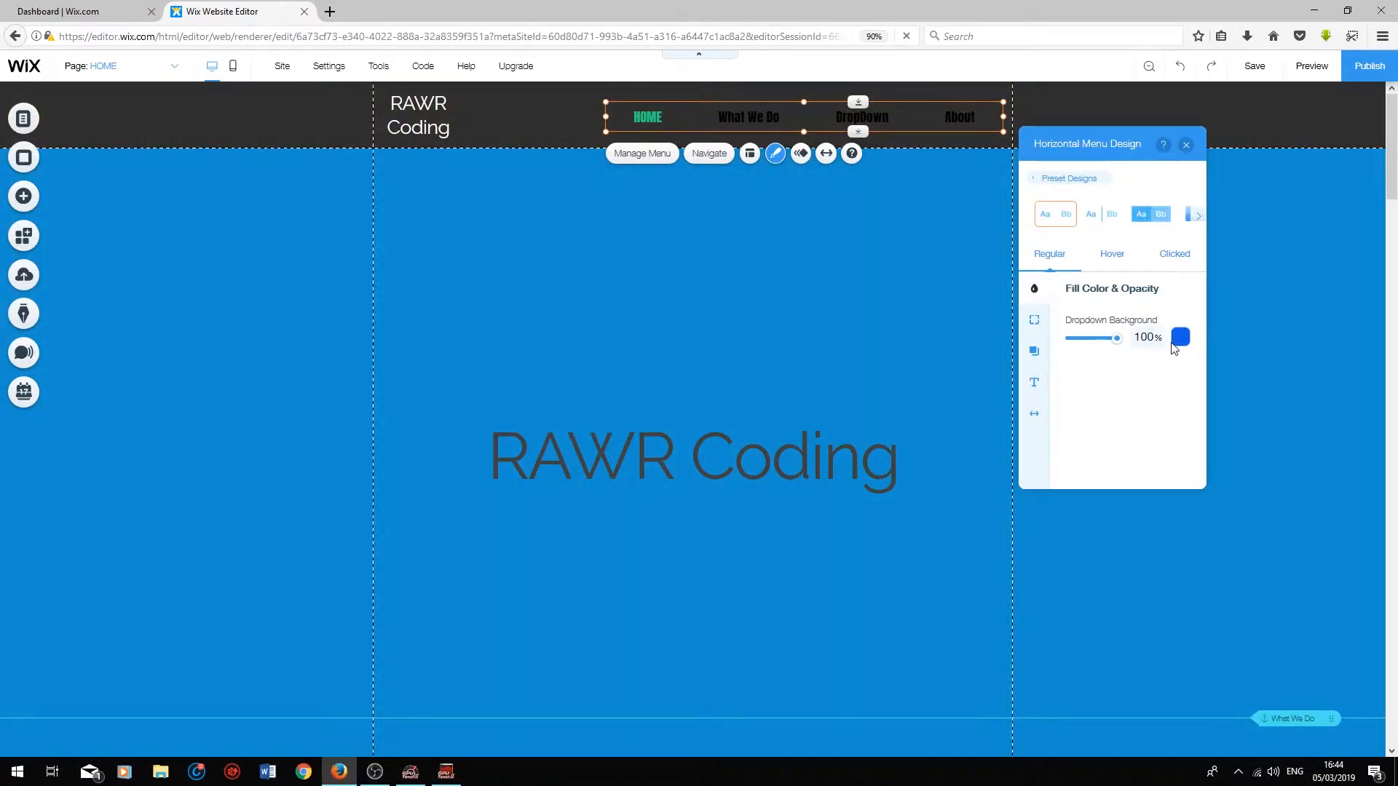
- Check the dropdown shadow option and leave the shadow disabled
{"action": "left_click", "coordinate": [1034, 319]}
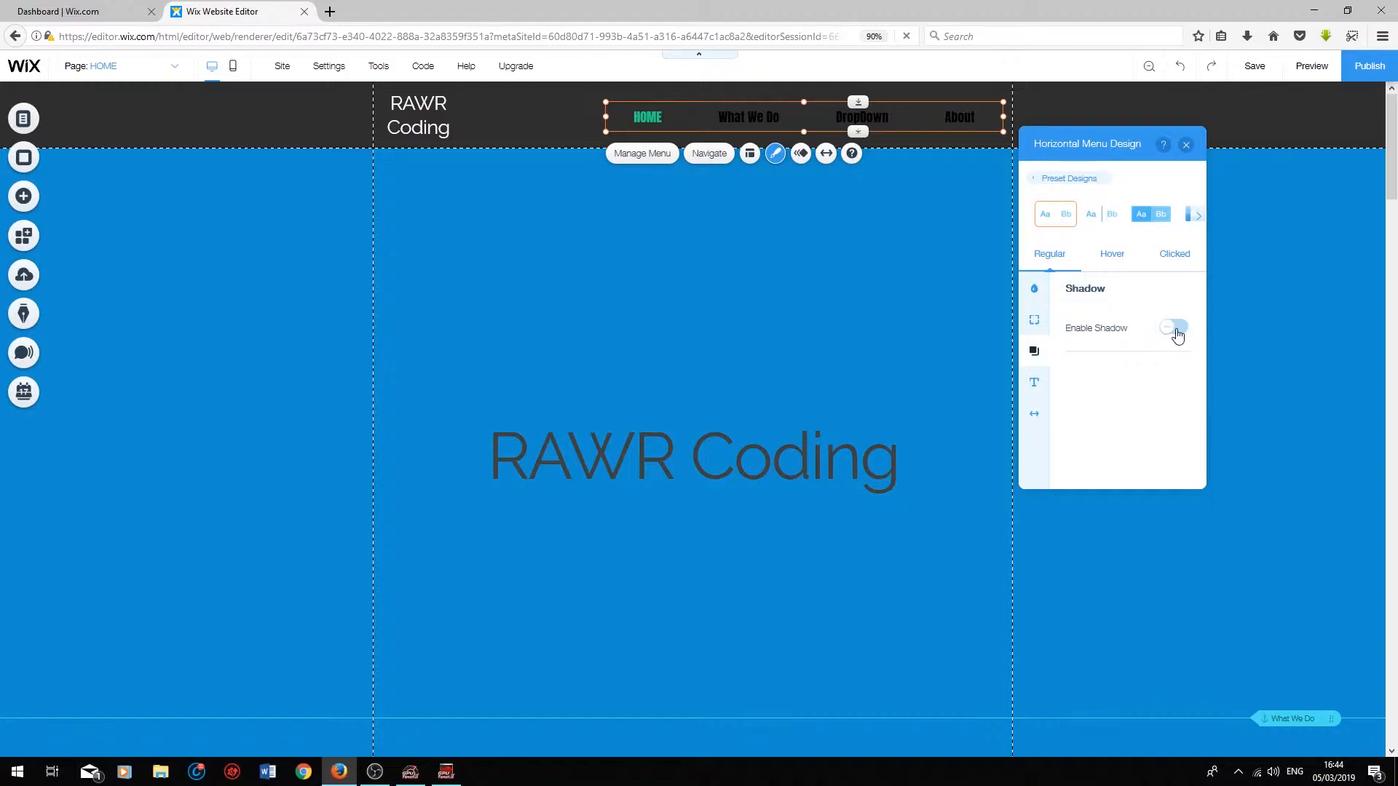
{"action": "left_click", "coordinate": [1175, 327]}
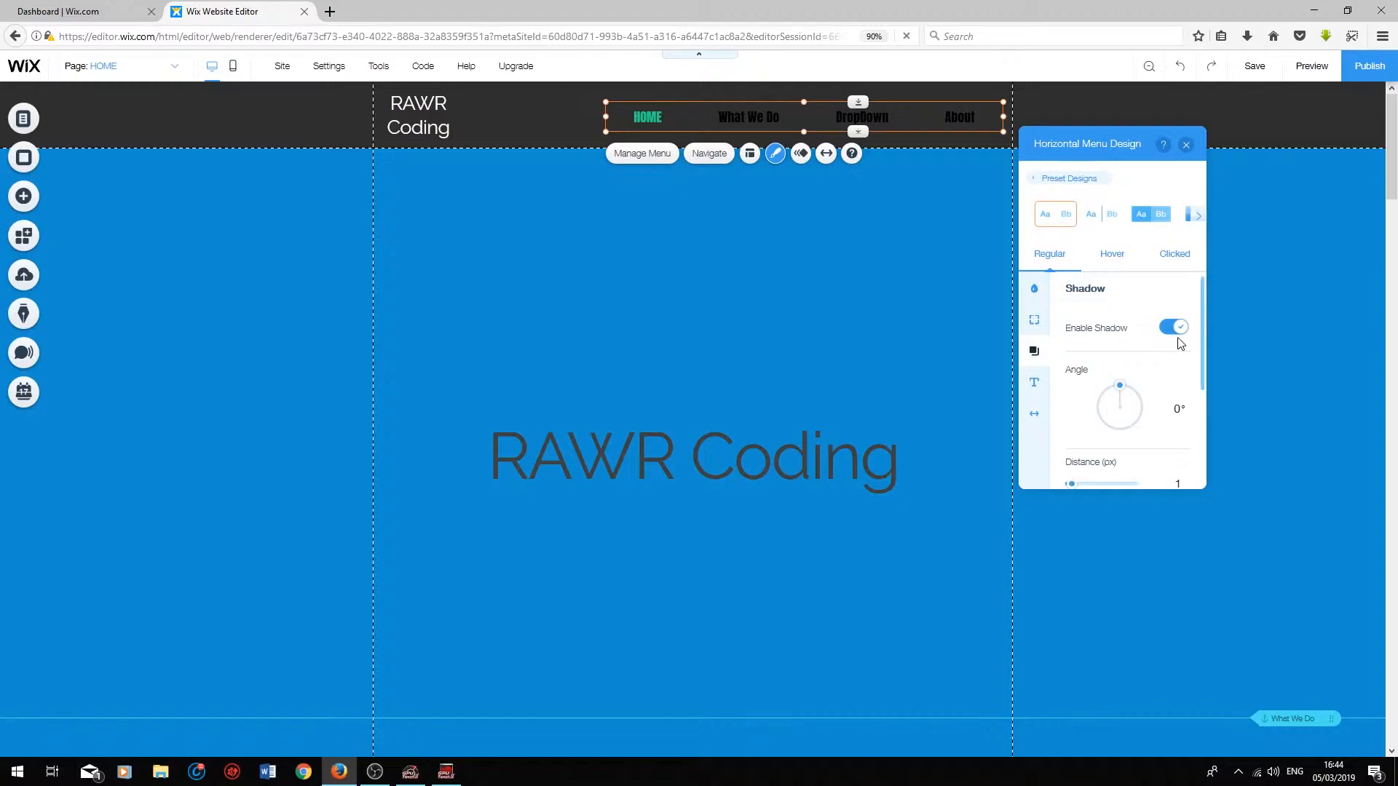
{"action": "left_click", "coordinate": [1174, 328]}
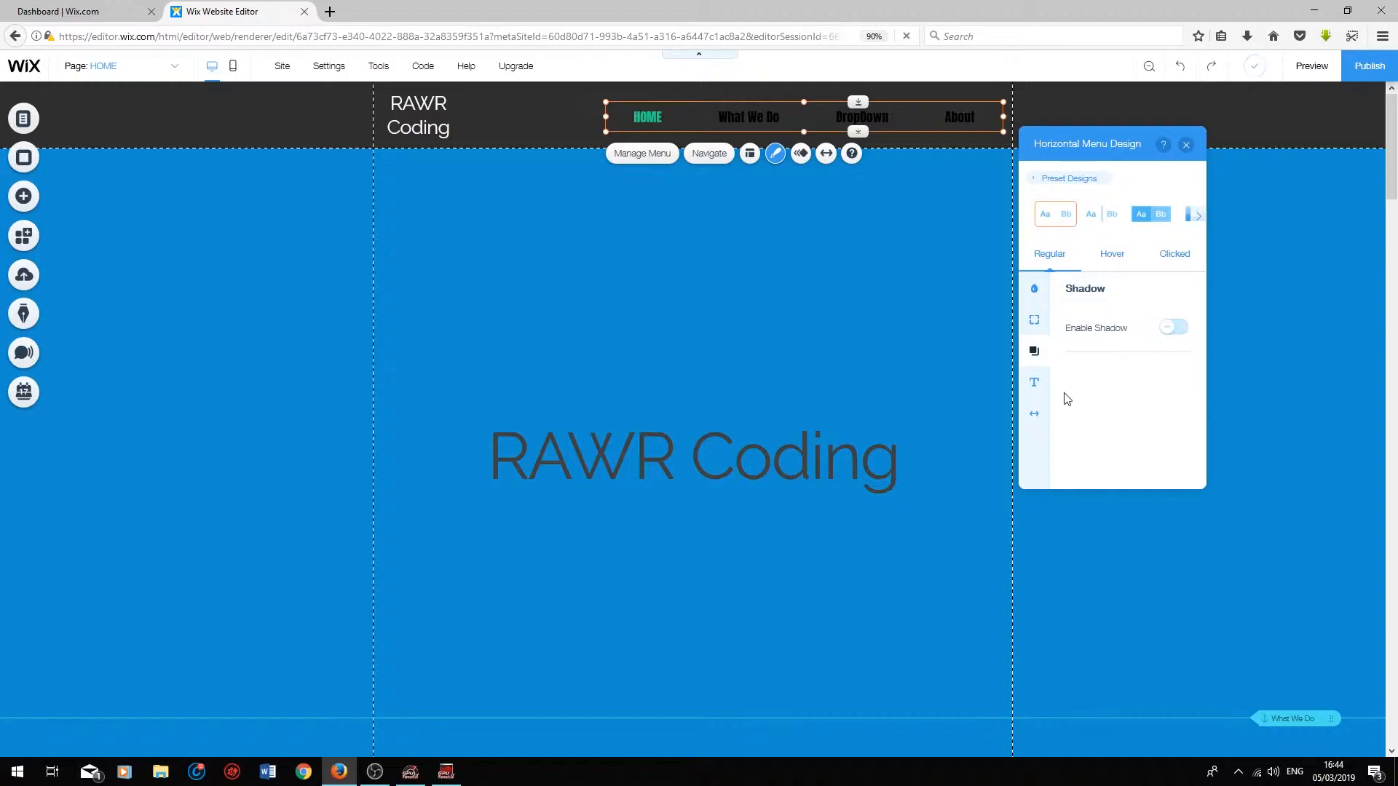
- Make the regular menu item text white
{"action": "left_click", "coordinate": [1034, 382]}
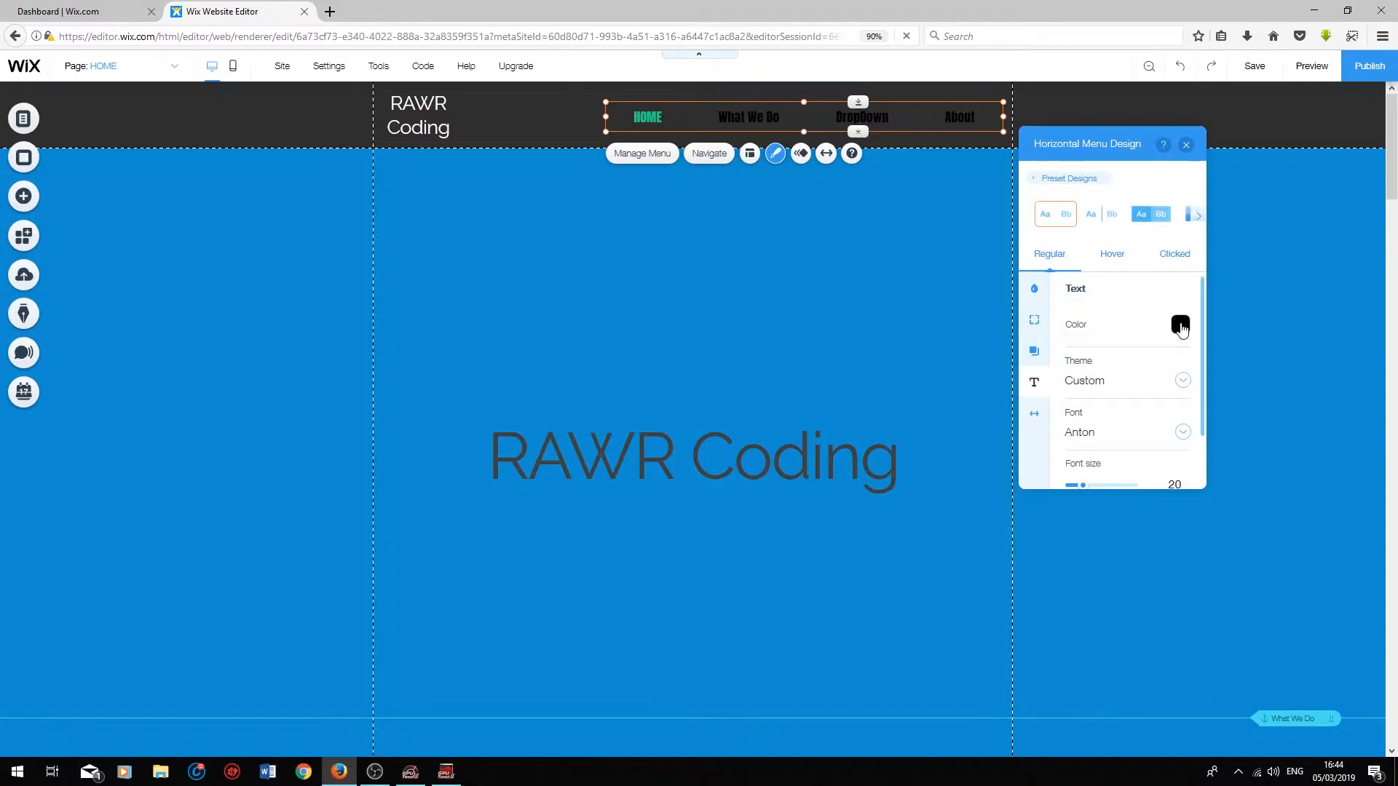
{"action": "left_click", "coordinate": [1180, 324]}
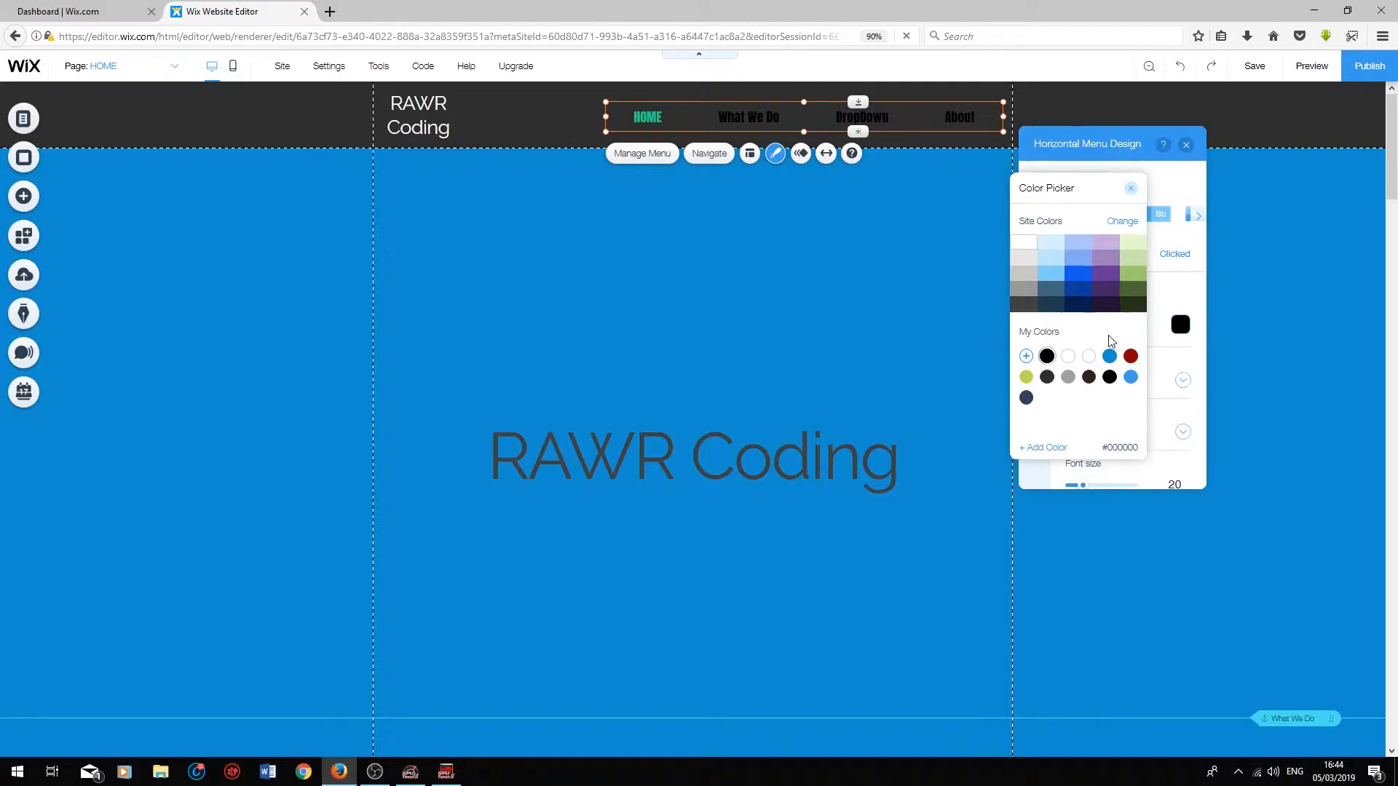
{"action": "left_click", "coordinate": [1110, 355]}
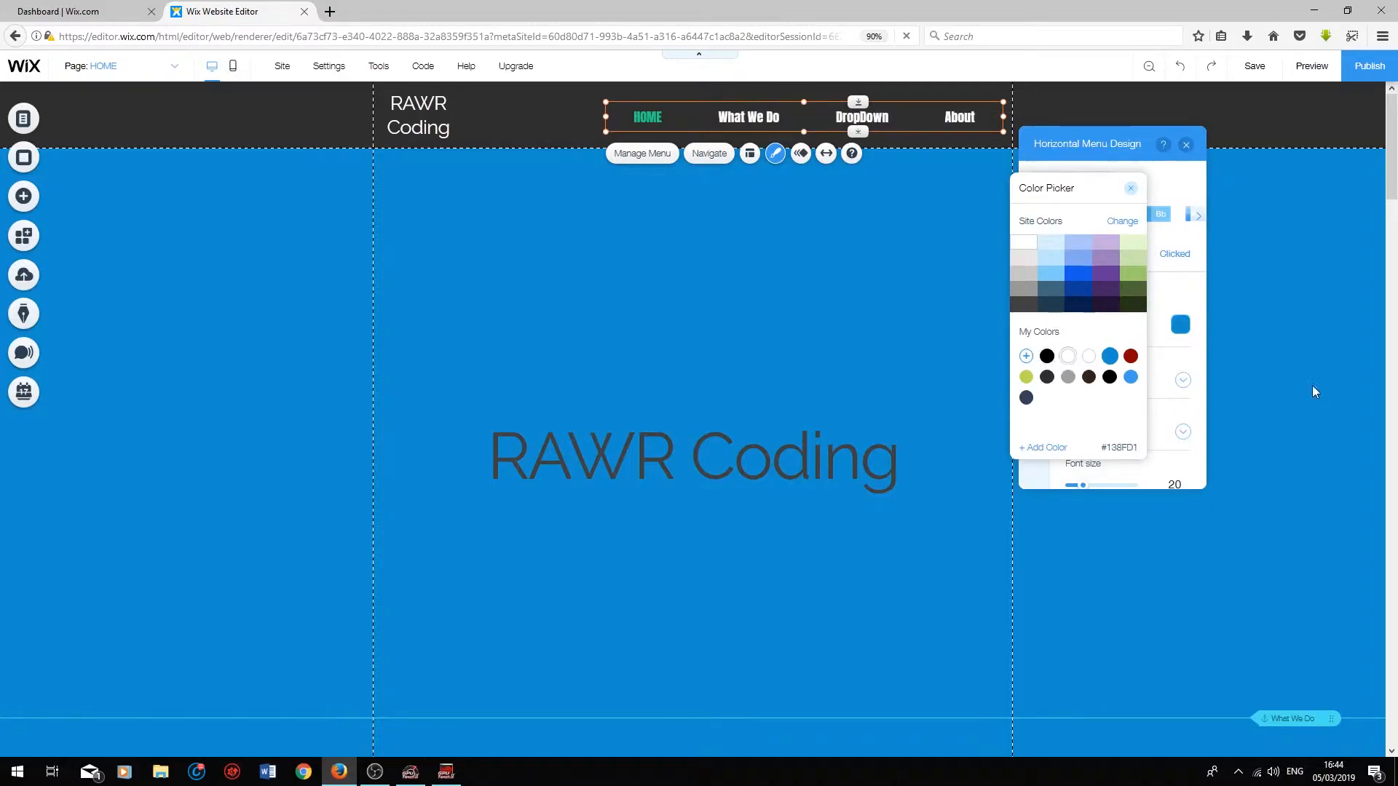
{"action": "left_click", "coordinate": [1132, 188]}
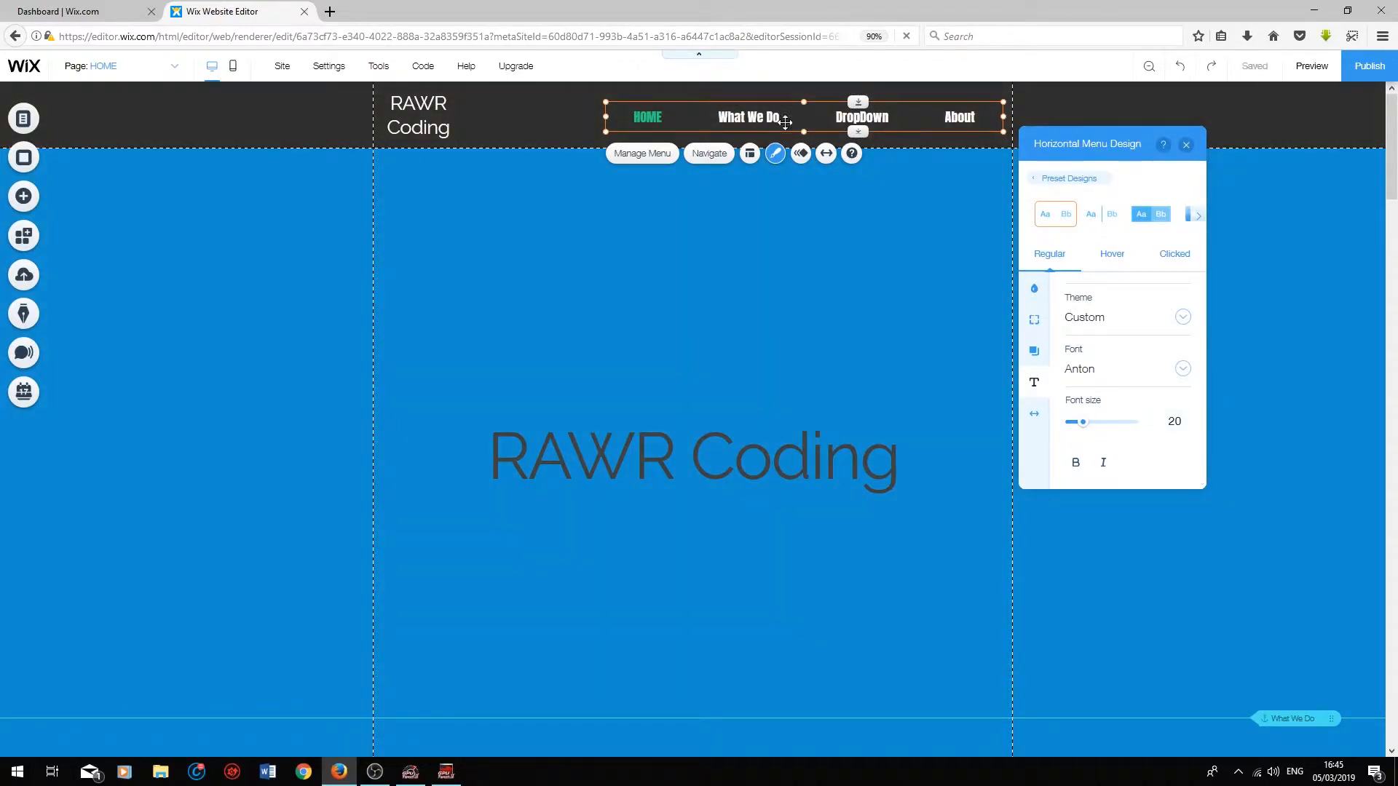
{"action": "left_click", "coordinate": [1111, 253]}
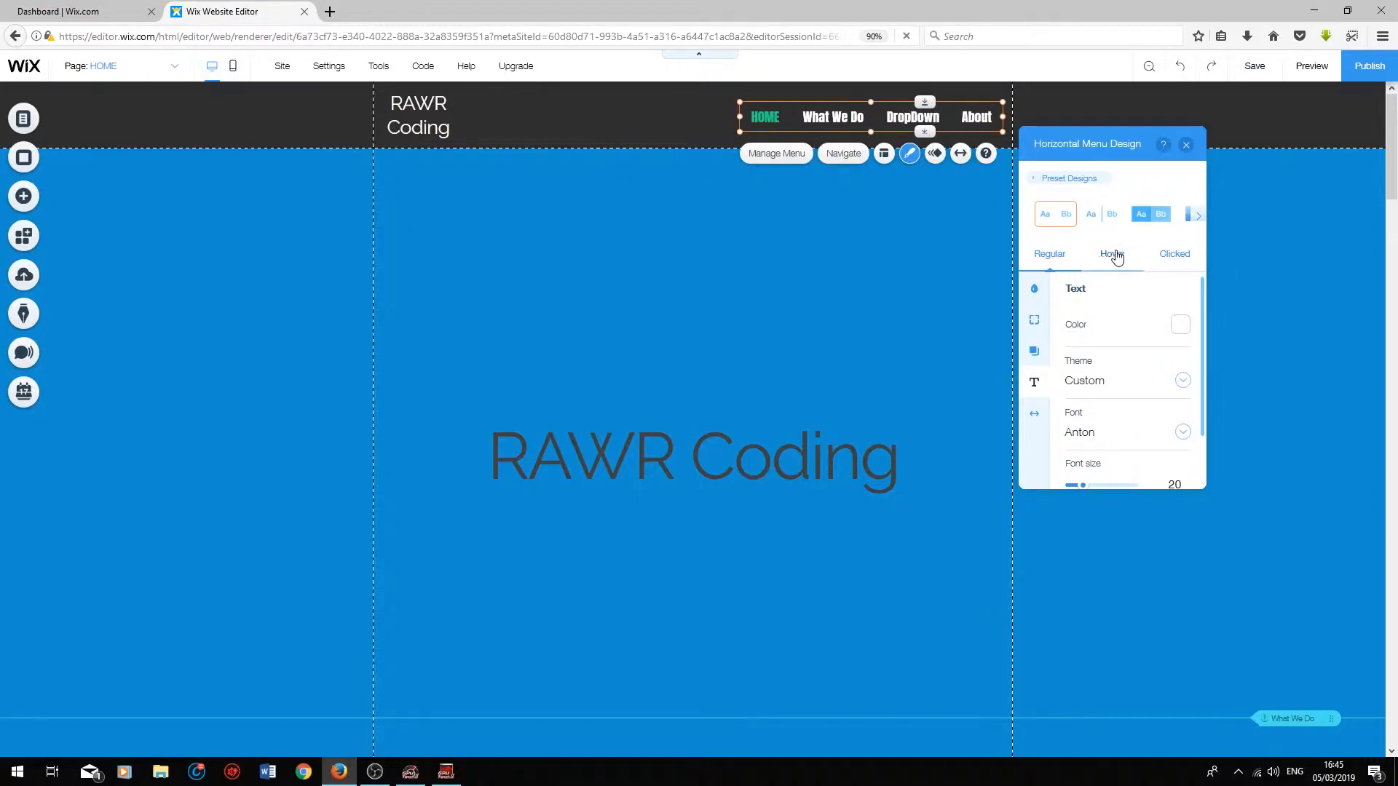
- Make hovered menu text light blue and set the clicked-item text colour to blue
{"action": "left_click", "coordinate": [1112, 254]}
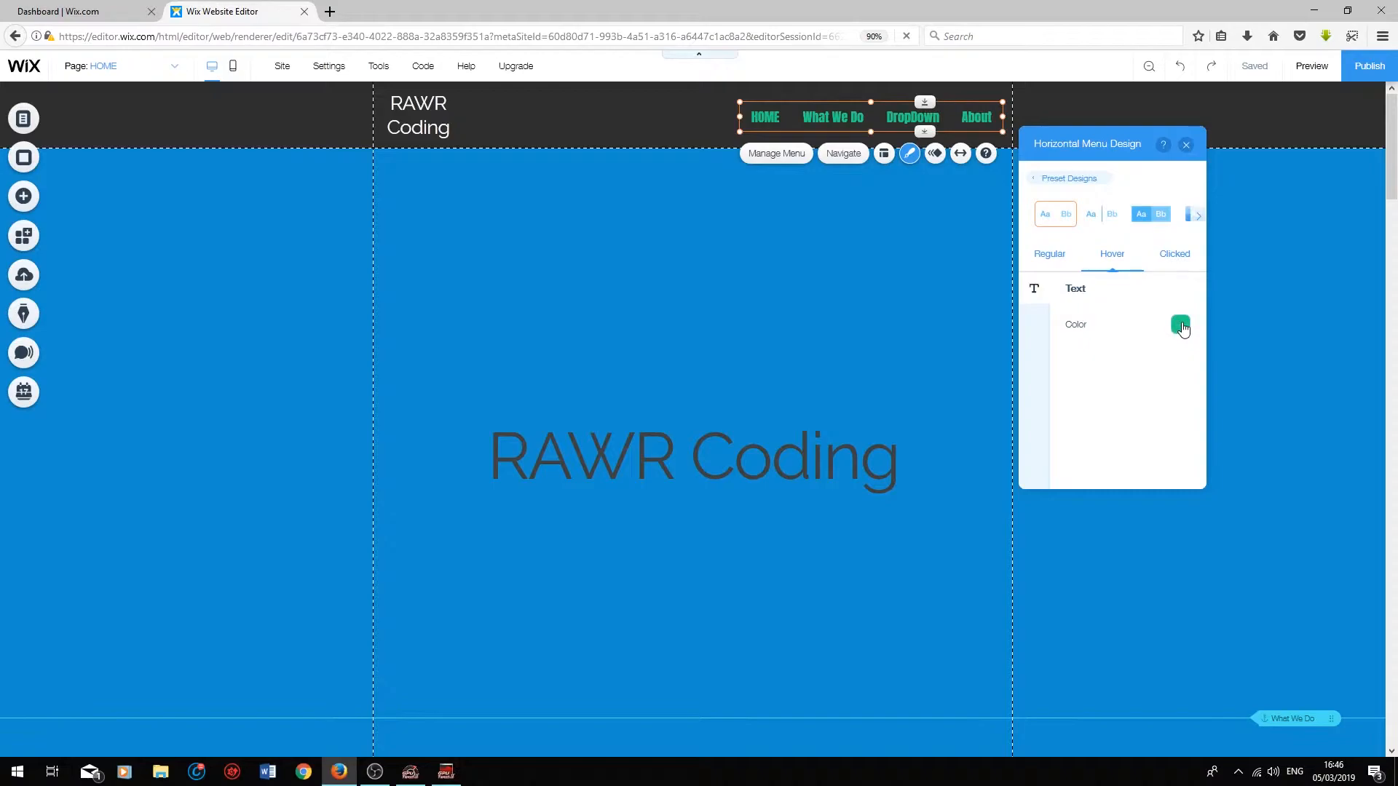
{"action": "left_click", "coordinate": [1180, 325]}
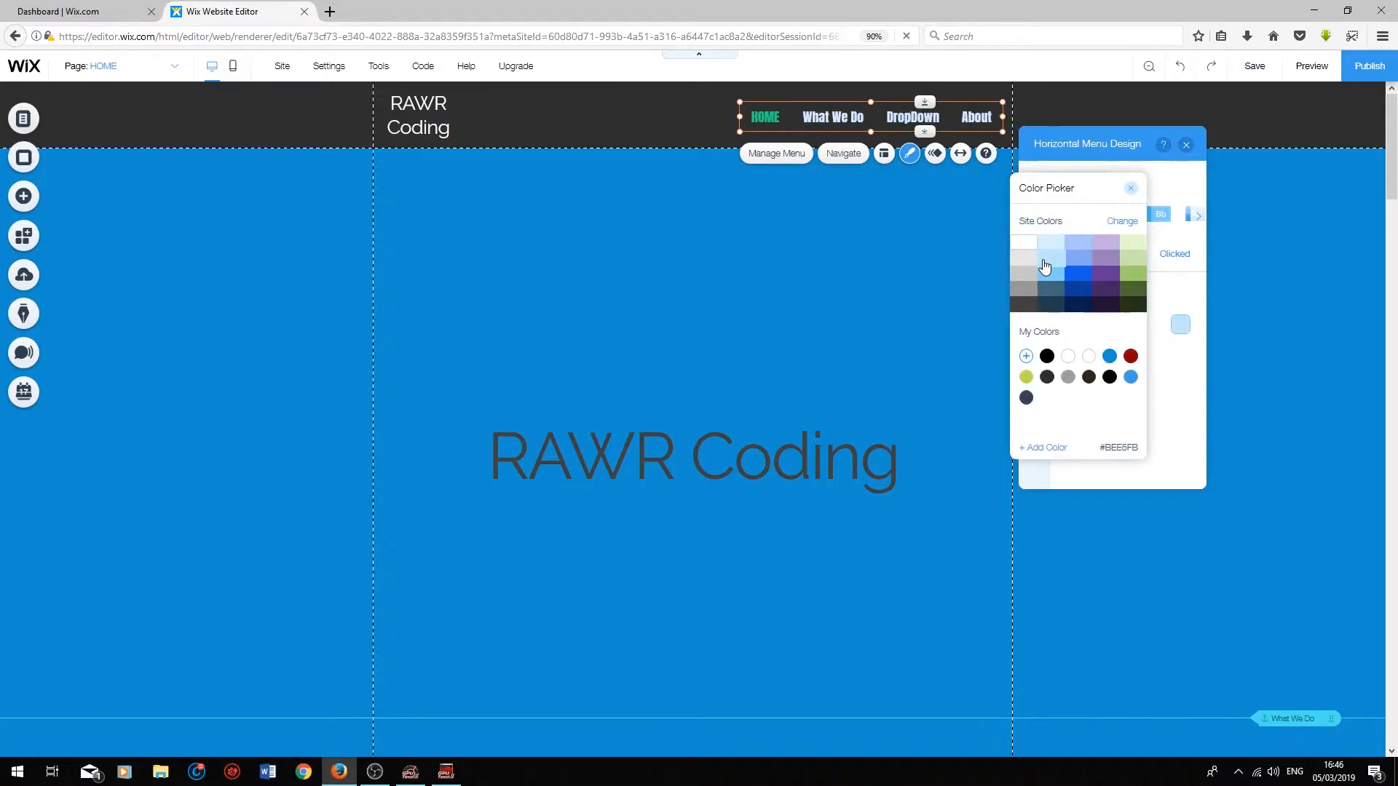
{"action": "left_click", "coordinate": [1130, 188]}
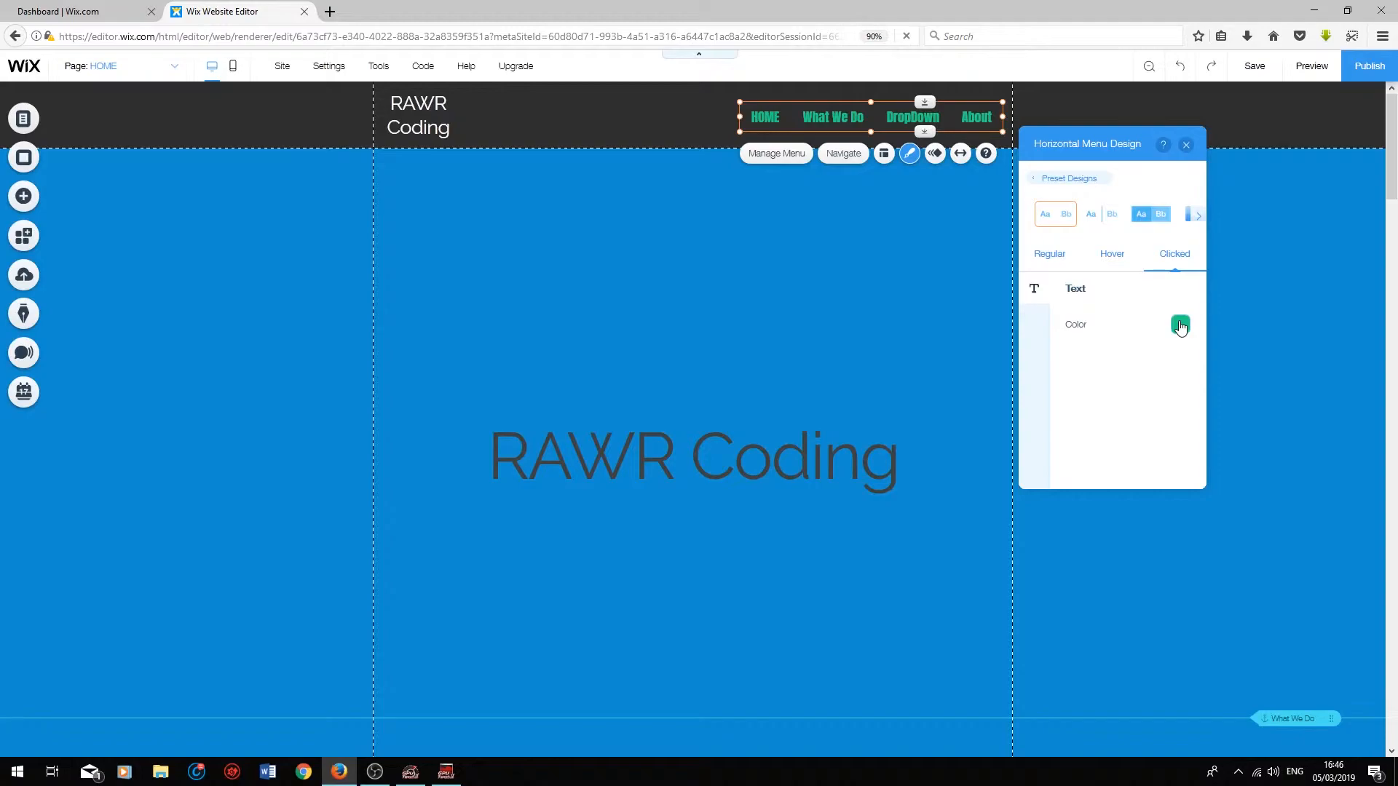
{"action": "left_click", "coordinate": [1179, 325]}
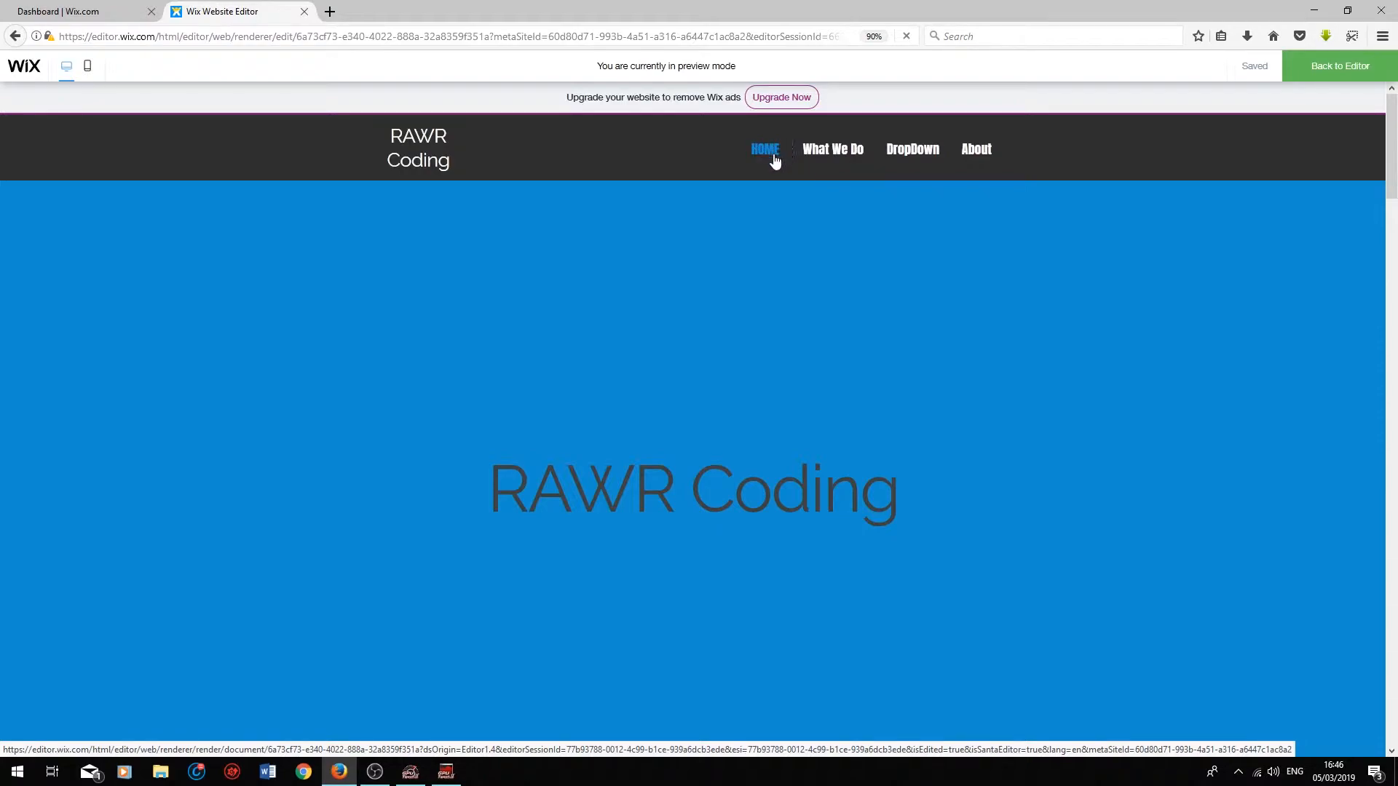
{"action": "mouse_move", "coordinate": [831, 148]}
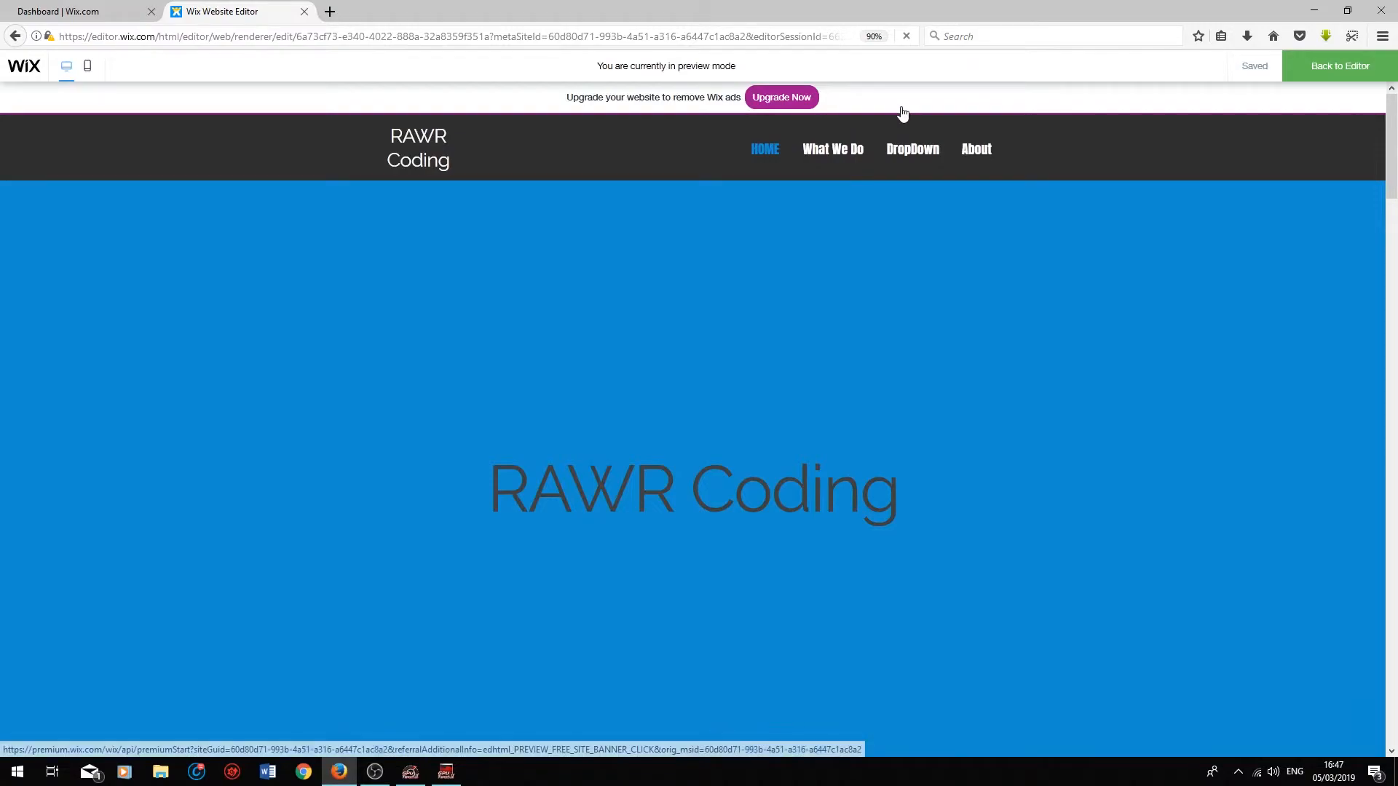
{"action": "mouse_move", "coordinate": [912, 148]}
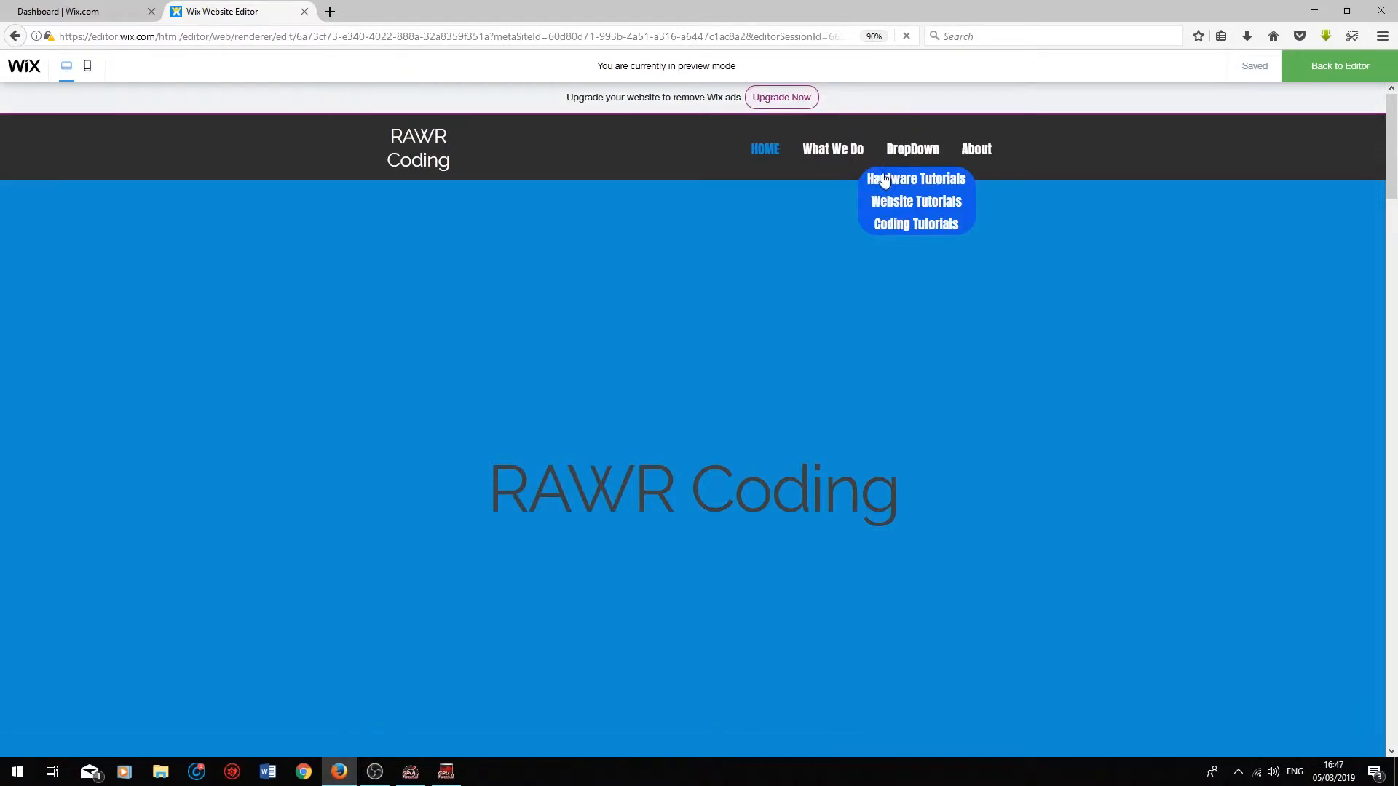
{"action": "mouse_move", "coordinate": [967, 189]}
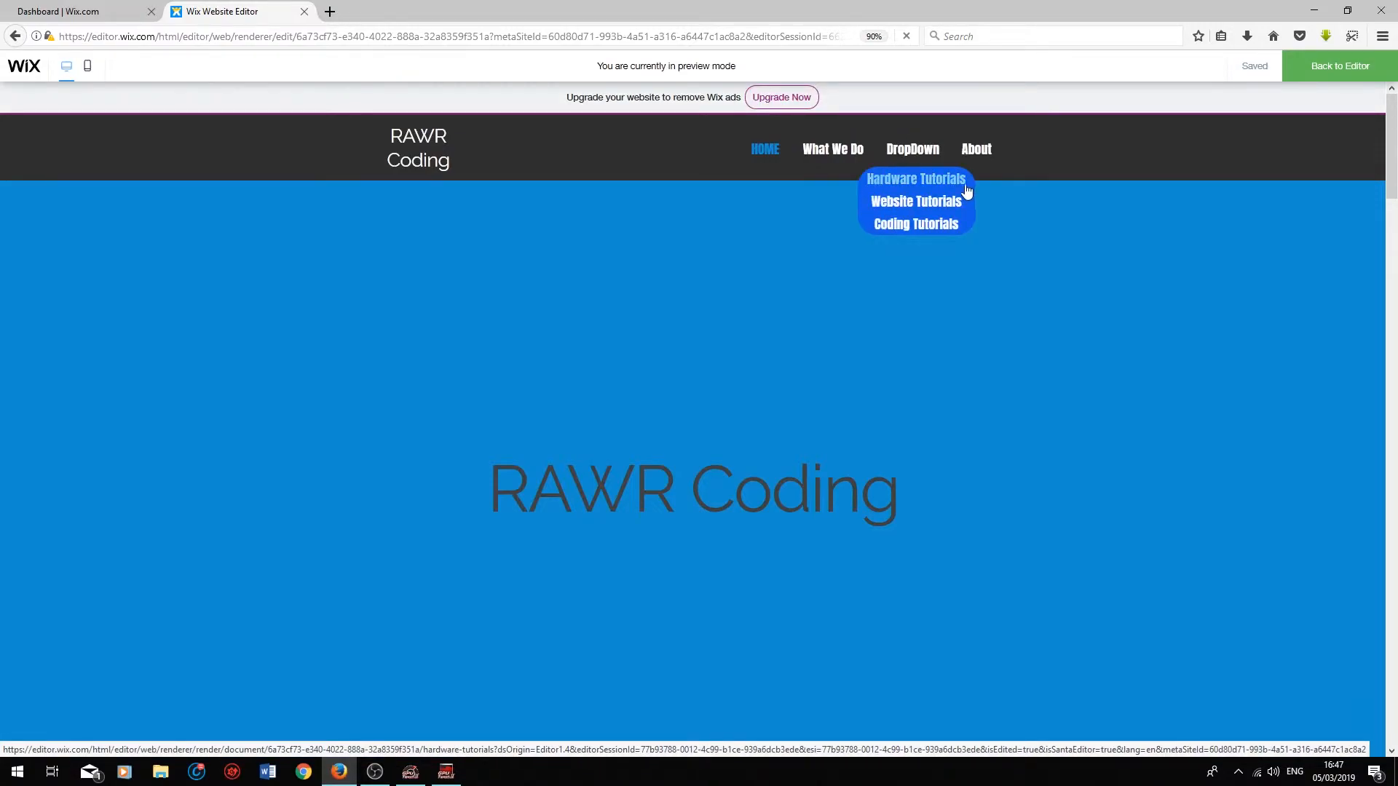
{"action": "mouse_move", "coordinate": [915, 222]}
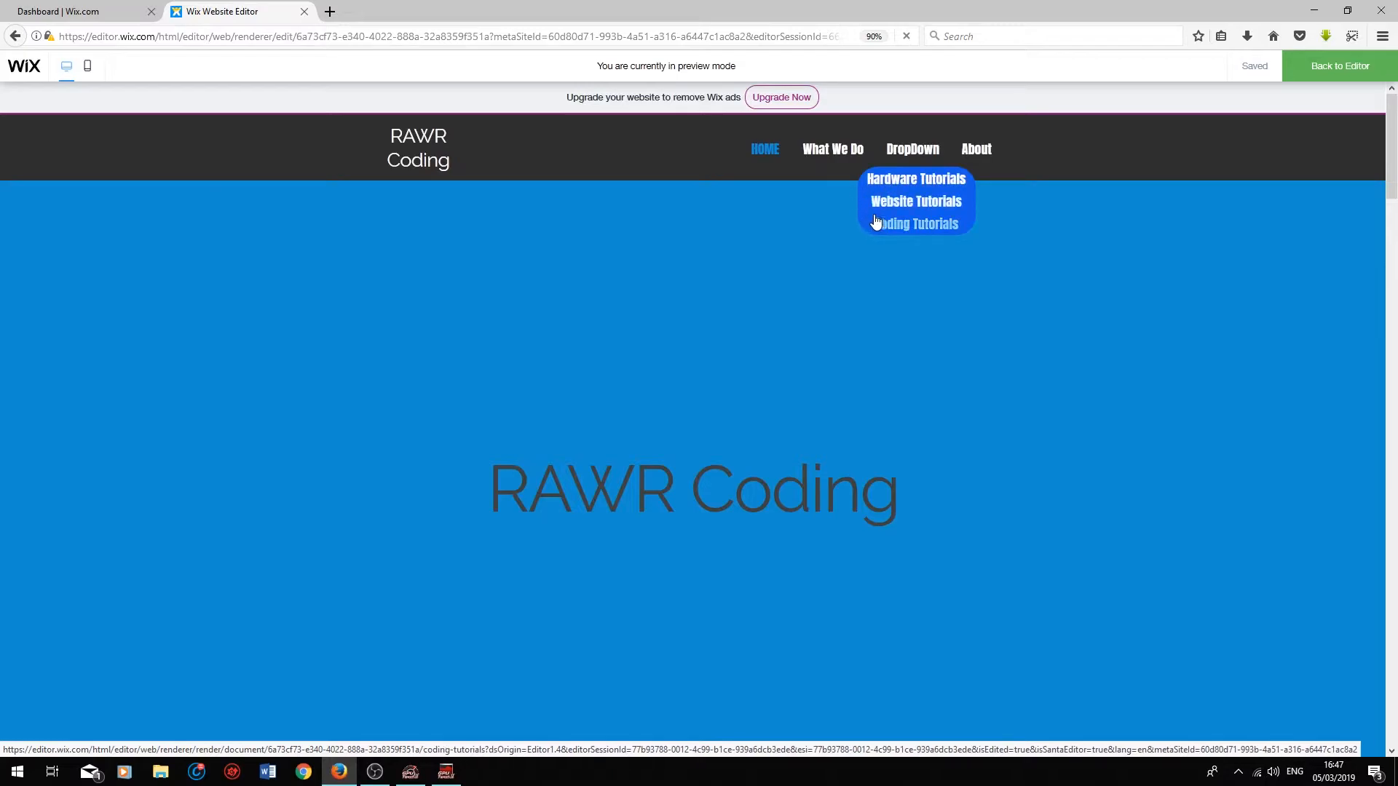
{"action": "mouse_move", "coordinate": [863, 221]}
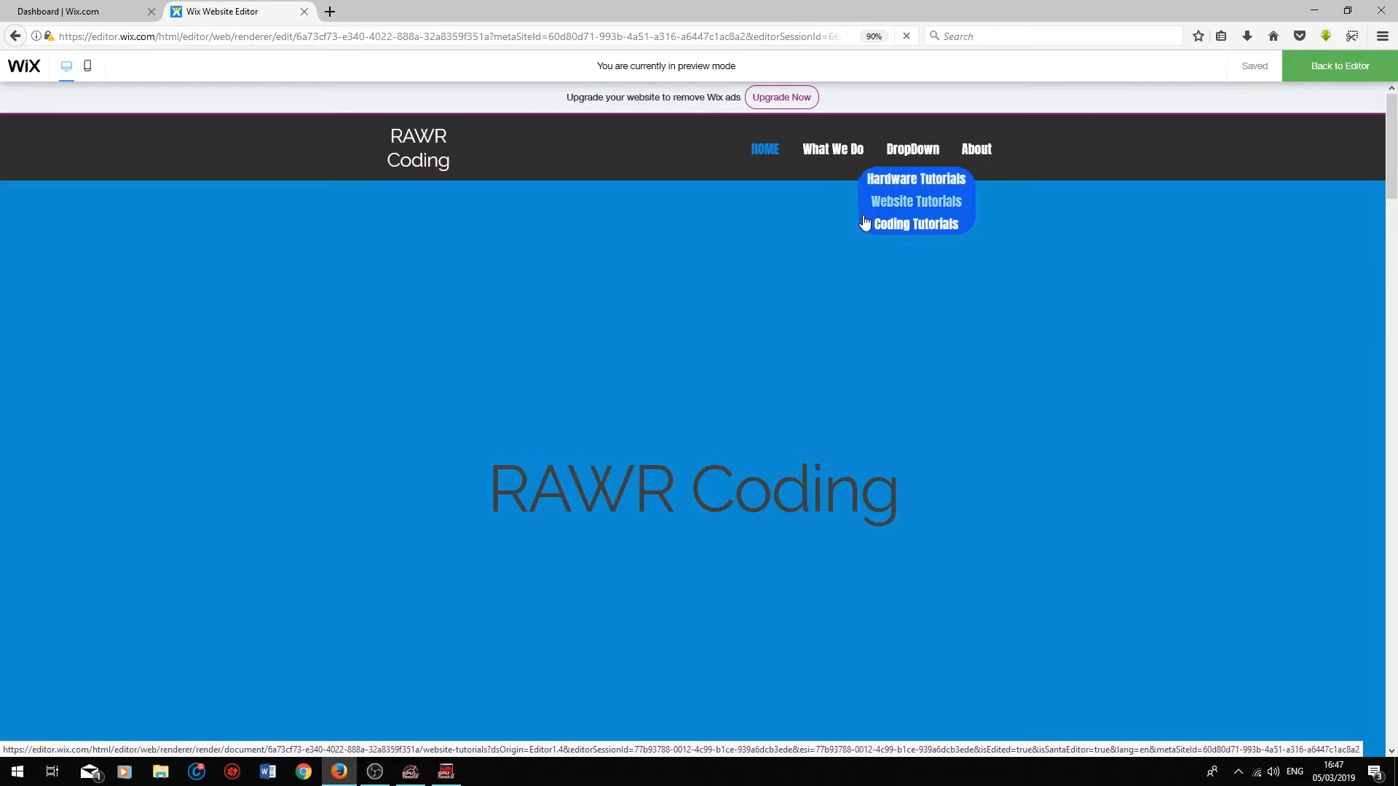
- Return from the preview to editing and show the site's page list
{"action": "left_click", "coordinate": [1339, 65]}
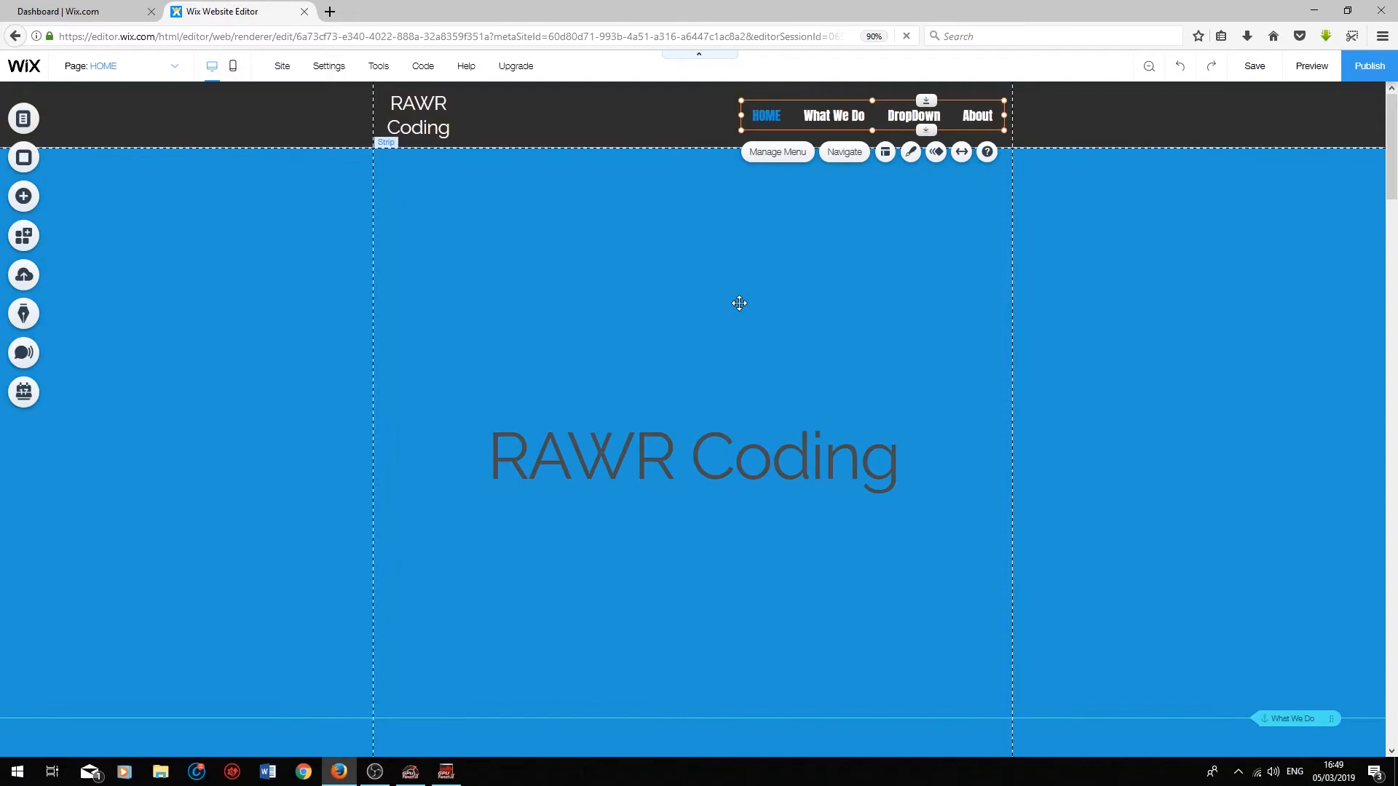
{"action": "mouse_move", "coordinate": [790, 160]}
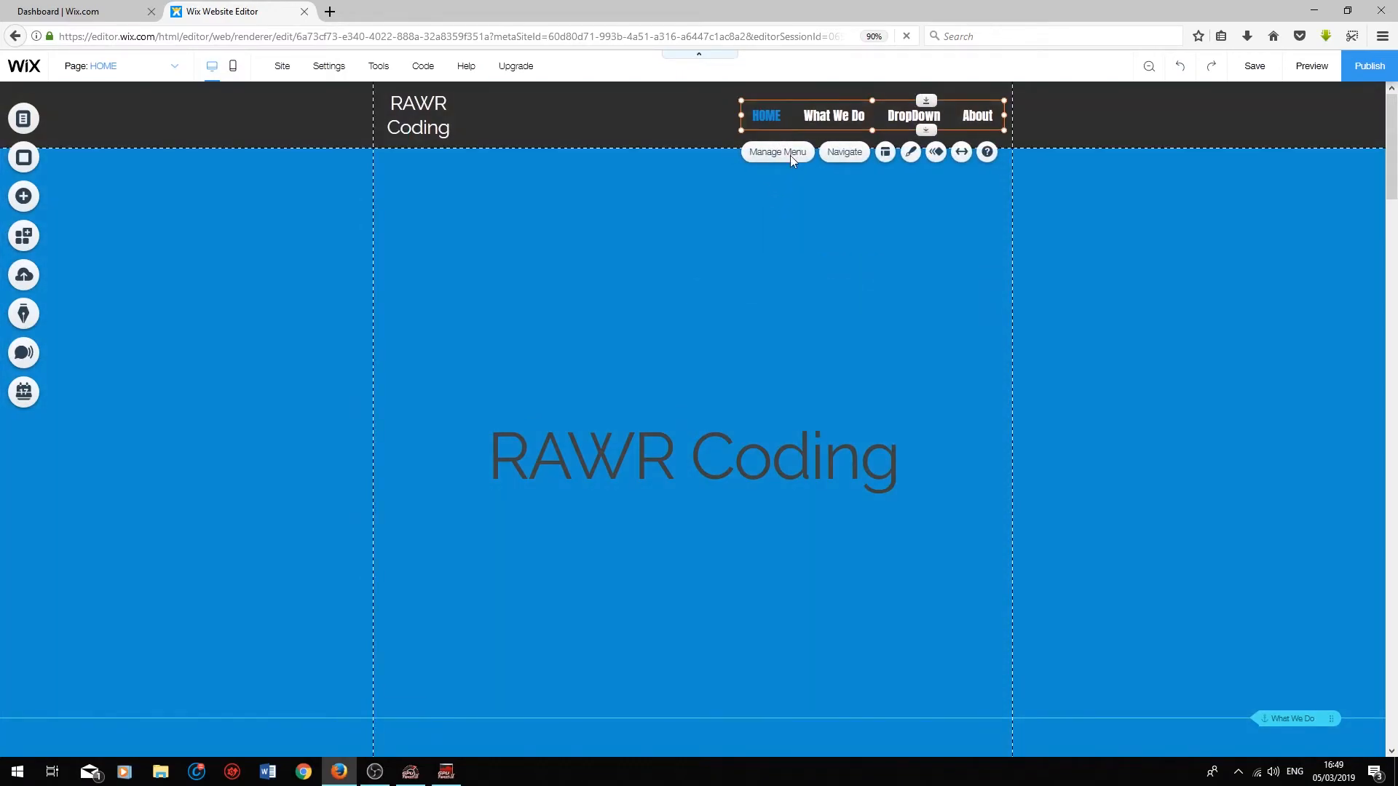
{"action": "left_click", "coordinate": [777, 151]}
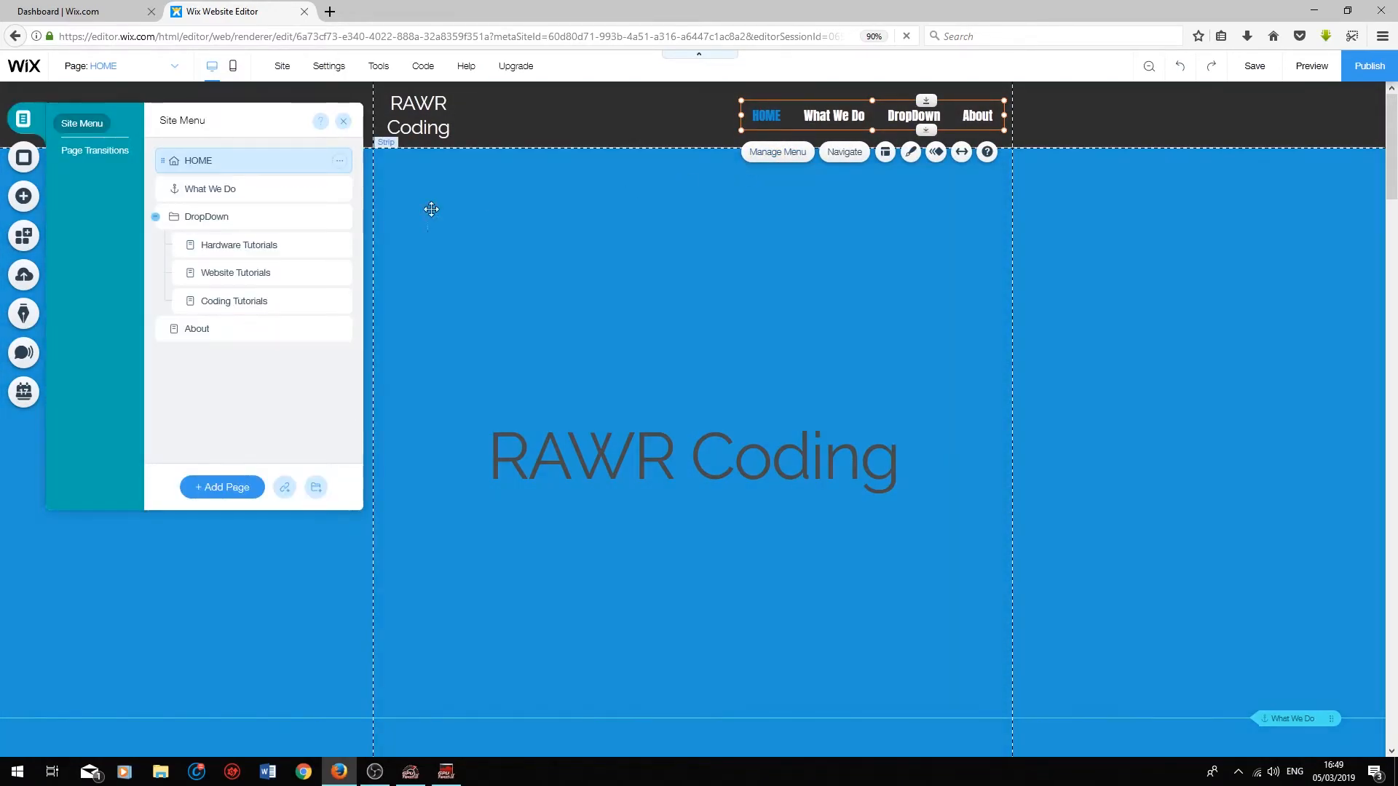
- Keep the Out-In page transition selected and close the transition settings
{"action": "left_click", "coordinate": [94, 150]}
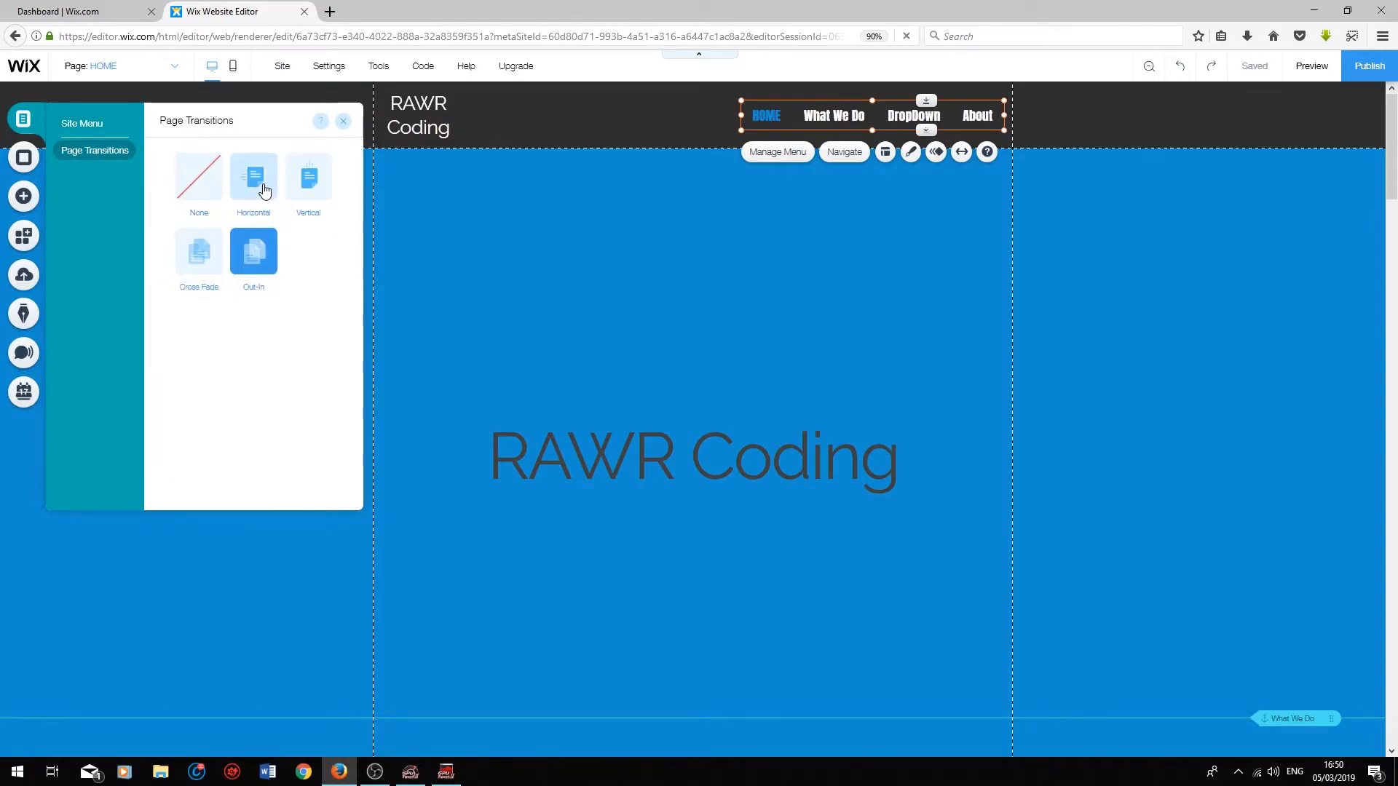
{"action": "mouse_move", "coordinate": [150, 281]}
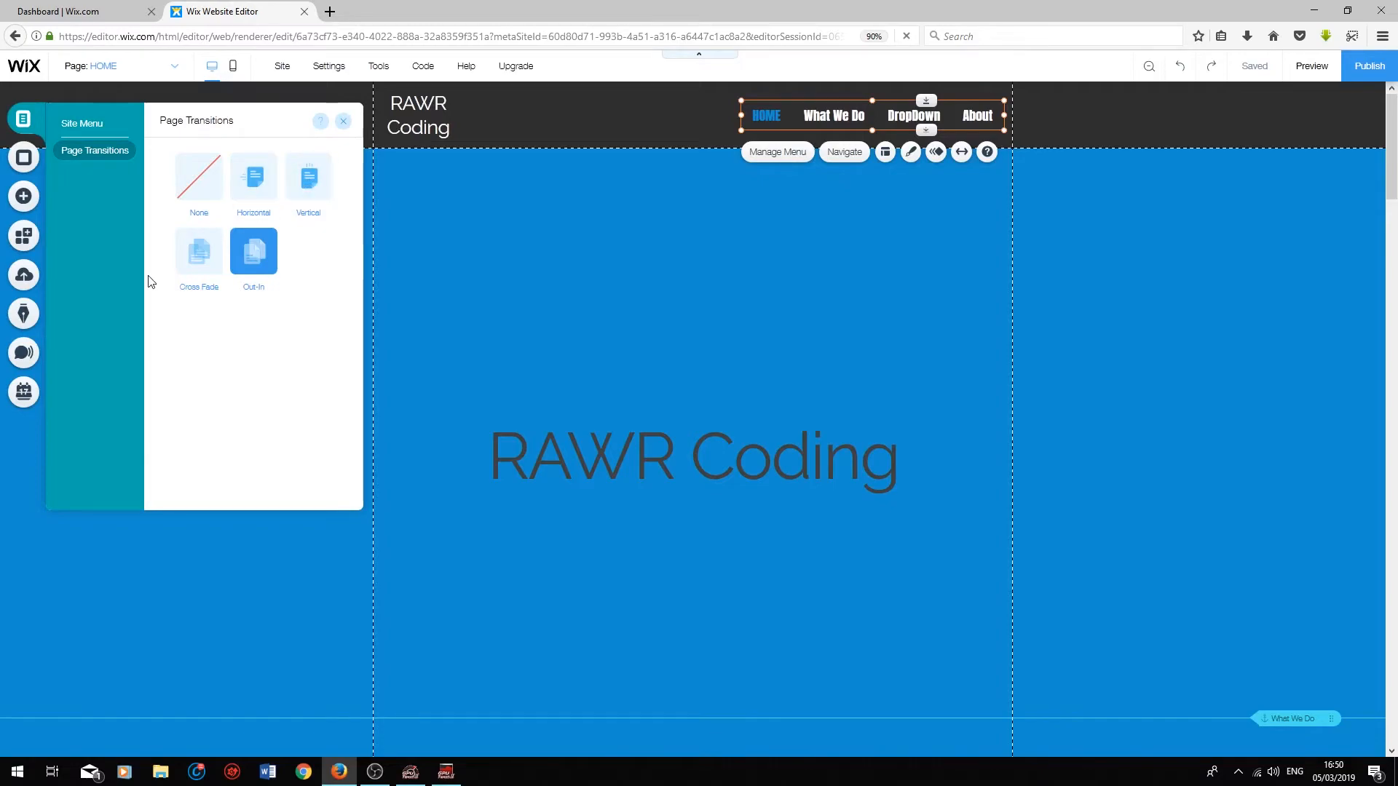
{"action": "mouse_move", "coordinate": [335, 347]}
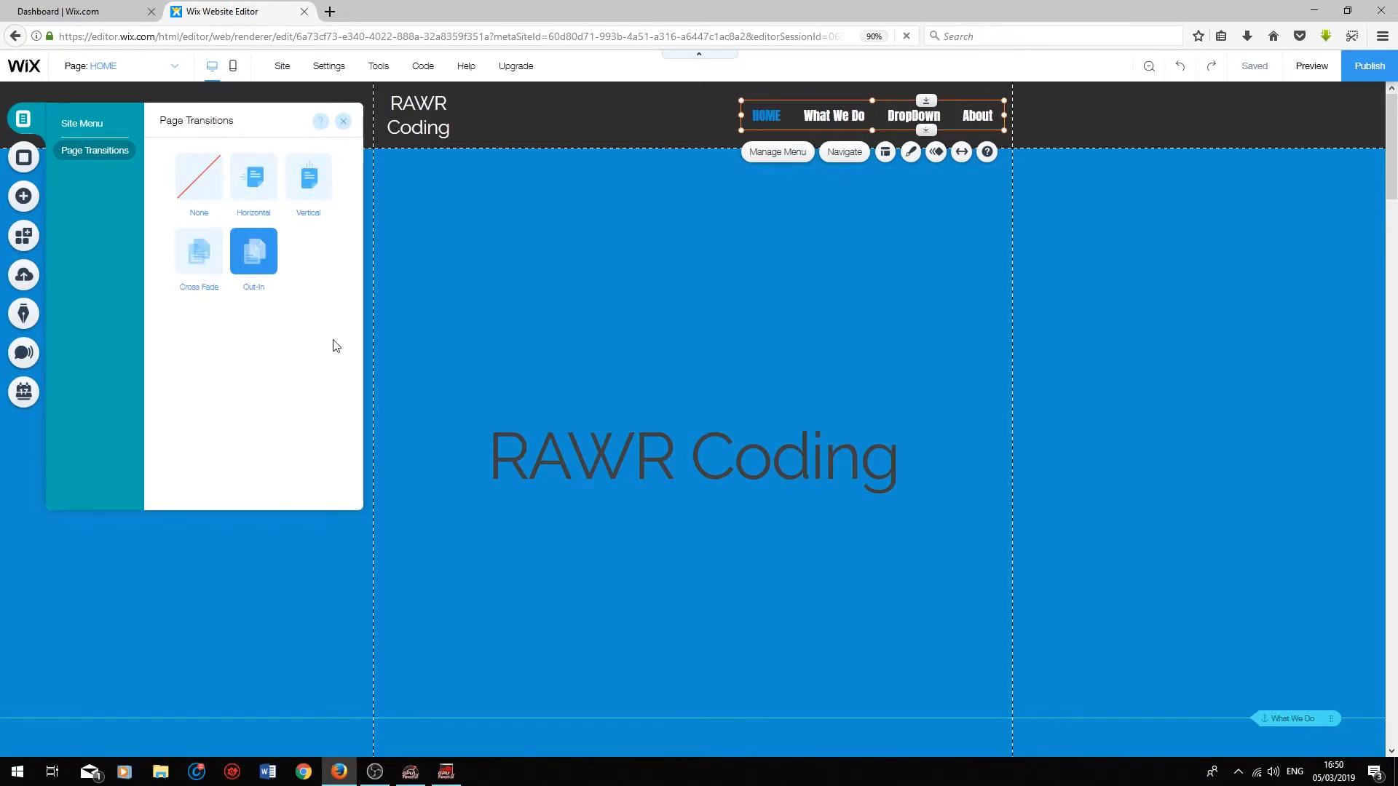
{"action": "left_click", "coordinate": [342, 120]}
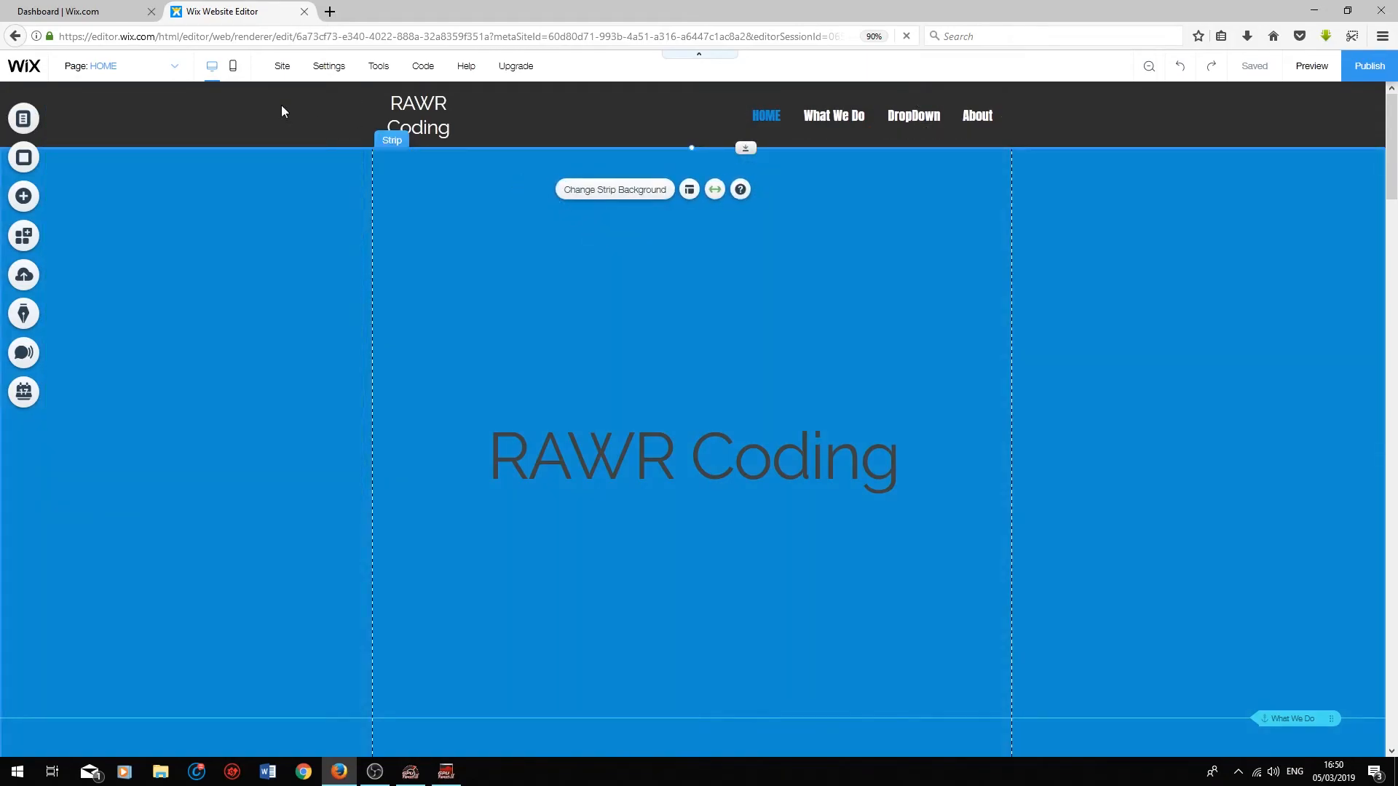